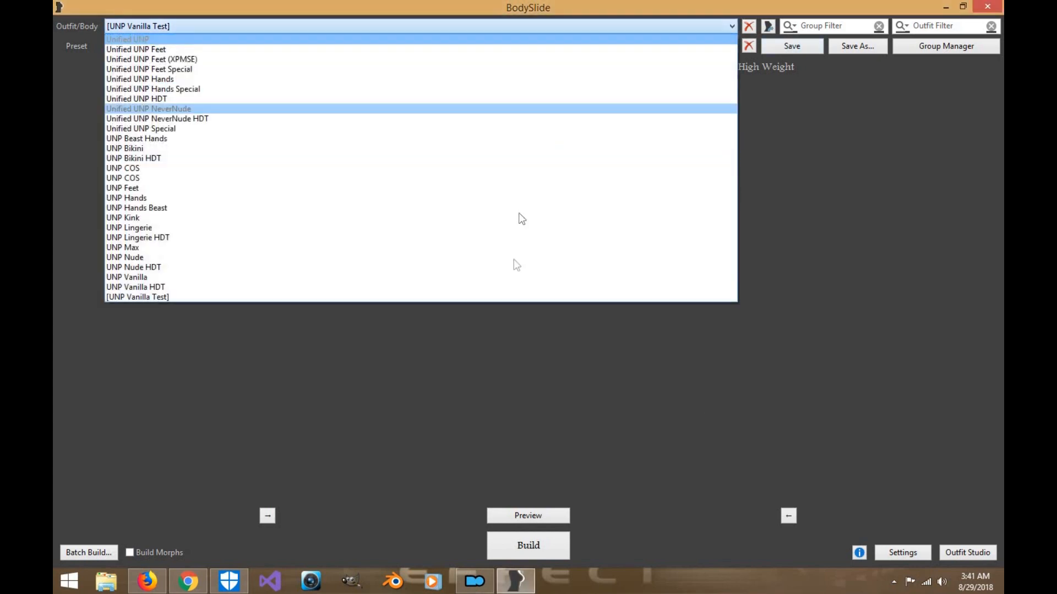
# Step: Choose UNP Vanilla from the BodySlide Outfit/Body dropdown
pyautogui.click(126, 276)
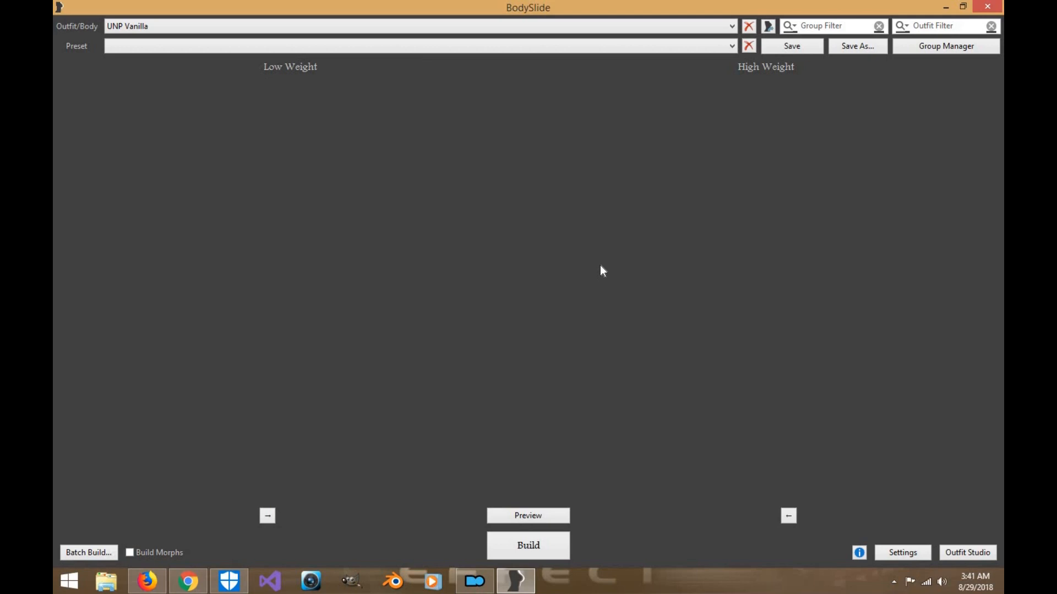
pyautogui.moveTo(582, 246)
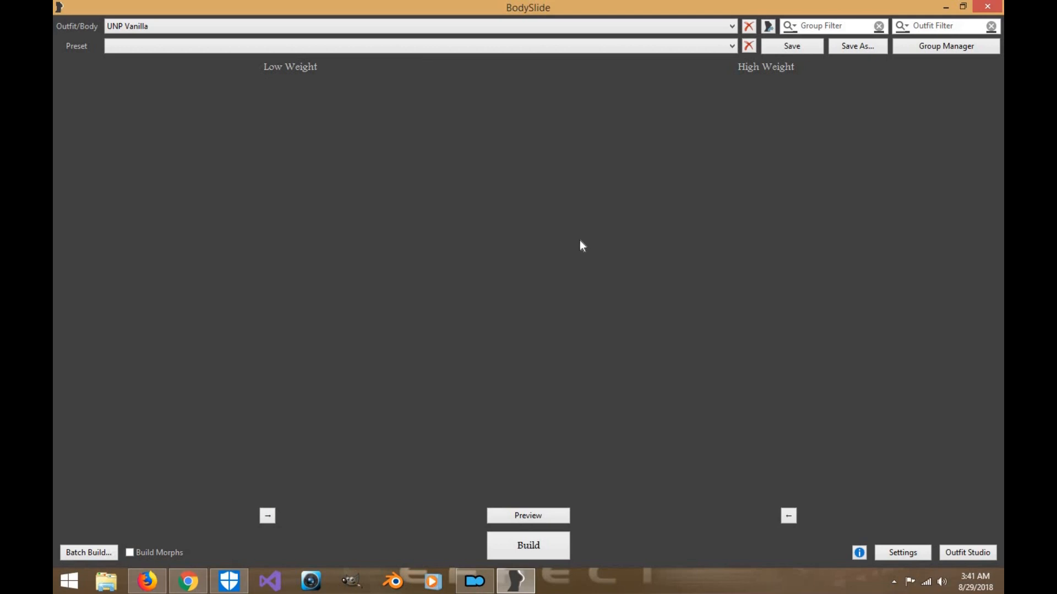
pyautogui.moveTo(528, 516)
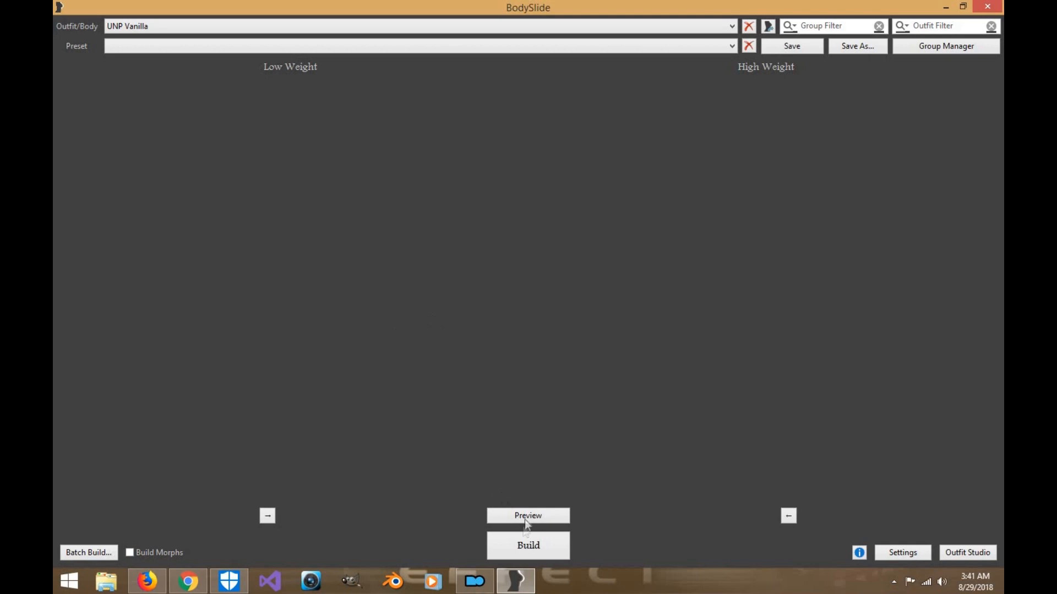
pyautogui.click(528, 516)
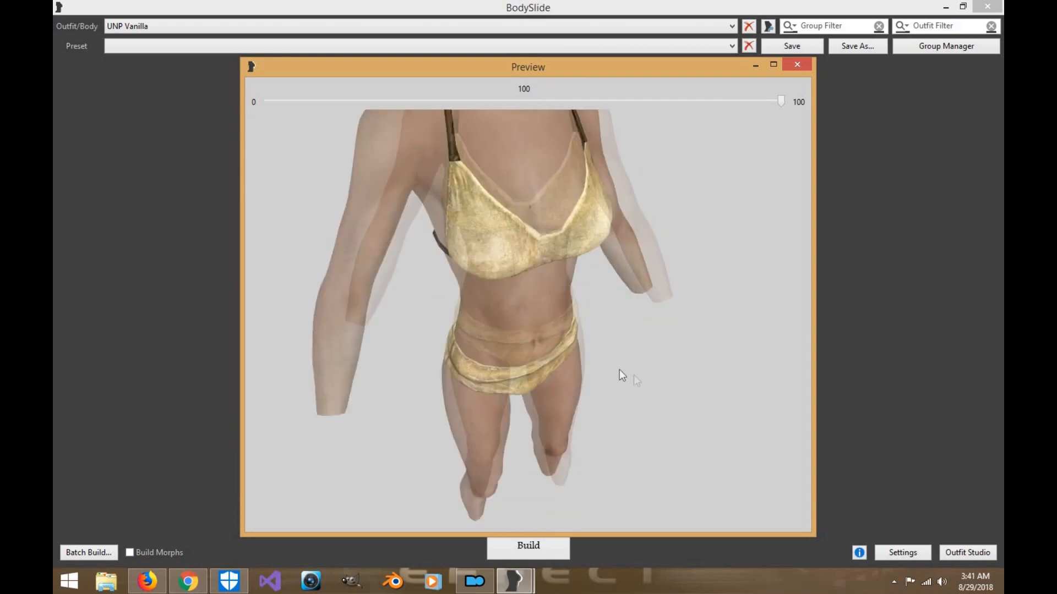
pyautogui.moveTo(621, 375); pyautogui.dragTo(624, 368)
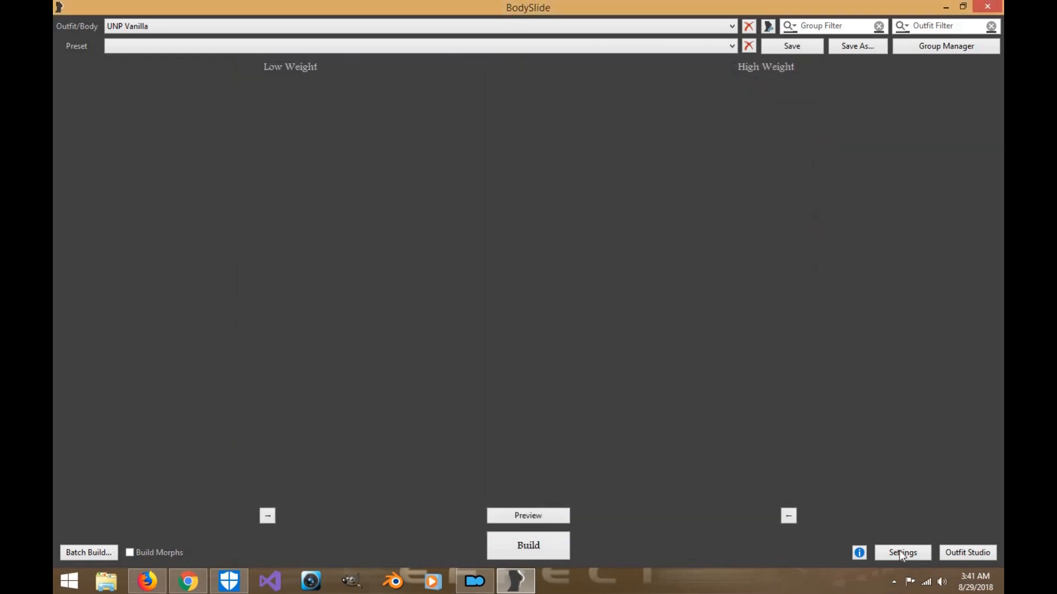
pyautogui.click(901, 553)
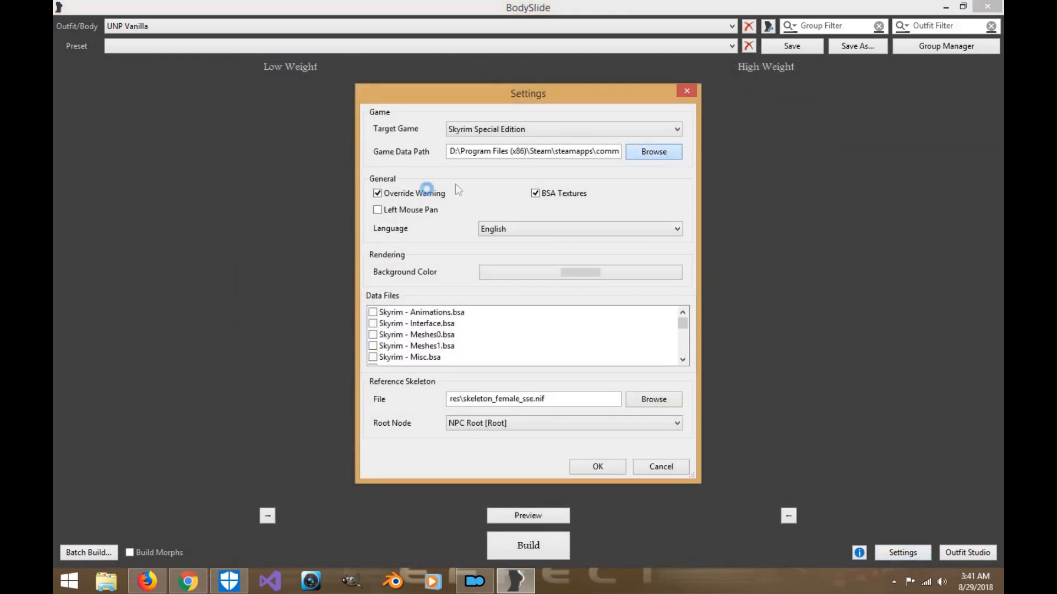
pyautogui.click(652, 151)
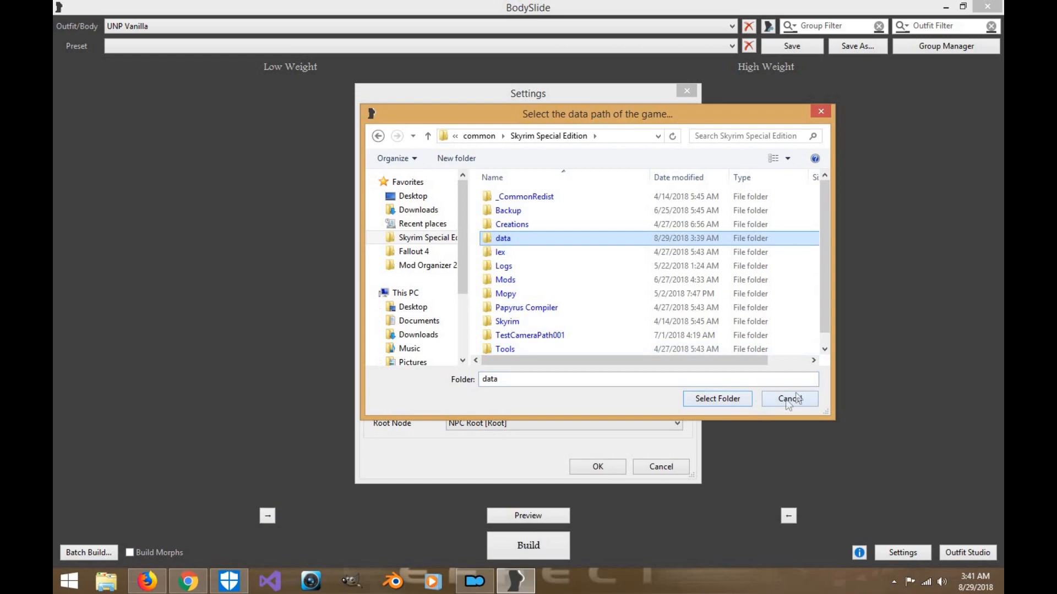
pyautogui.click(789, 399)
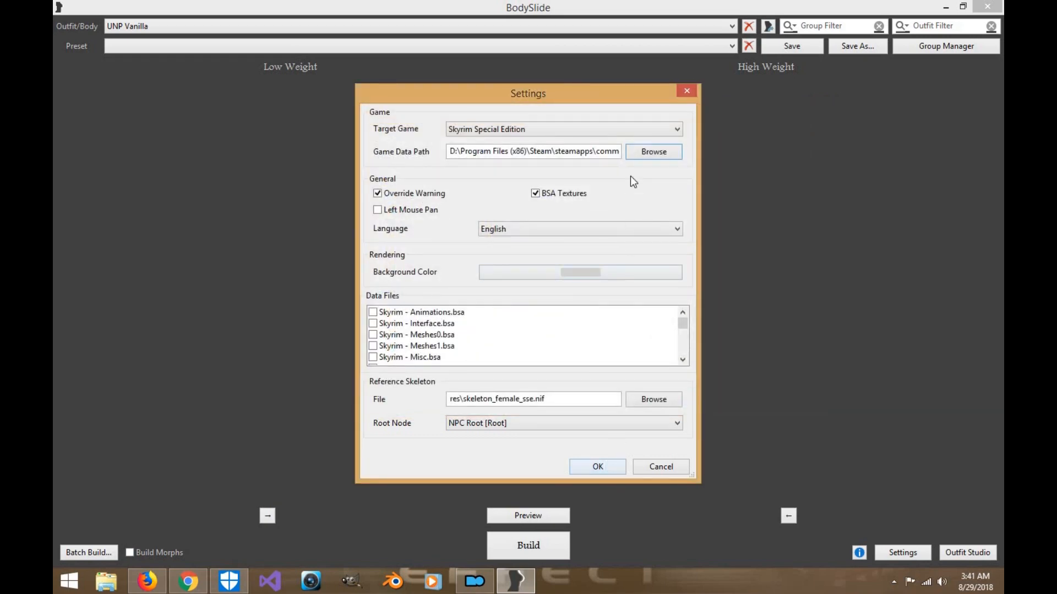
pyautogui.moveTo(603, 396)
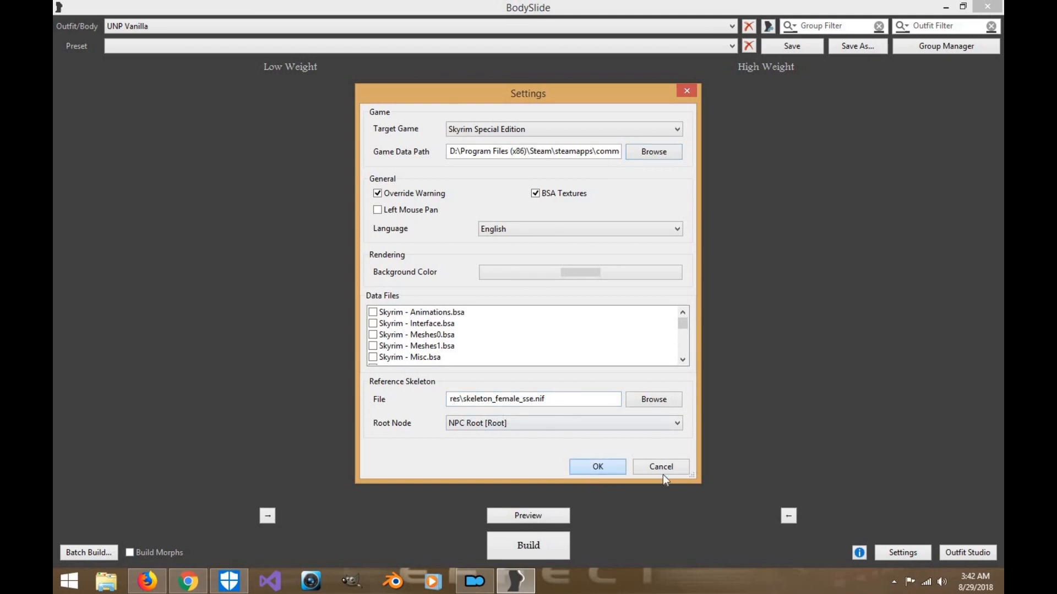
pyautogui.click(660, 466)
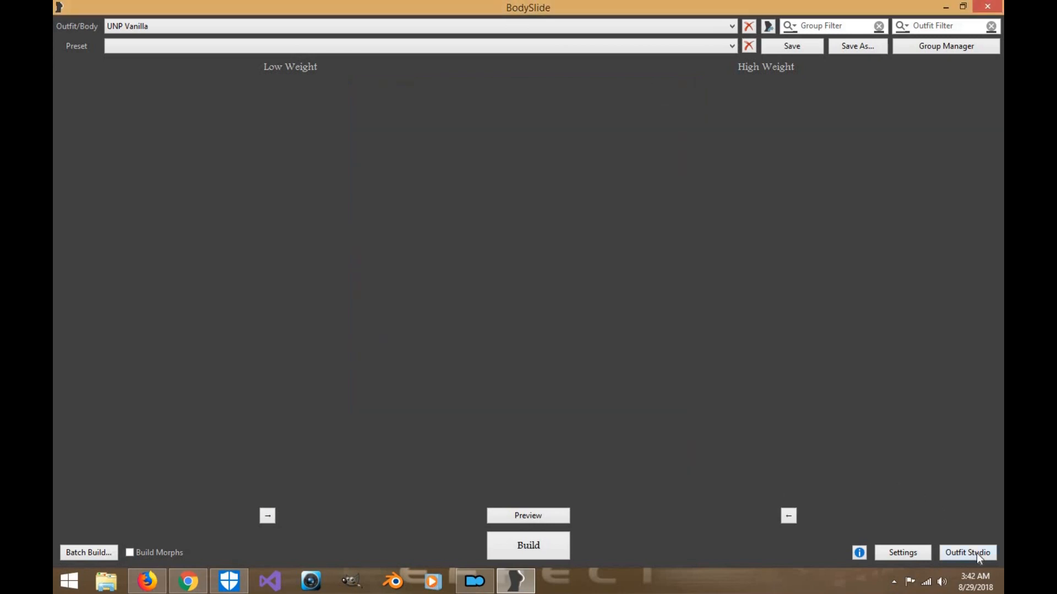
# Step: Launch Outfit Studio from BodySlide, check the Tool menu, and maximize the window
pyautogui.click(967, 552)
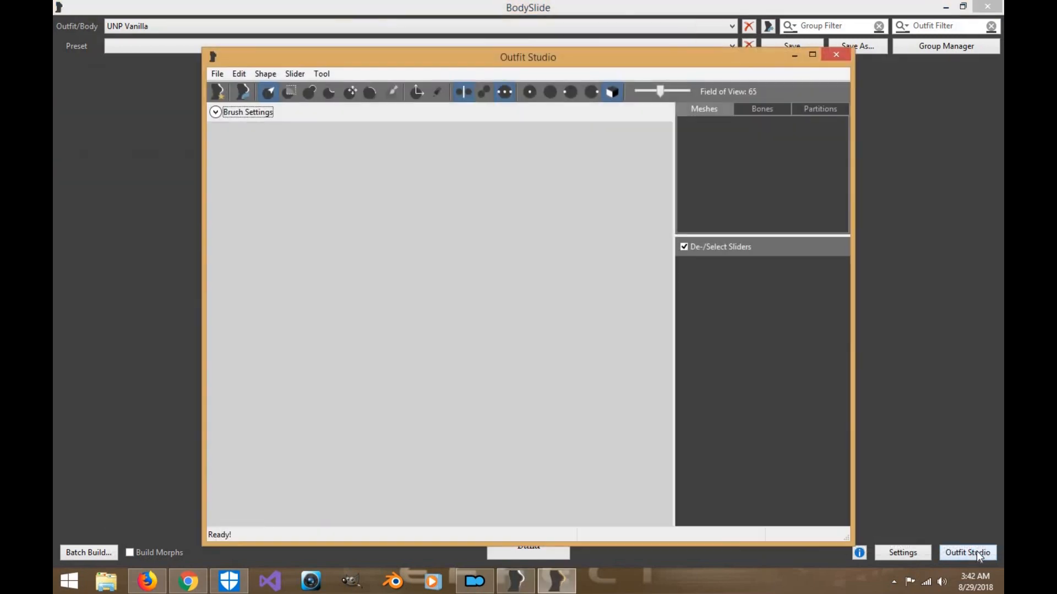
pyautogui.moveTo(967, 553)
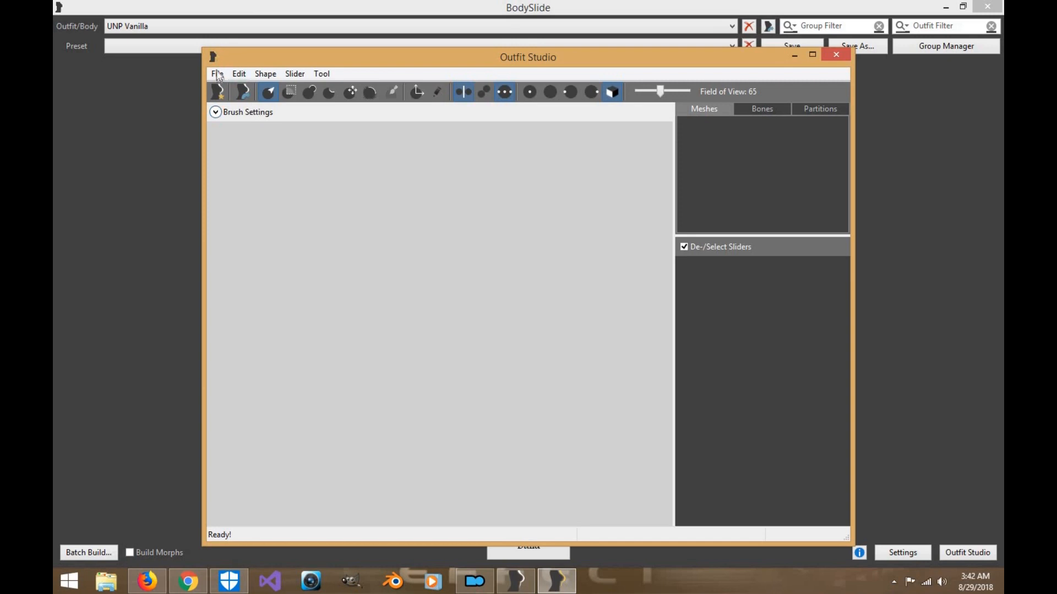
pyautogui.click(322, 73)
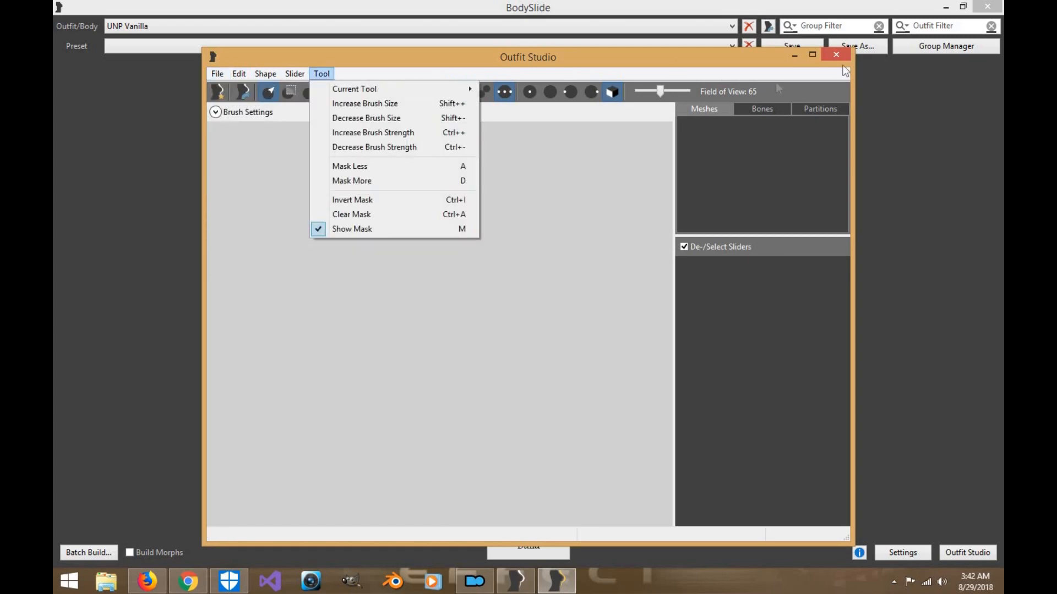
pyautogui.click(813, 55)
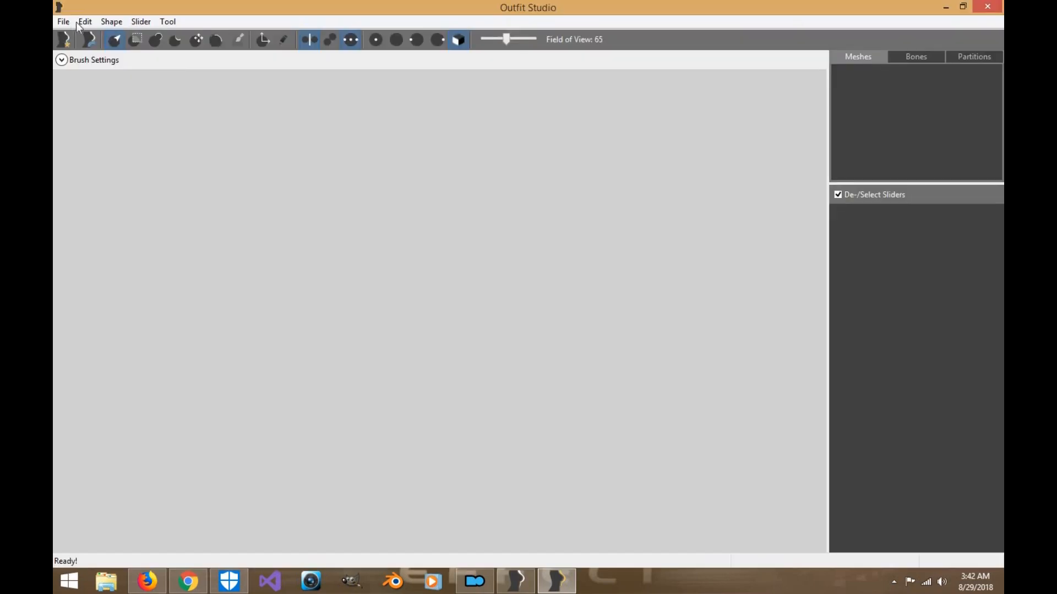
pyautogui.click(63, 21)
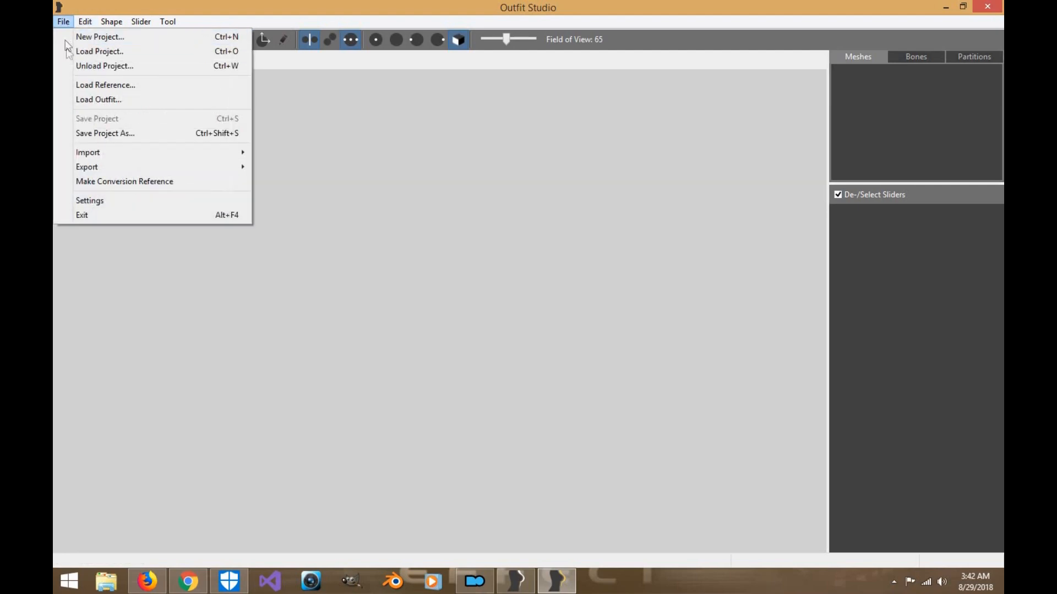
# Step: Load the UNP Vanilla project from the UNP.osp slider set file
pyautogui.click(98, 99)
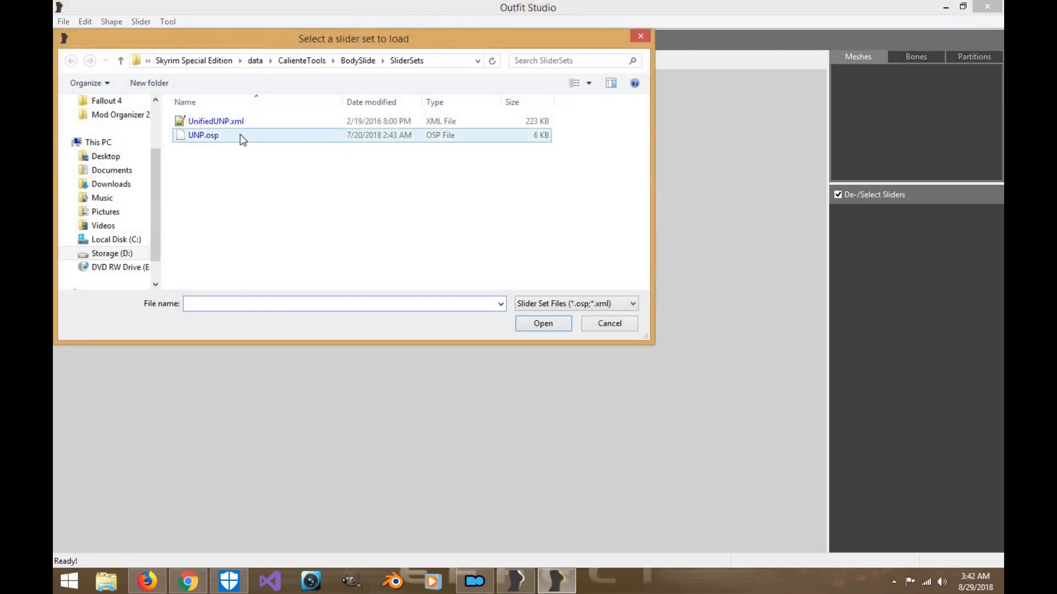
pyautogui.click(543, 324)
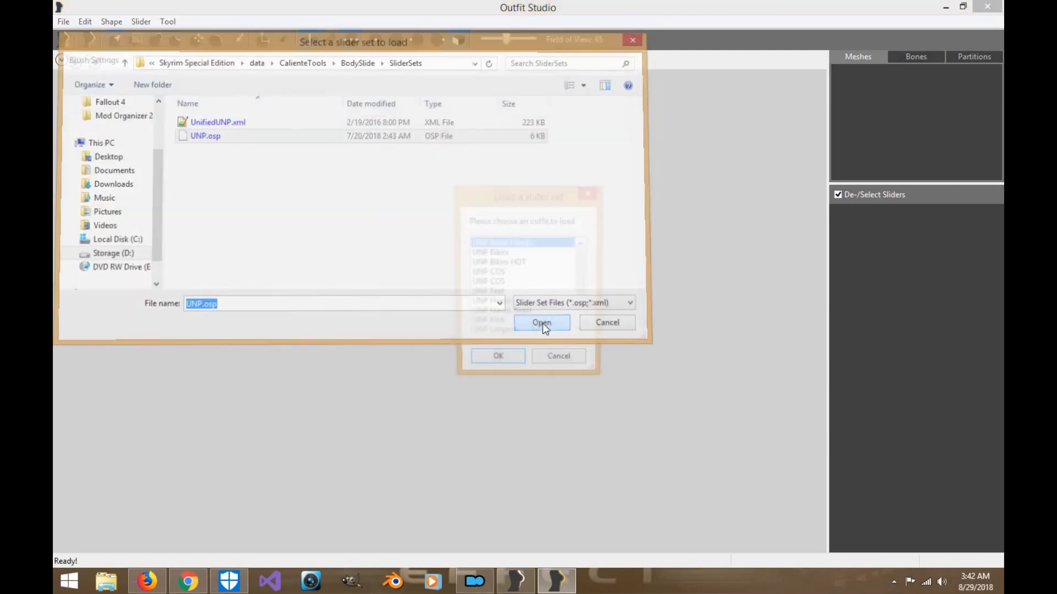
pyautogui.click(541, 323)
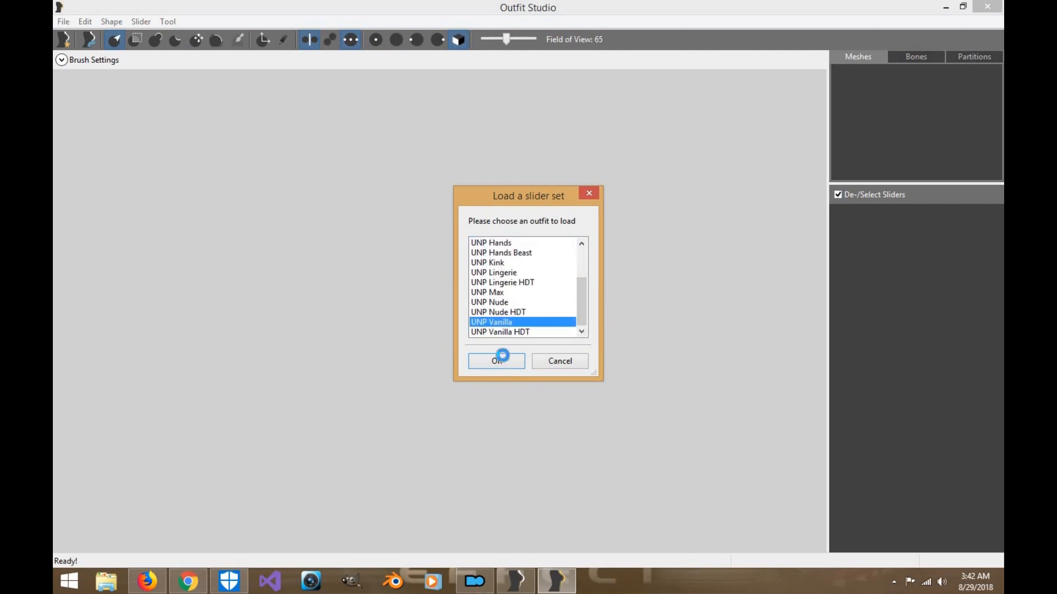
pyautogui.click(496, 361)
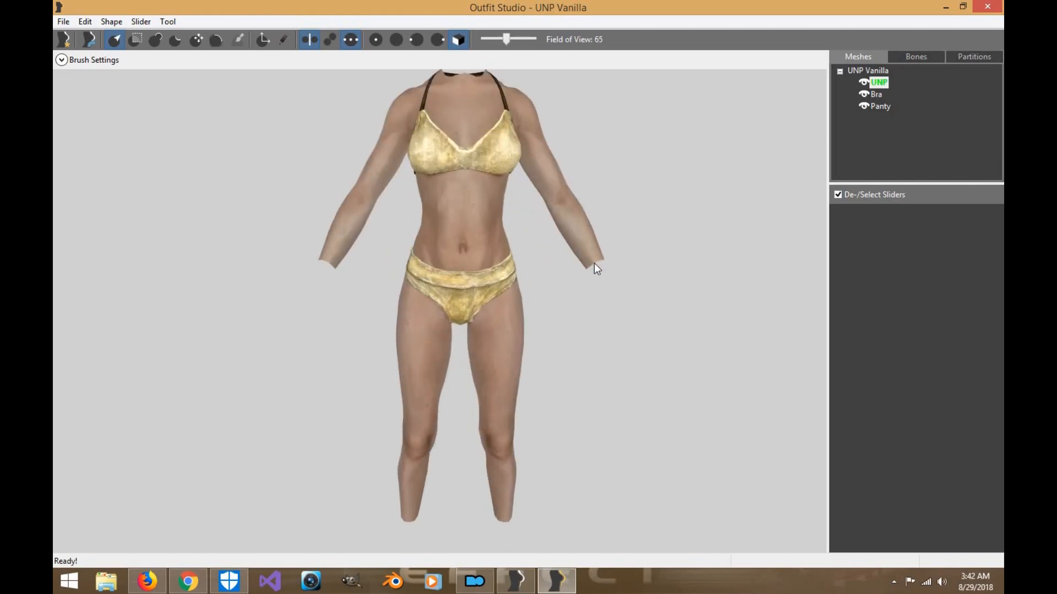
pyautogui.moveTo(593, 268); pyautogui.dragTo(529, 288)
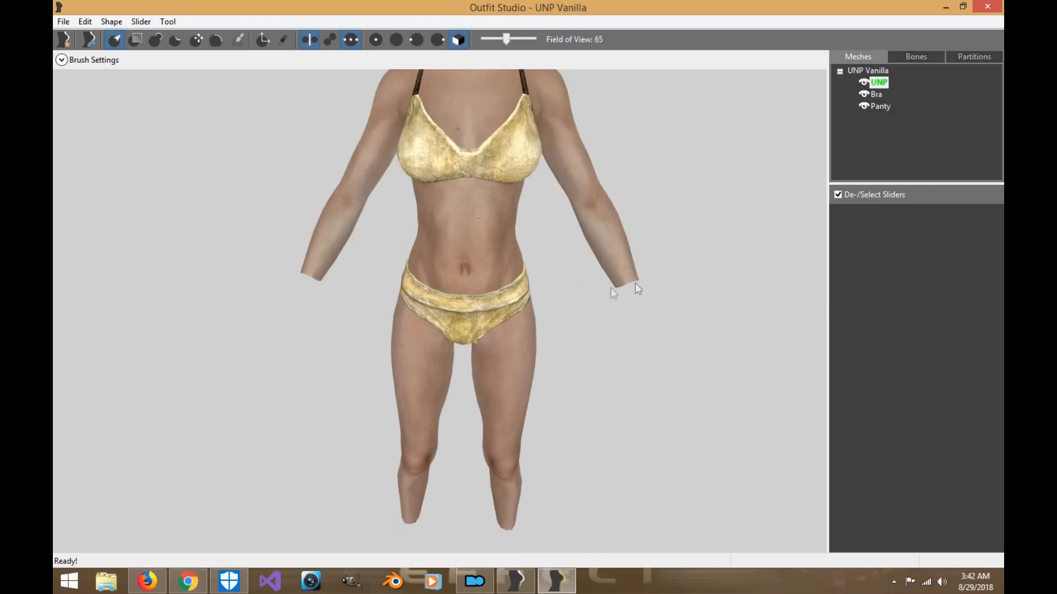
pyautogui.moveTo(318, 279)
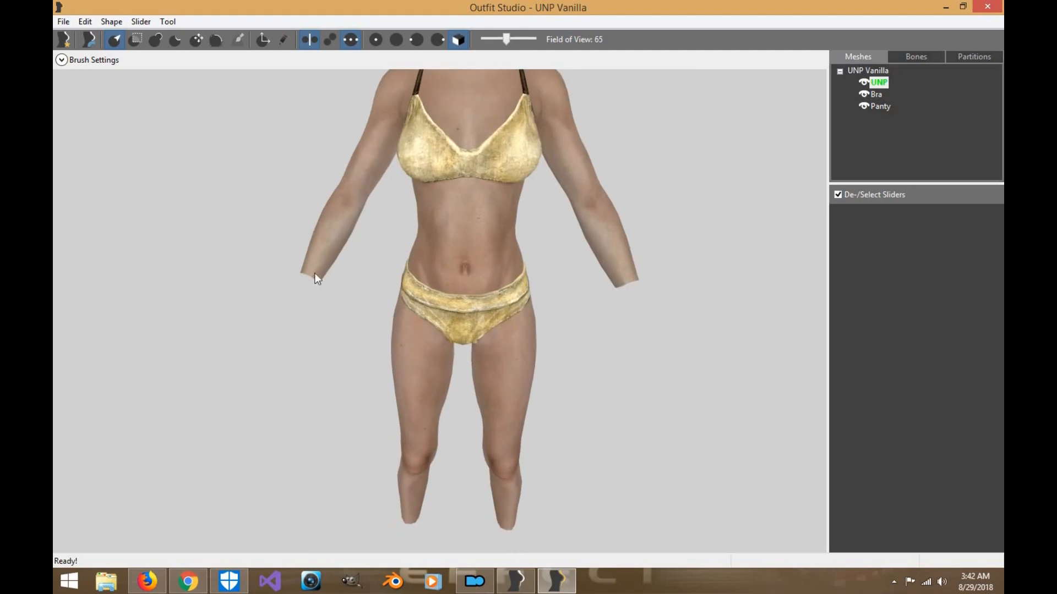
pyautogui.moveTo(412, 529)
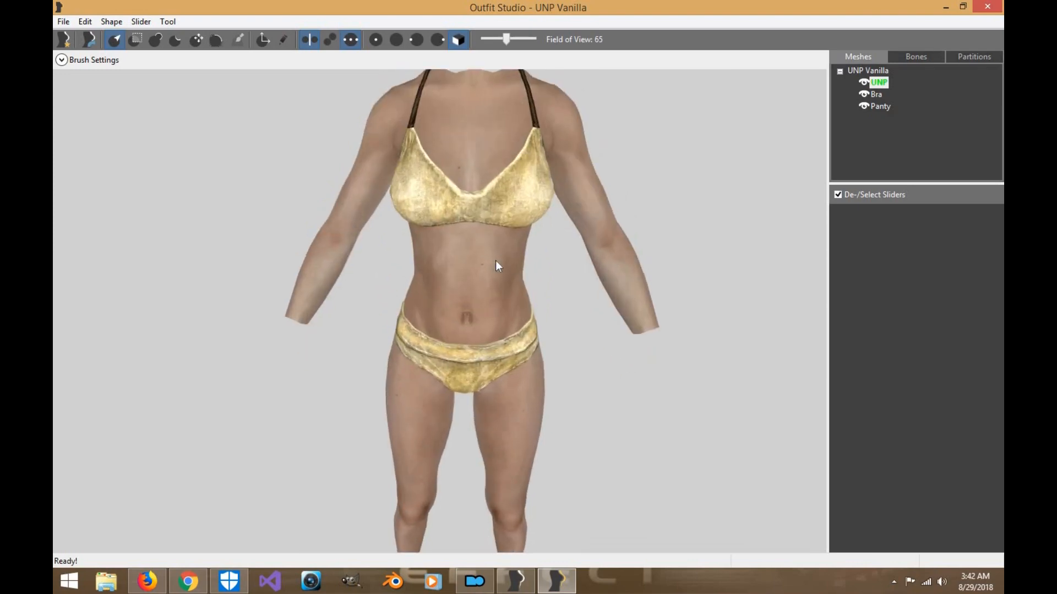
pyautogui.moveTo(232, 64)
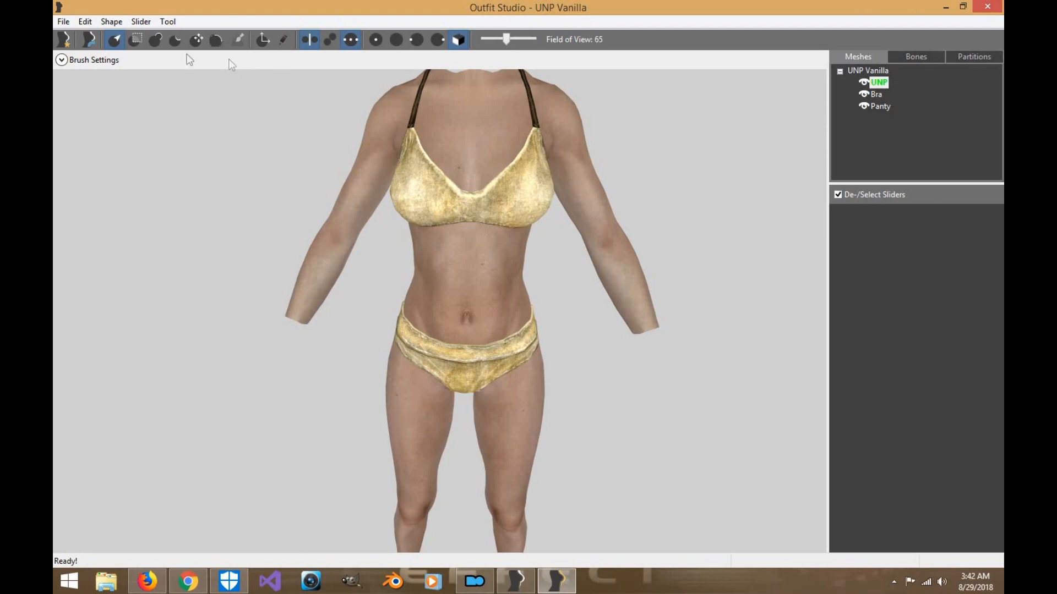
pyautogui.moveTo(157, 39)
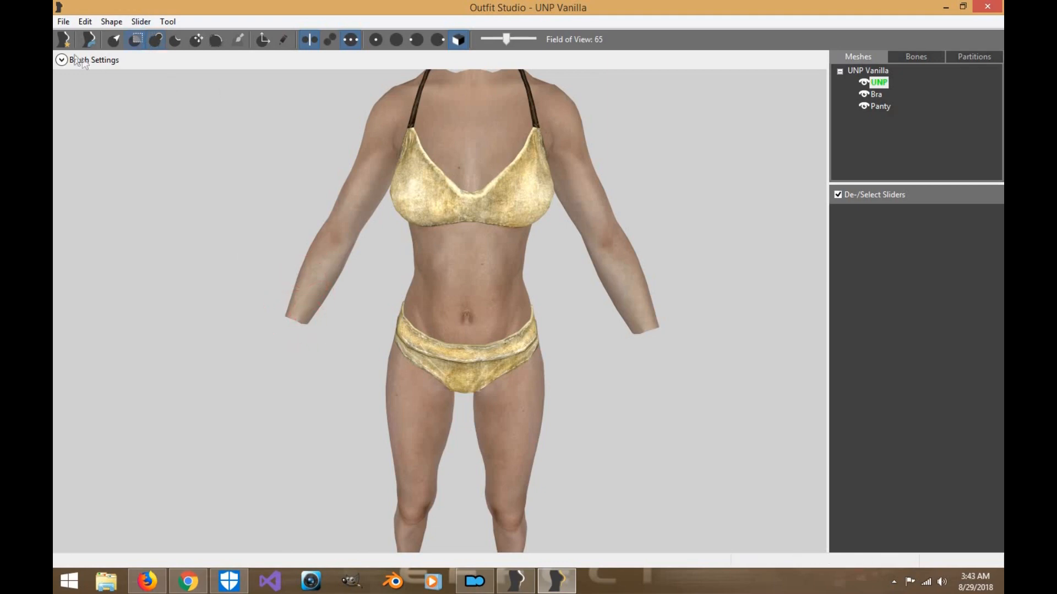
# Step: Expand Brush Settings and adjust the brush size to 0.146
pyautogui.click(61, 59)
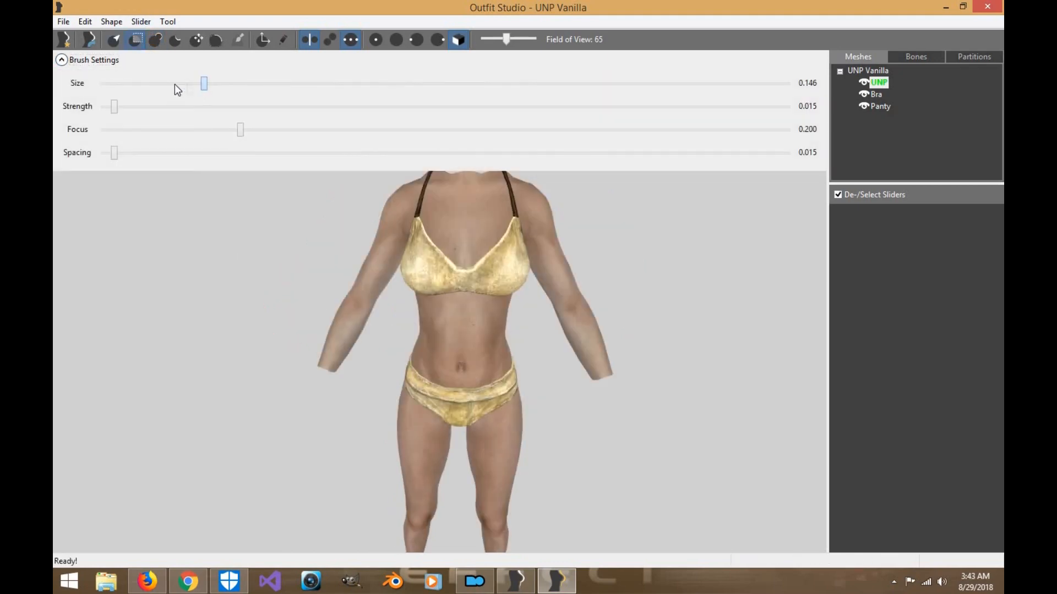
pyautogui.moveTo(204, 83); pyautogui.dragTo(137, 83)
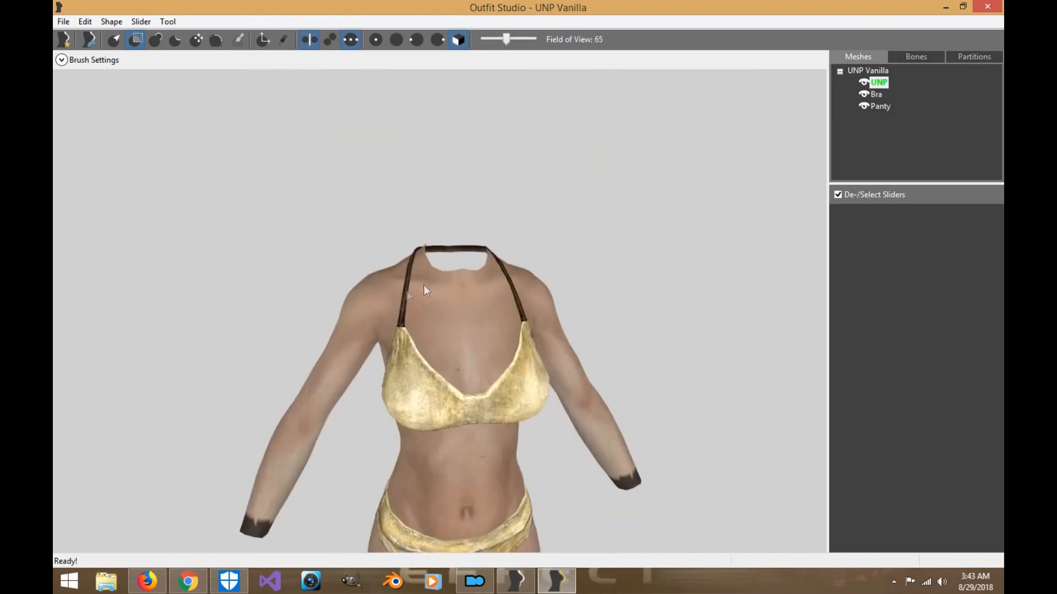
# Step: Paint mask along the cut-off ends of both lower legs
pyautogui.click(451, 269)
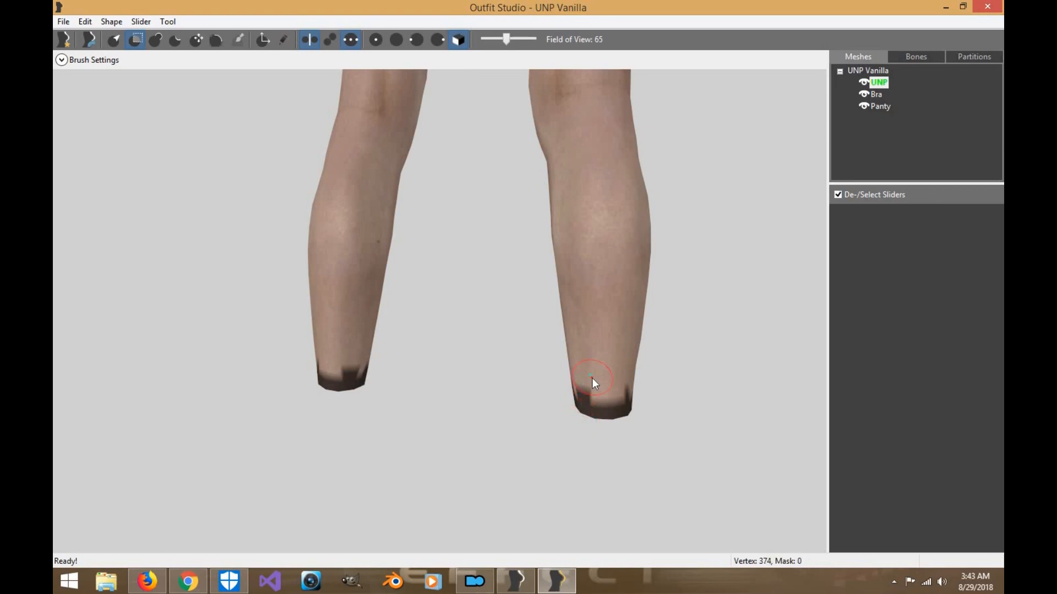
pyautogui.moveTo(654, 327)
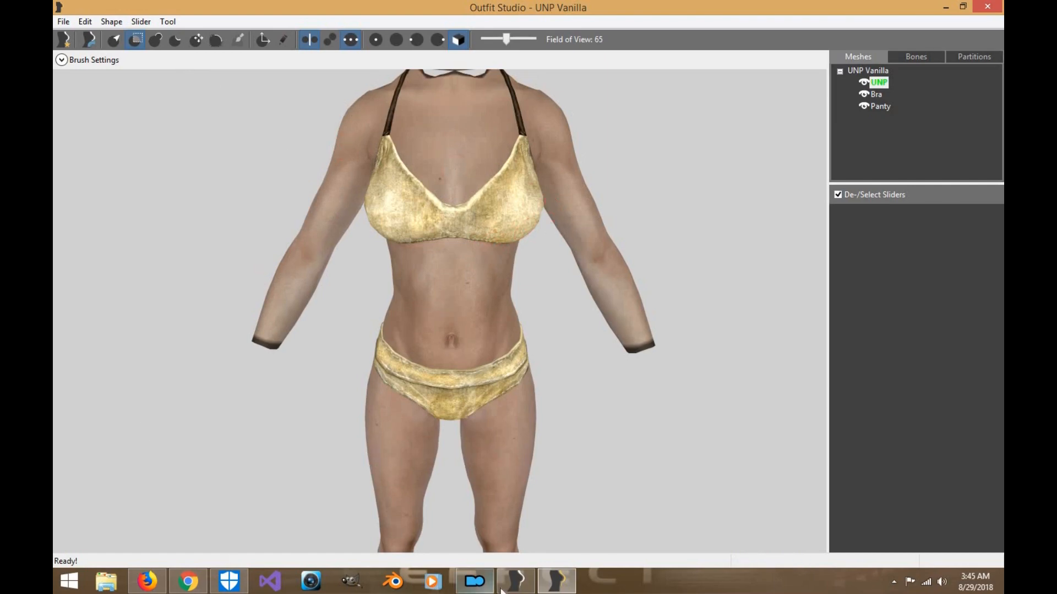
# Step: Select Unified UNP as the outfit/body in BodySlide
pyautogui.rightClick(515, 581)
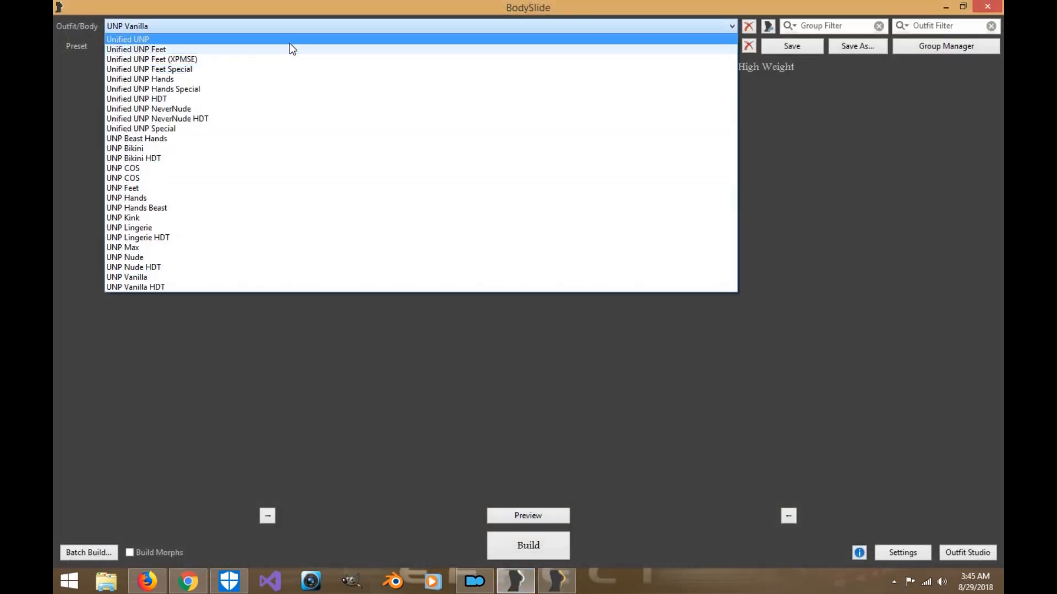
pyautogui.click(127, 39)
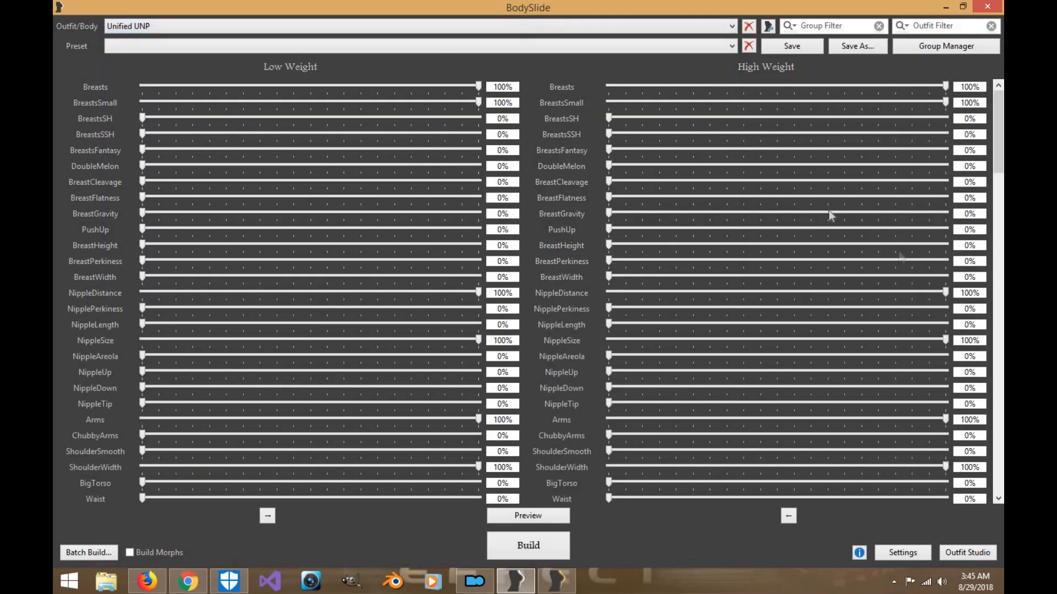
pyautogui.moveTo(664, 199)
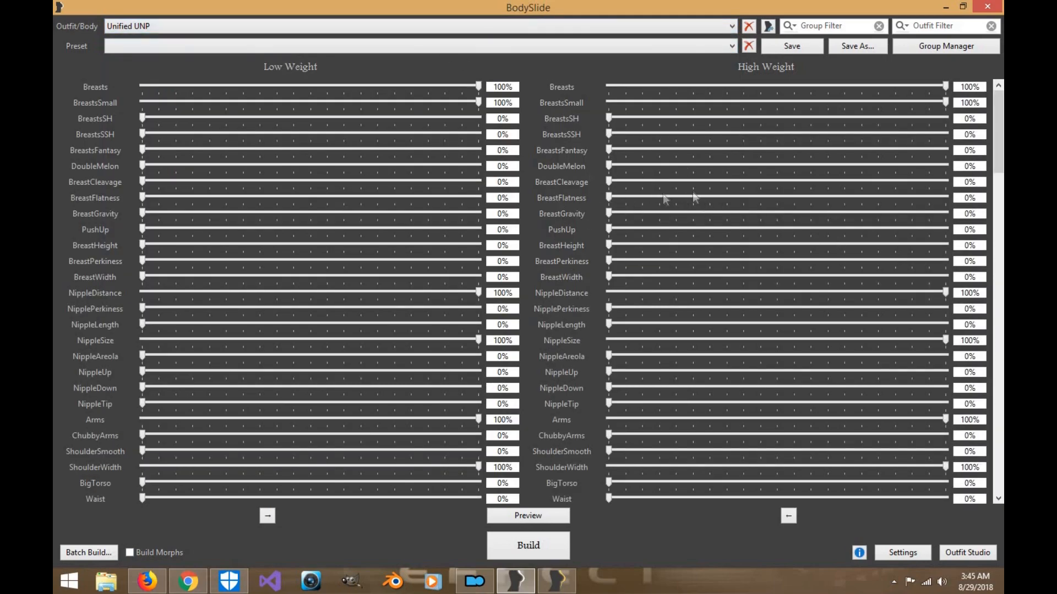
pyautogui.moveTo(761, 172)
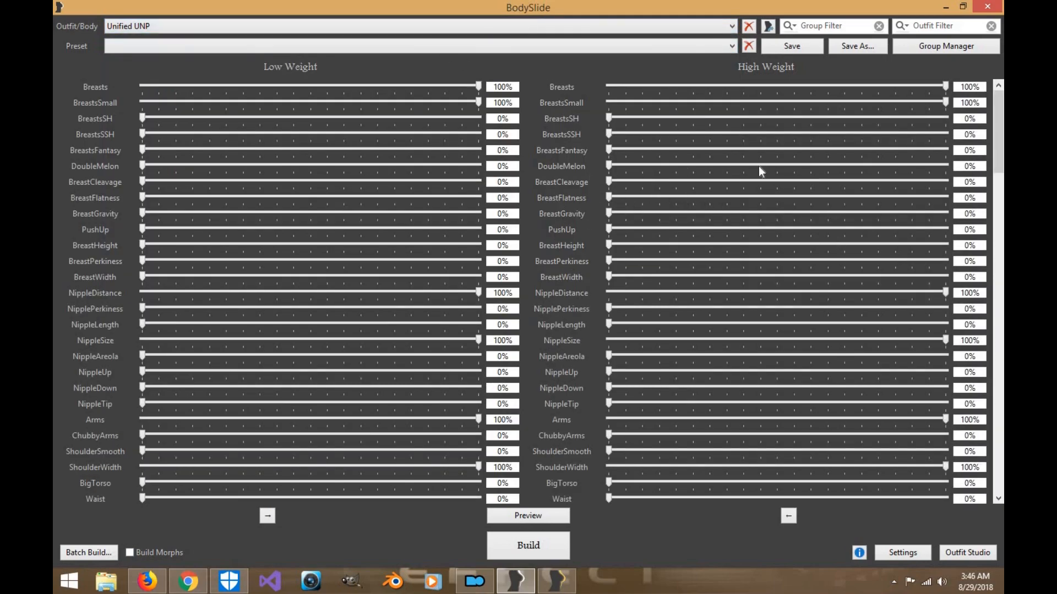
pyautogui.moveTo(528, 26)
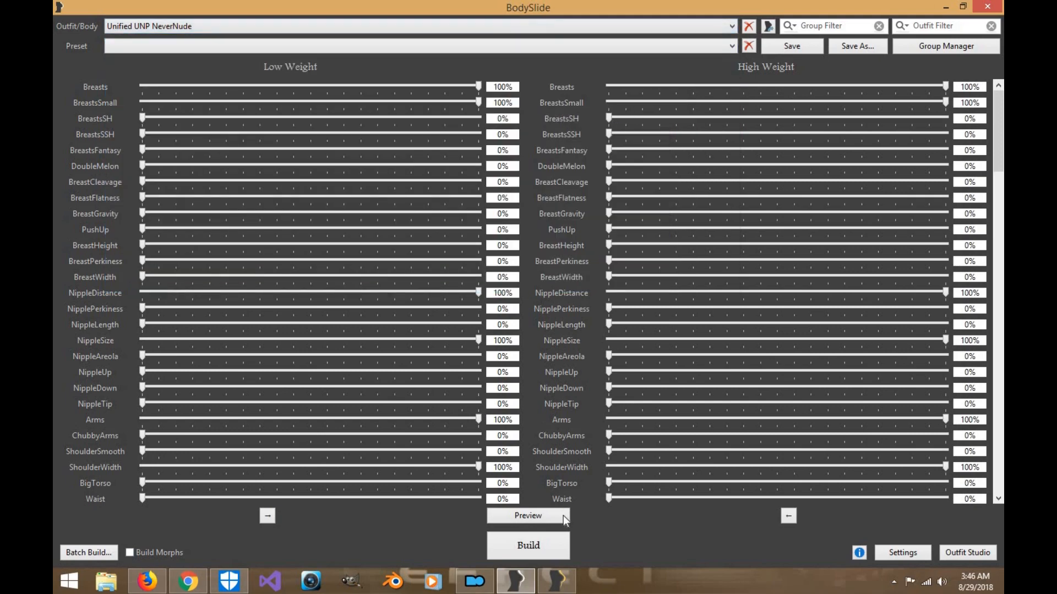
# Step: Open the 3D preview of the body and move its window left
pyautogui.click(528, 516)
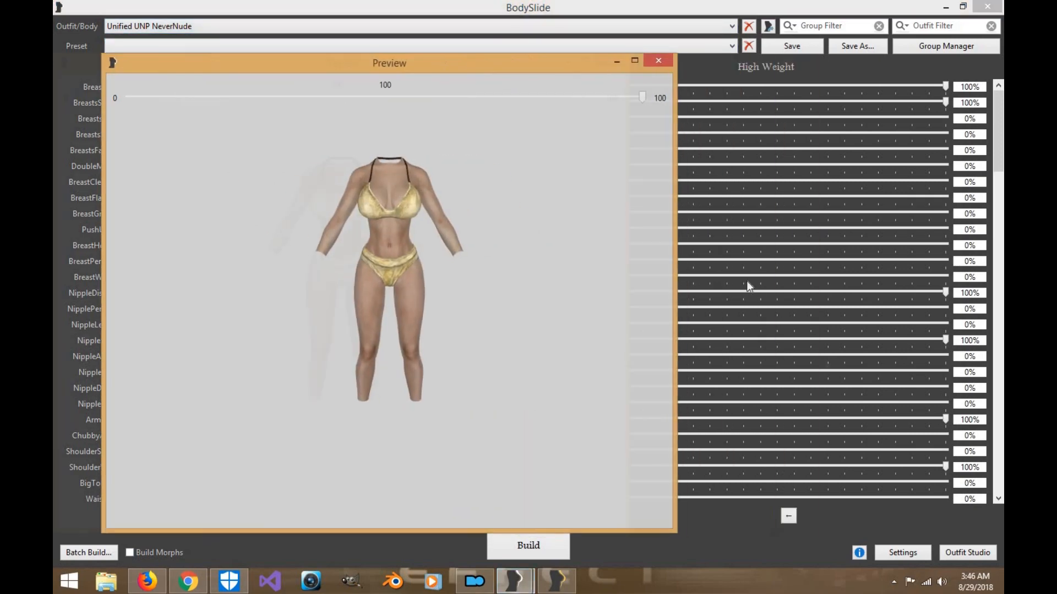
pyautogui.moveTo(389, 63); pyautogui.dragTo(332, 61)
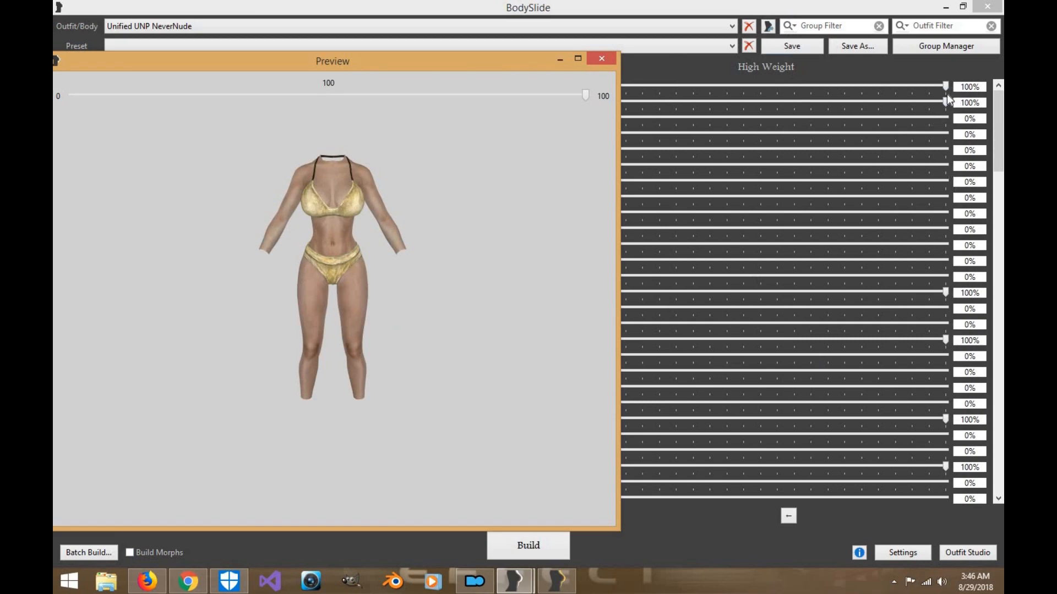
pyautogui.moveTo(610, 77)
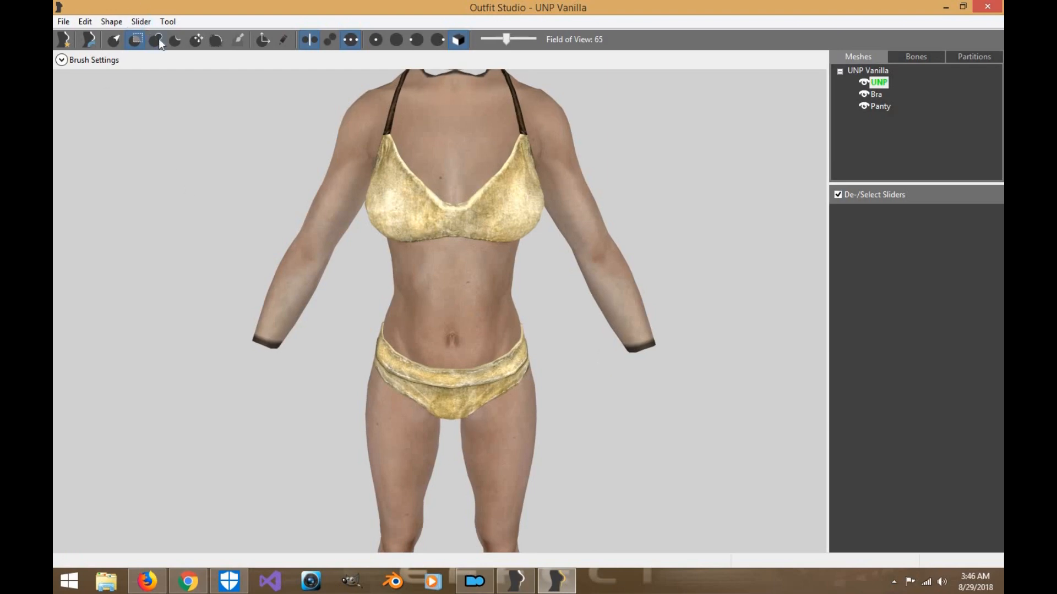
pyautogui.moveTo(158, 39)
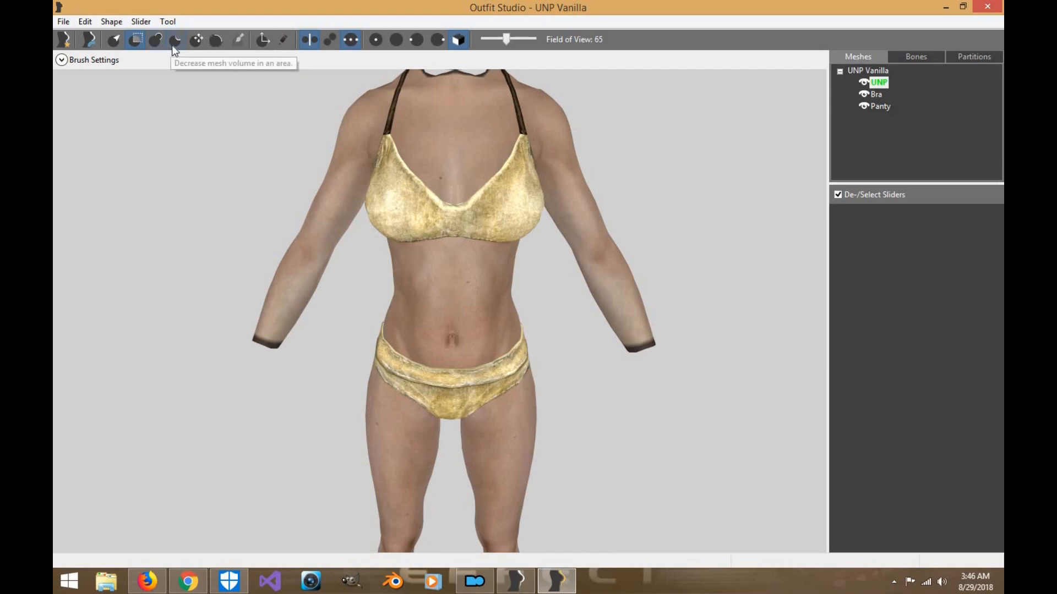
# Step: Create a new slider named 'Forearms', correcting the 'Foreamrs' typo
pyautogui.click(141, 21)
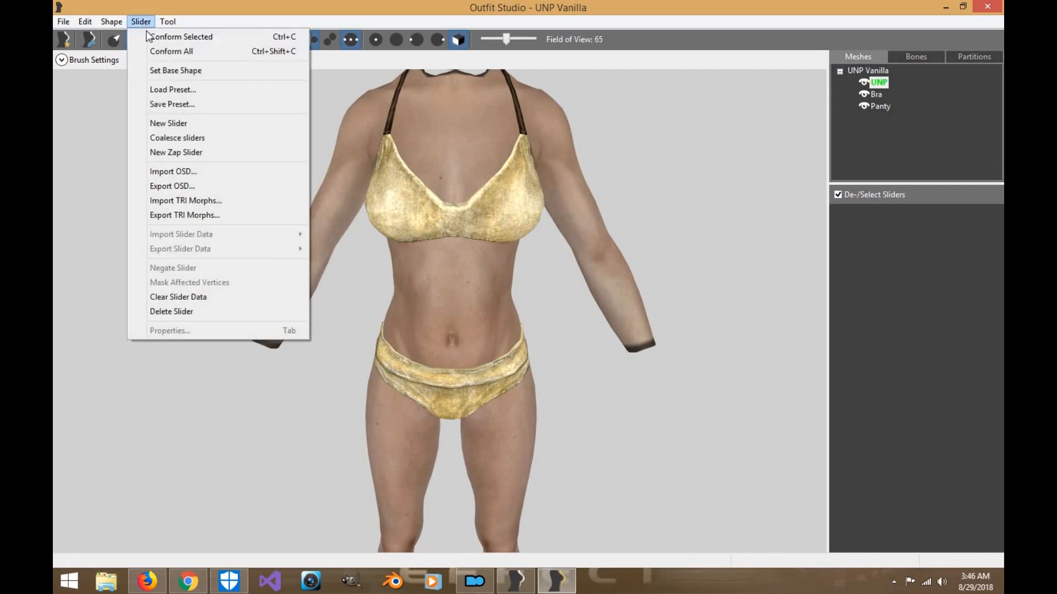
pyautogui.moveTo(171, 51)
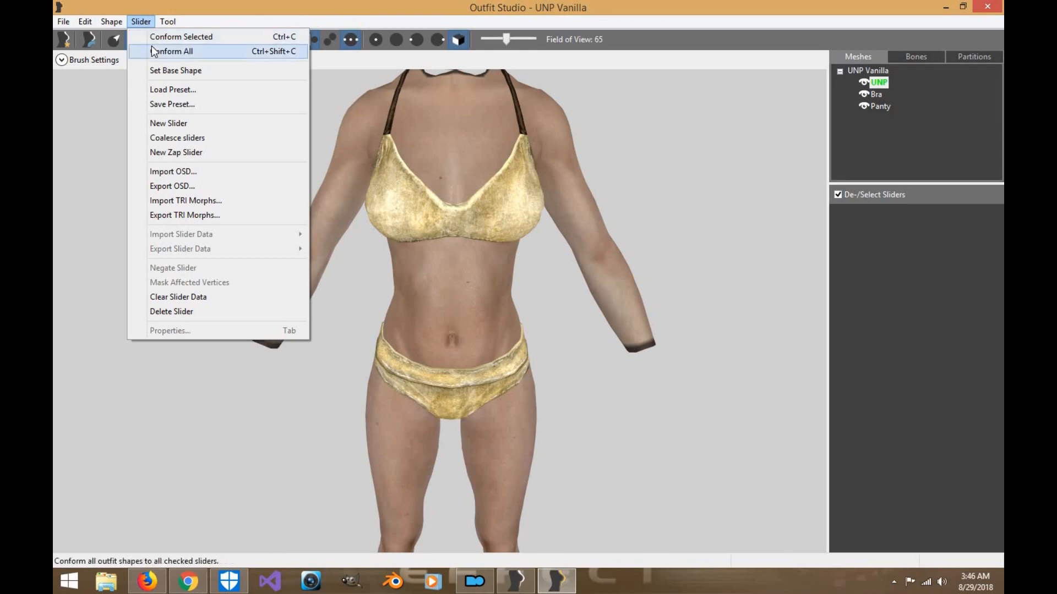
pyautogui.moveTo(180, 123)
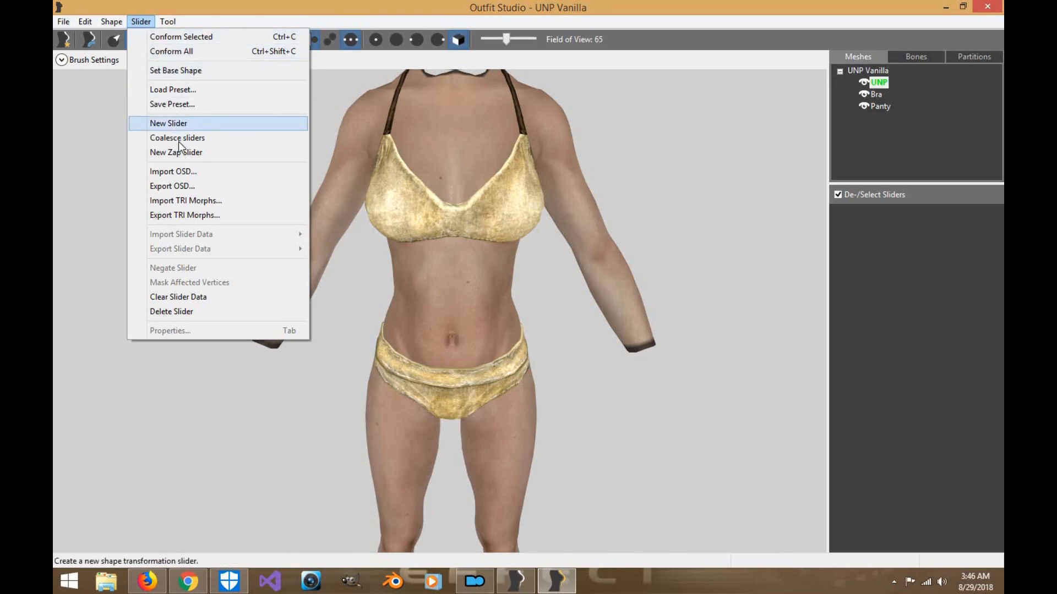
pyautogui.moveTo(177, 137)
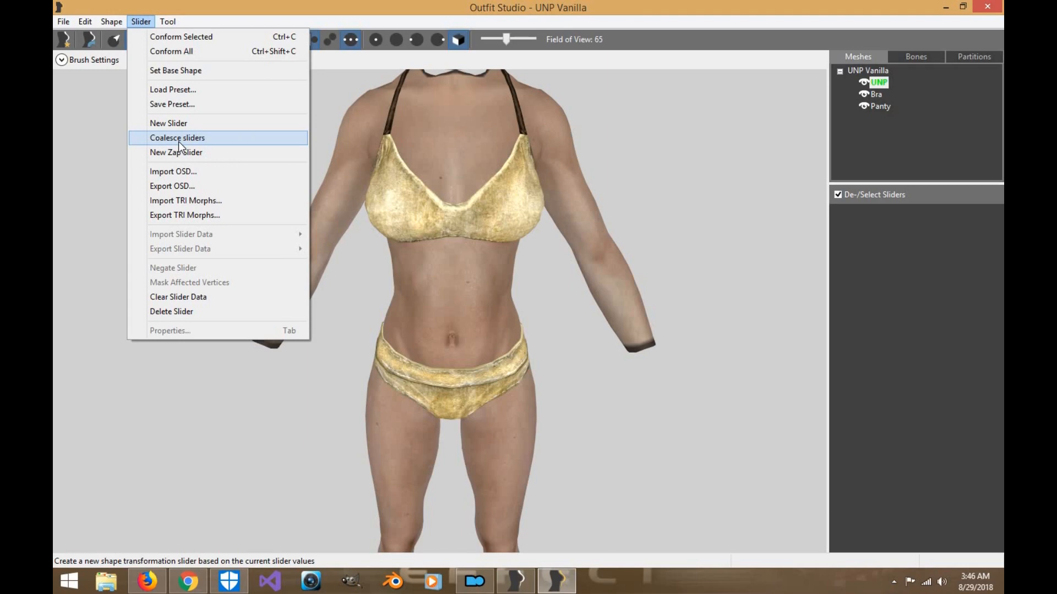
pyautogui.click(168, 122)
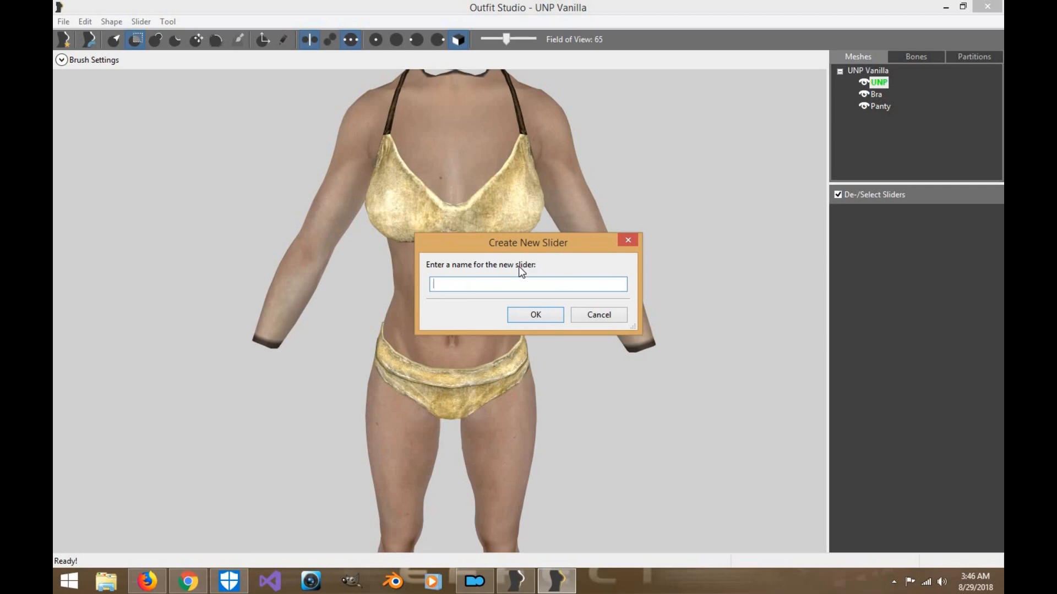
pyautogui.write('Foreamrs')
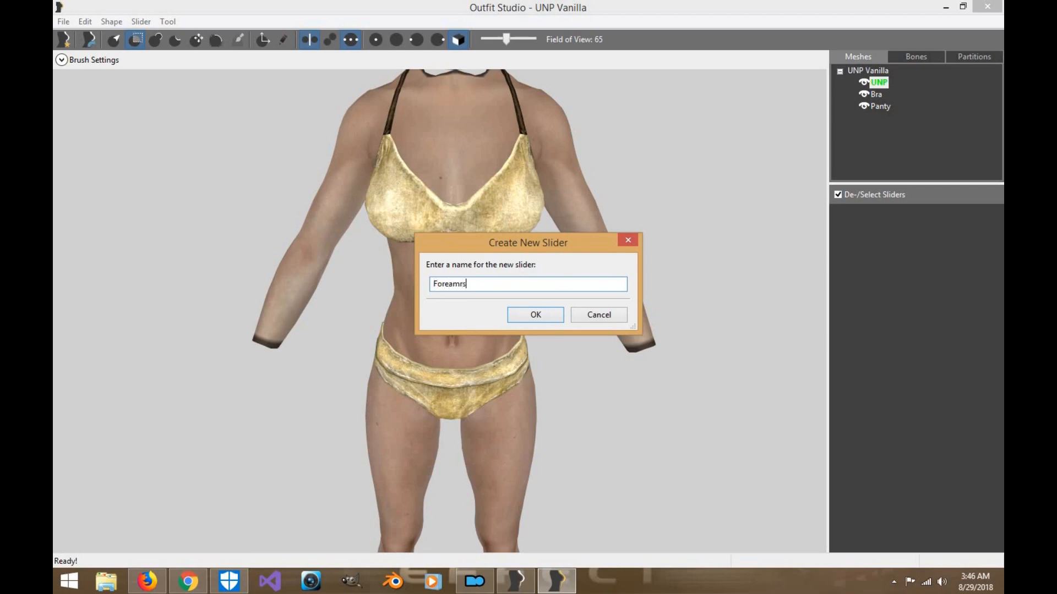
pyautogui.write('Forearms')
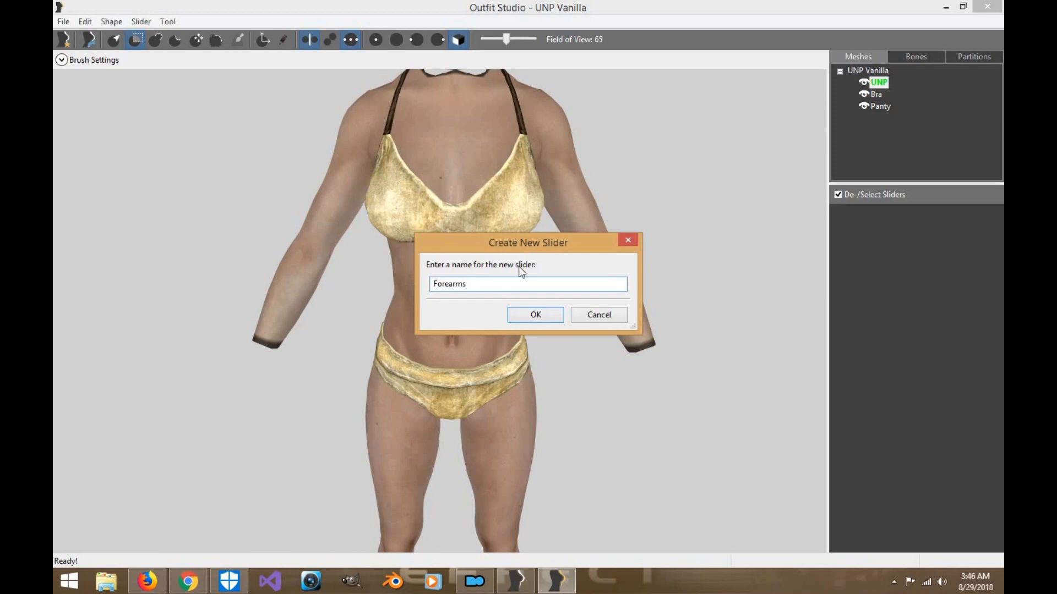
pyautogui.click(535, 315)
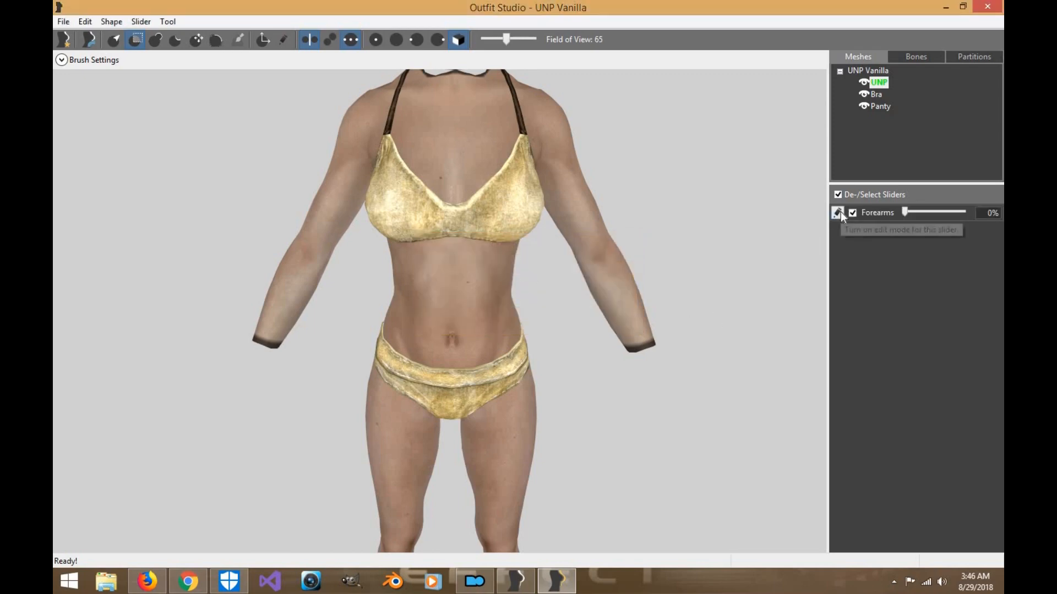
# Step: Enable editing on the Forearms slider and set it to Invert in its properties
pyautogui.moveTo(906, 212); pyautogui.dragTo(964, 212)
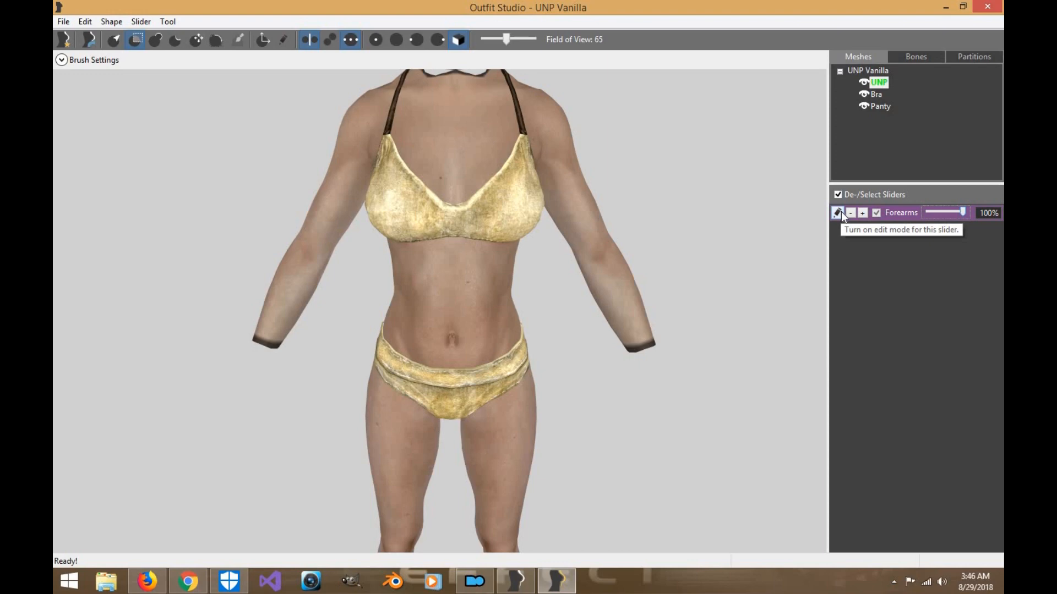
pyautogui.click(838, 213)
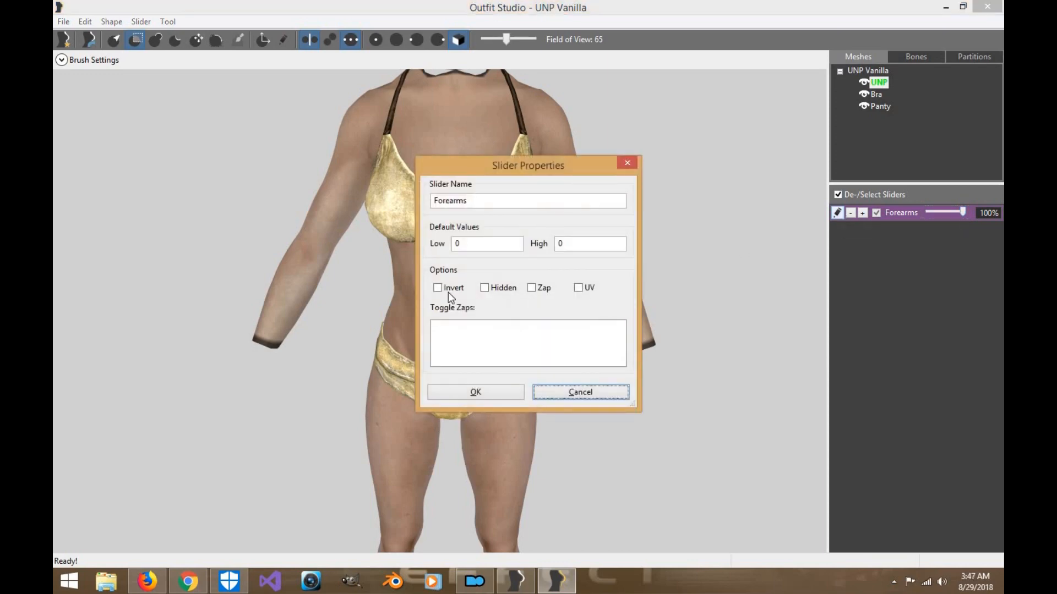
pyautogui.click(437, 288)
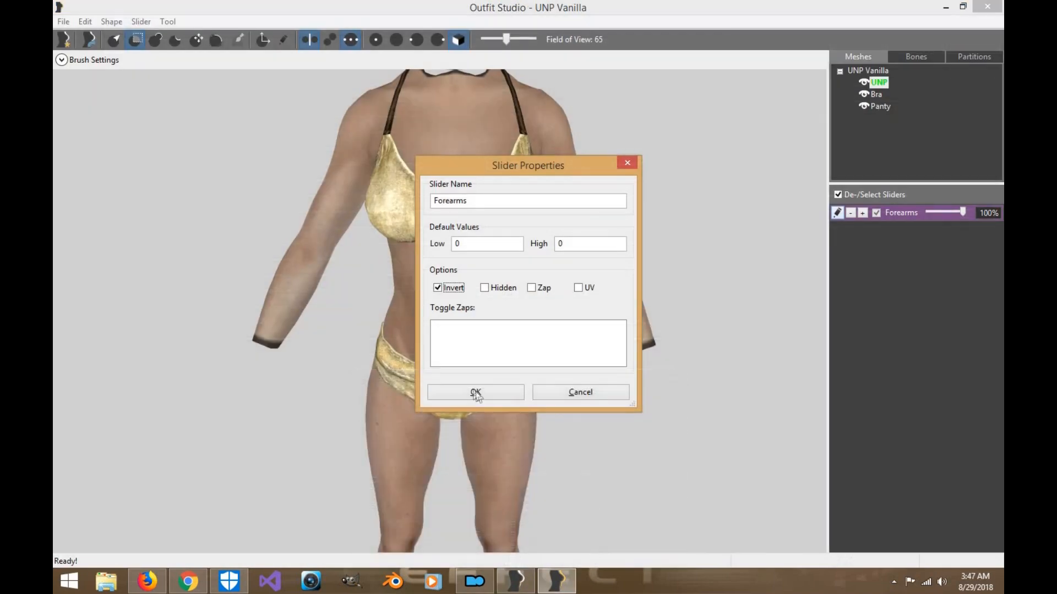
pyautogui.click(475, 393)
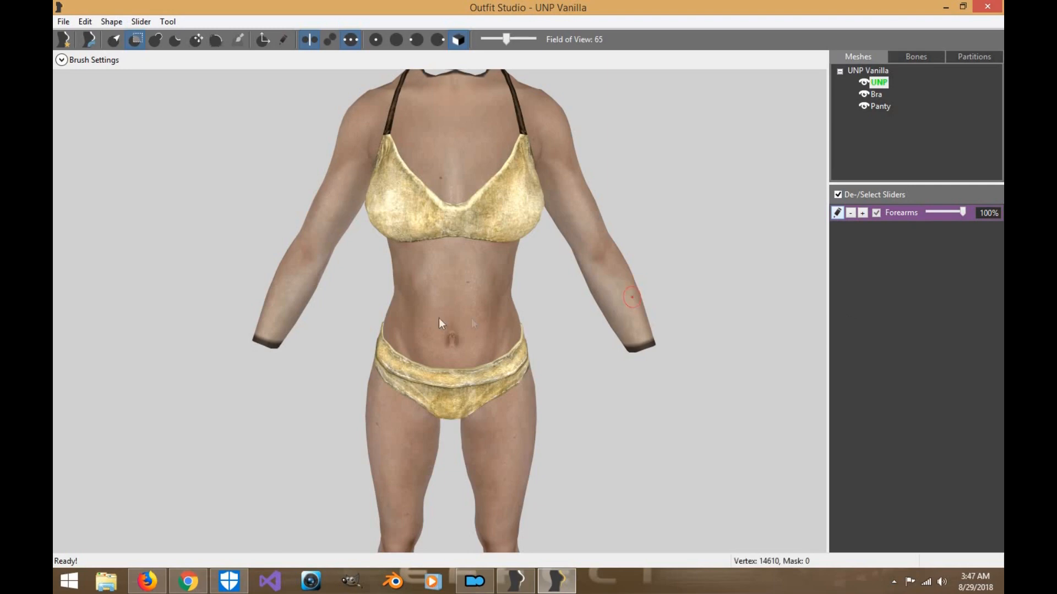
# Step: Enlarge the brush and sculpt both forearms into the Forearms slider
pyautogui.click(93, 60)
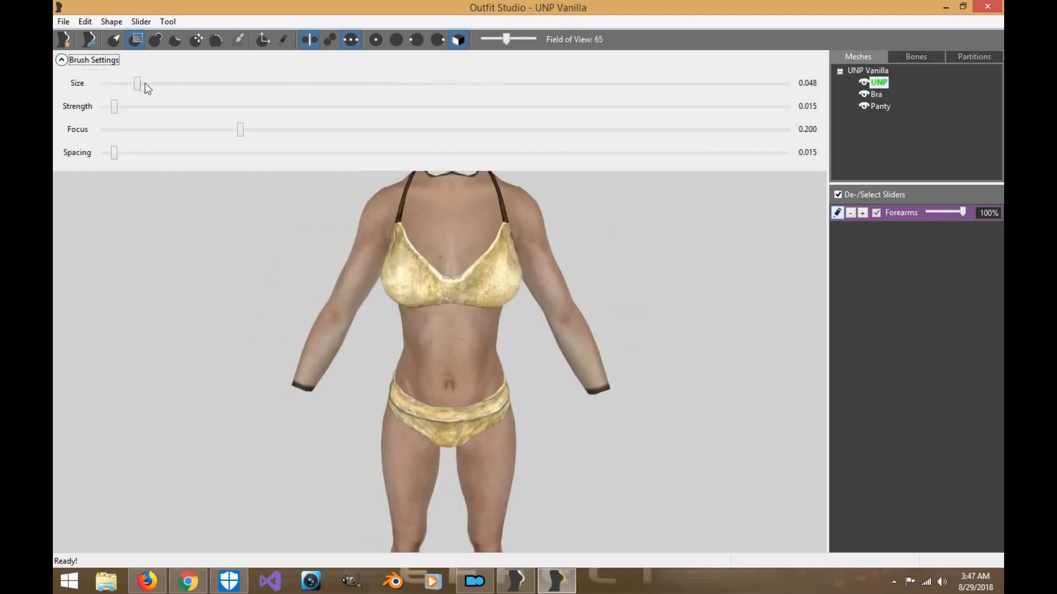
pyautogui.moveTo(138, 83); pyautogui.dragTo(207, 83)
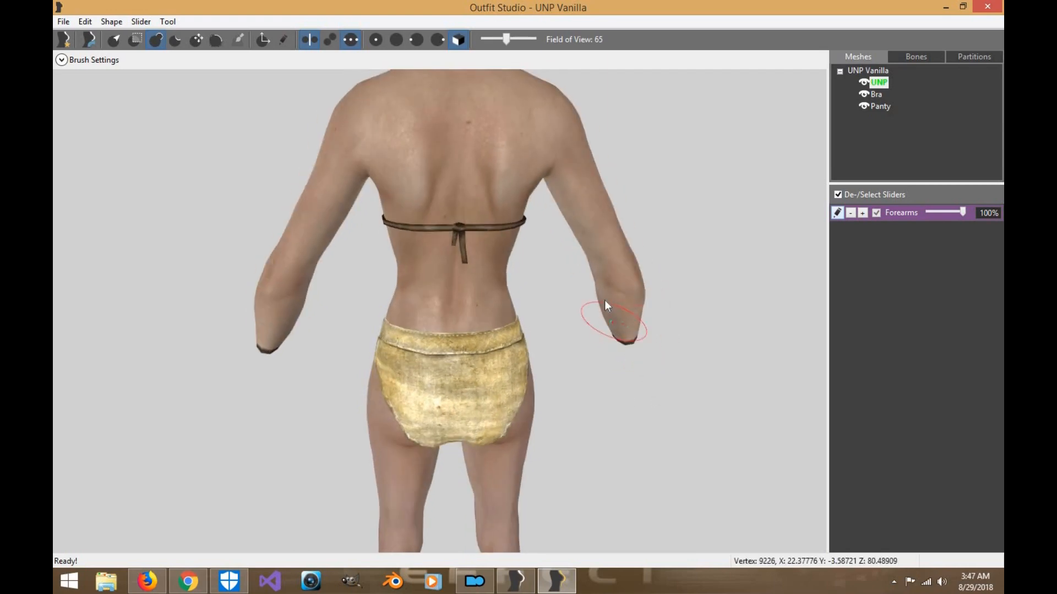
pyautogui.moveTo(607, 310); pyautogui.dragTo(552, 294)
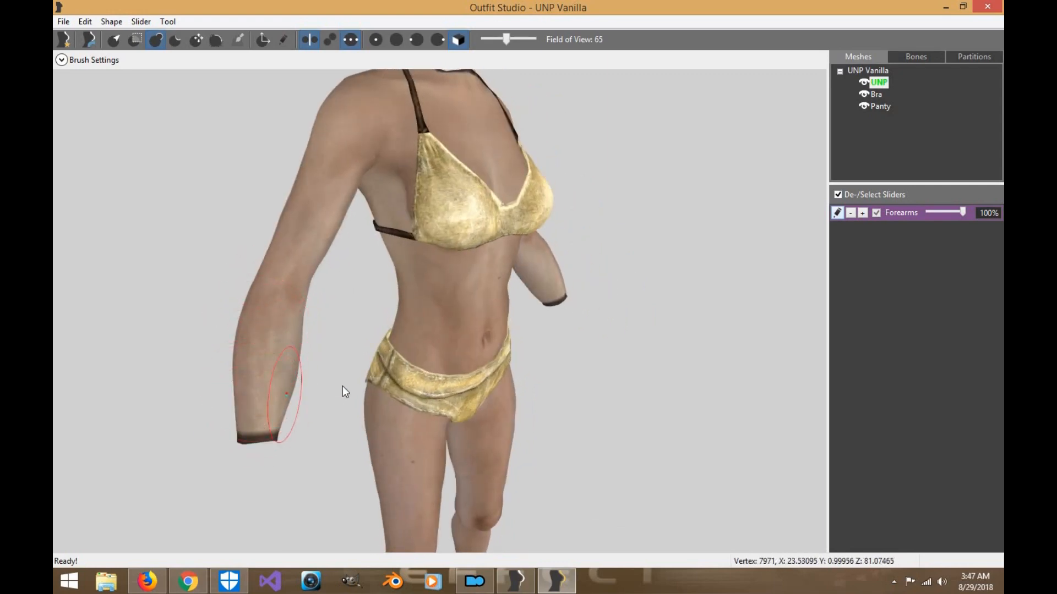
pyautogui.moveTo(343, 391); pyautogui.dragTo(397, 414)
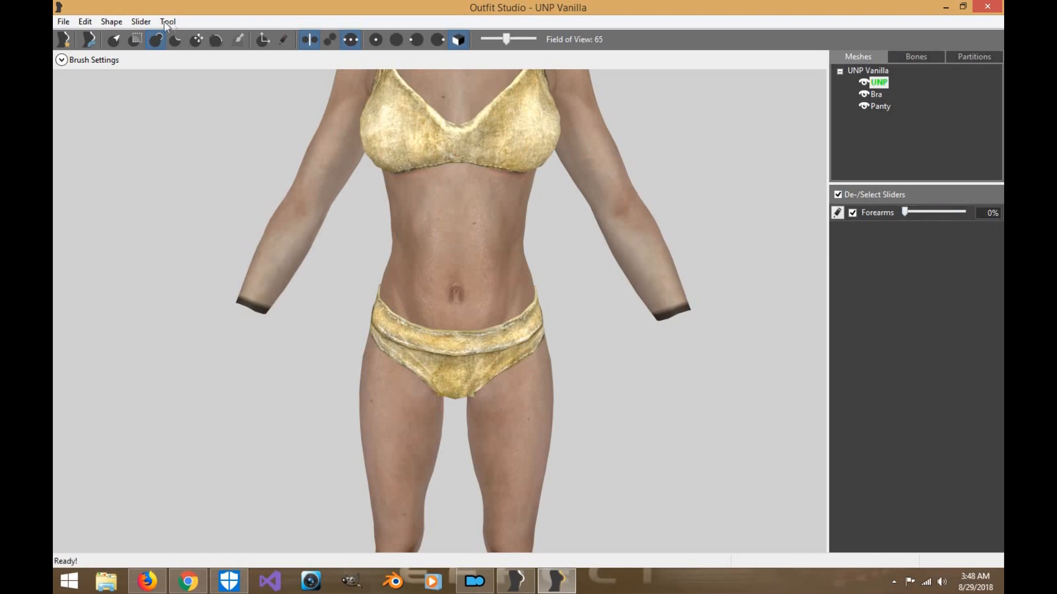
# Step: Create a 'Forearms thin' slider and tick Invert in its slider properties
pyautogui.click(141, 21)
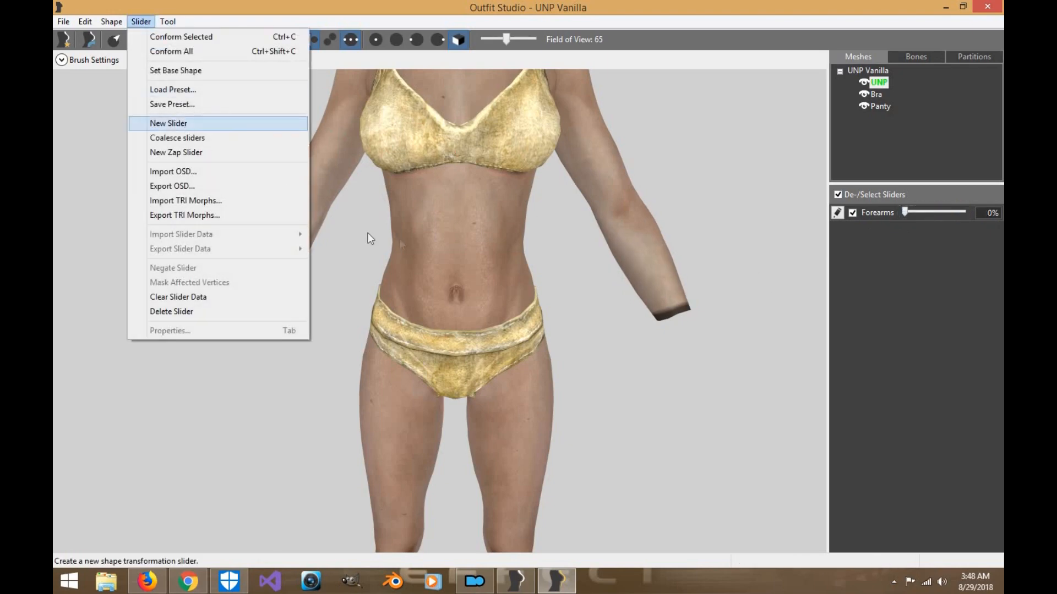
pyautogui.click(169, 123)
pyautogui.write('Forearms thi')
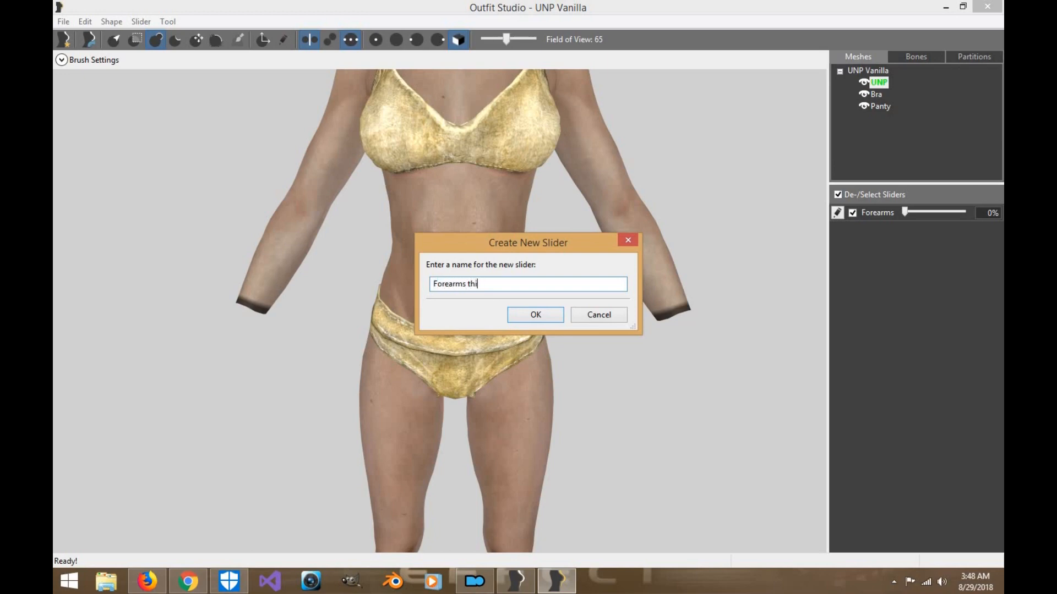
pyautogui.write('n')
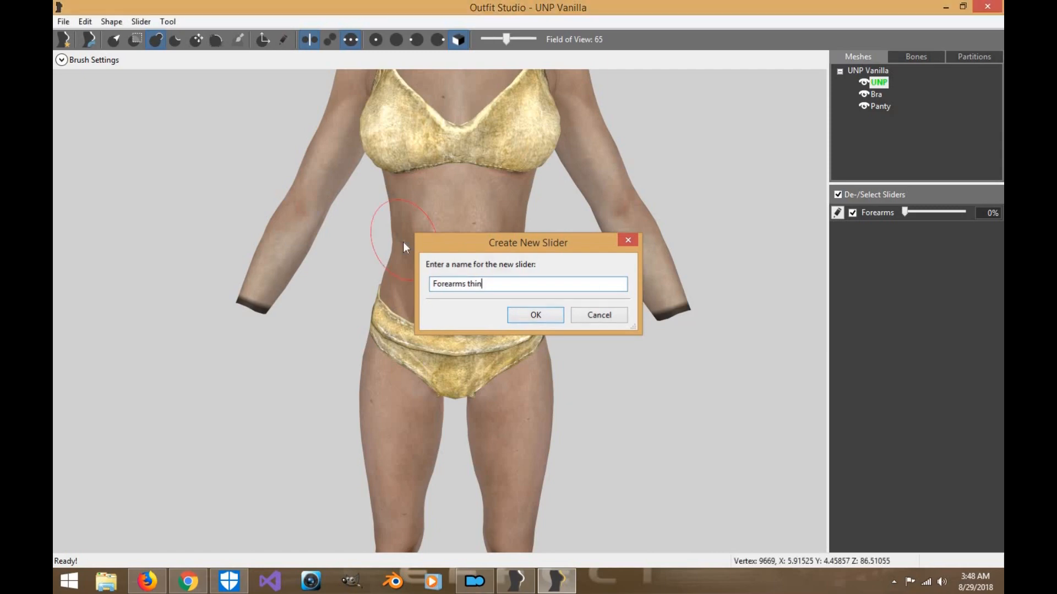
pyautogui.click(534, 315)
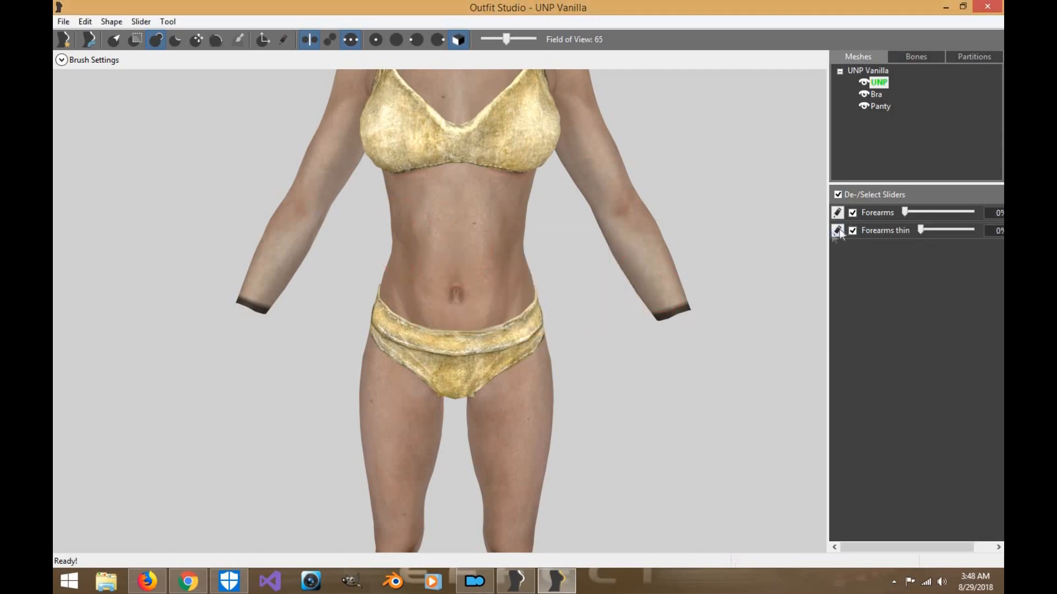
pyautogui.click(838, 230)
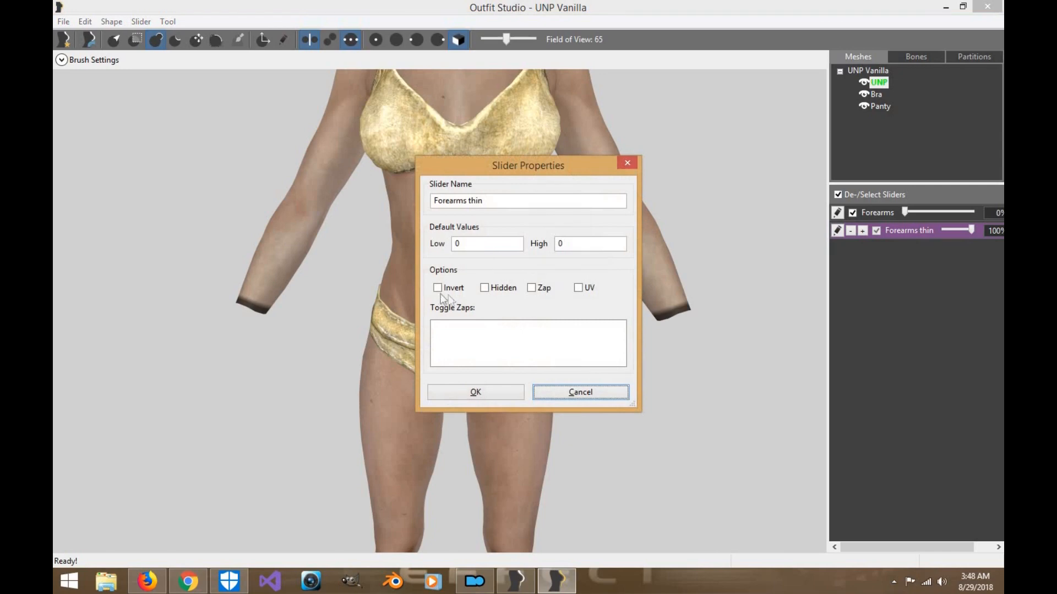
pyautogui.click(438, 288)
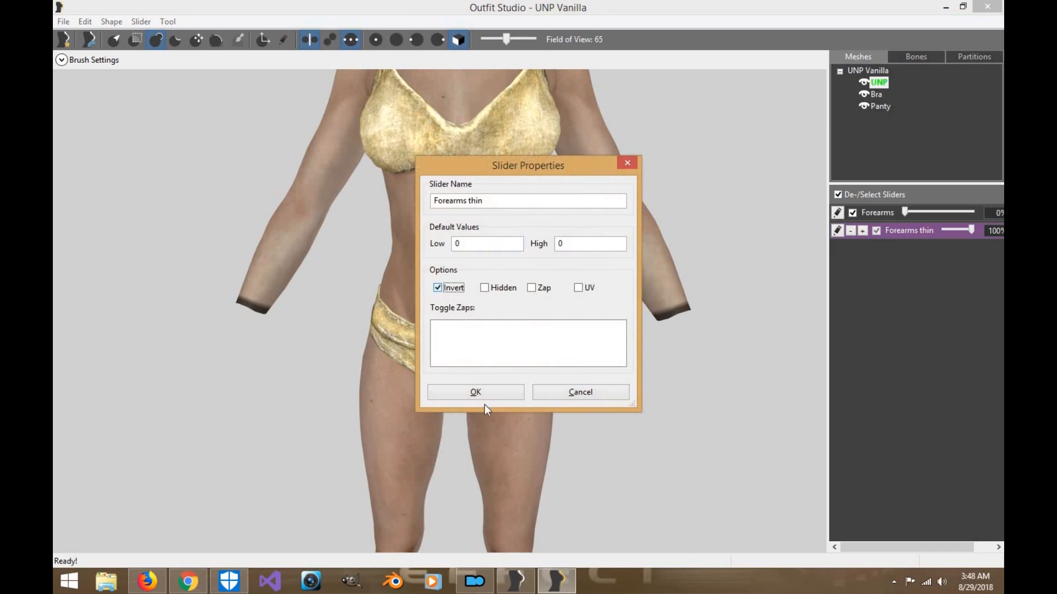
pyautogui.click(475, 393)
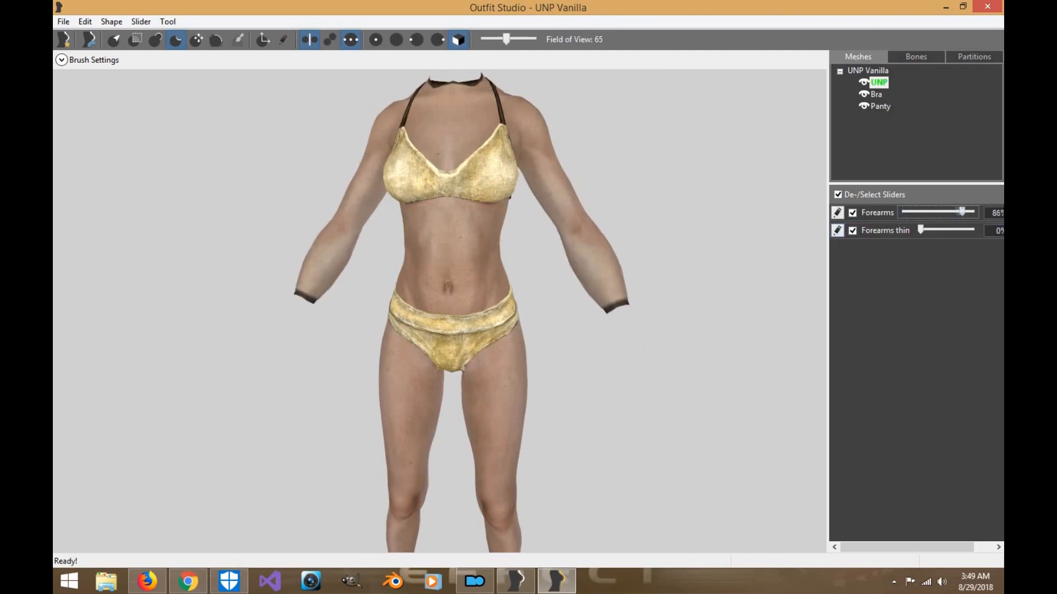
# Step: Preview Forearms thin and Forearms on the arms, then return both sliders to 0%
pyautogui.moveTo(920, 230); pyautogui.dragTo(970, 230)
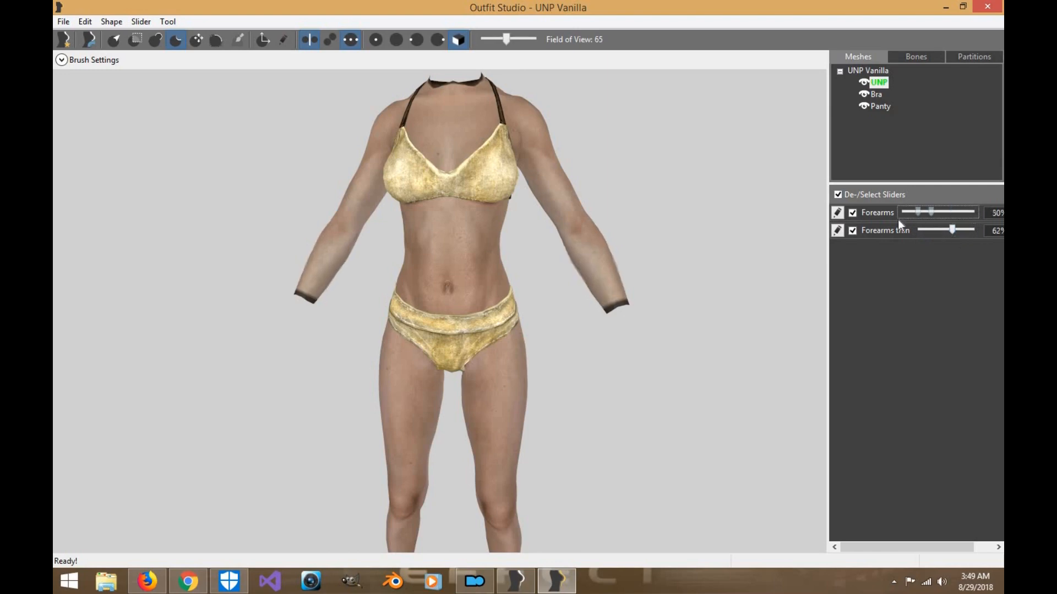
pyautogui.moveTo(930, 212); pyautogui.dragTo(917, 213)
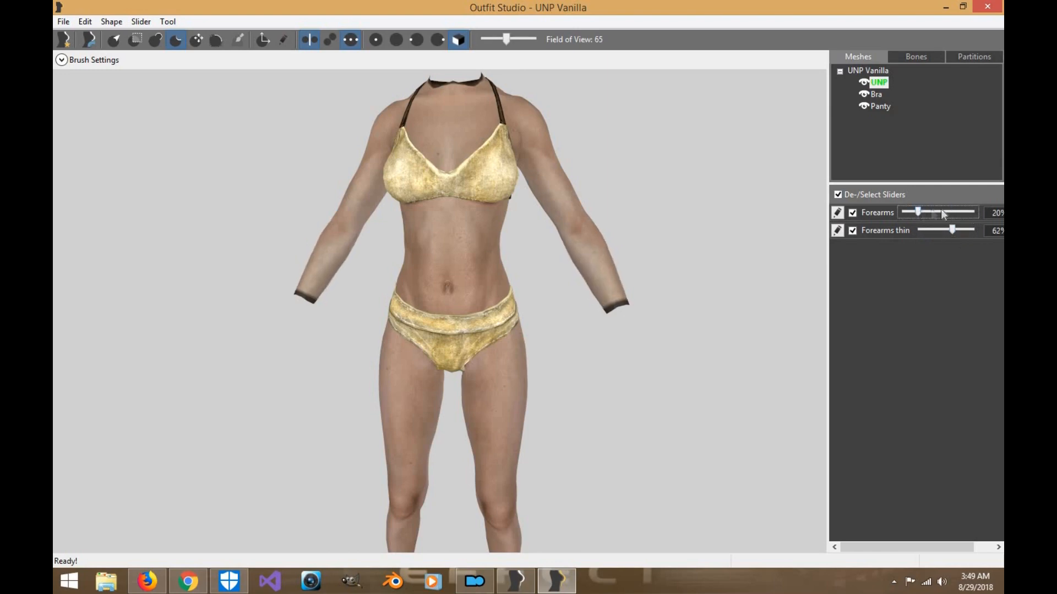
pyautogui.moveTo(937, 212); pyautogui.dragTo(903, 212)
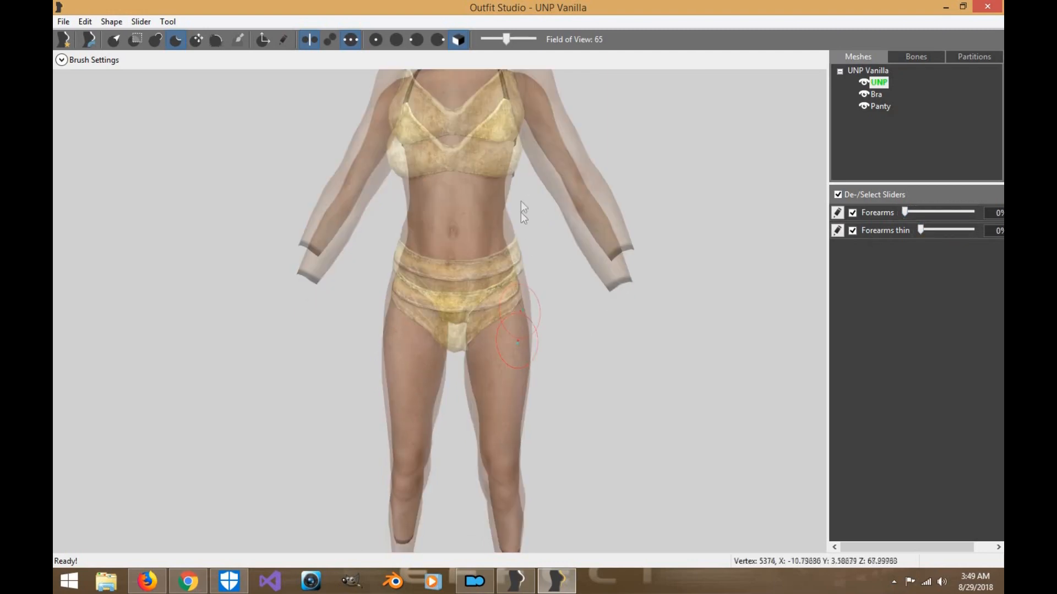
# Step: Create a new slider named 'Calves' and switch on edit mode for it
pyautogui.click(140, 21)
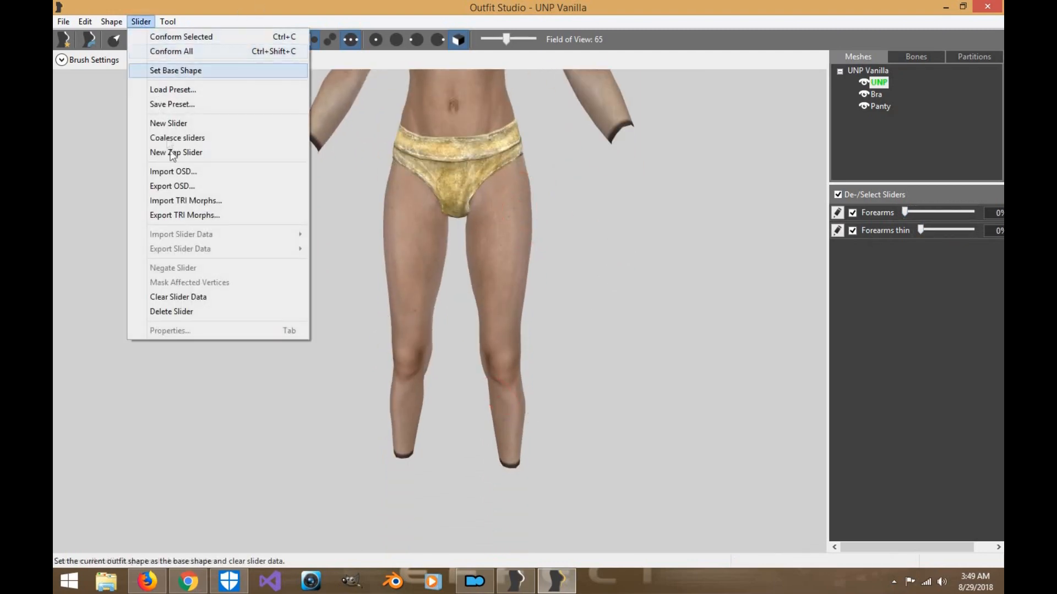
pyautogui.click(168, 123)
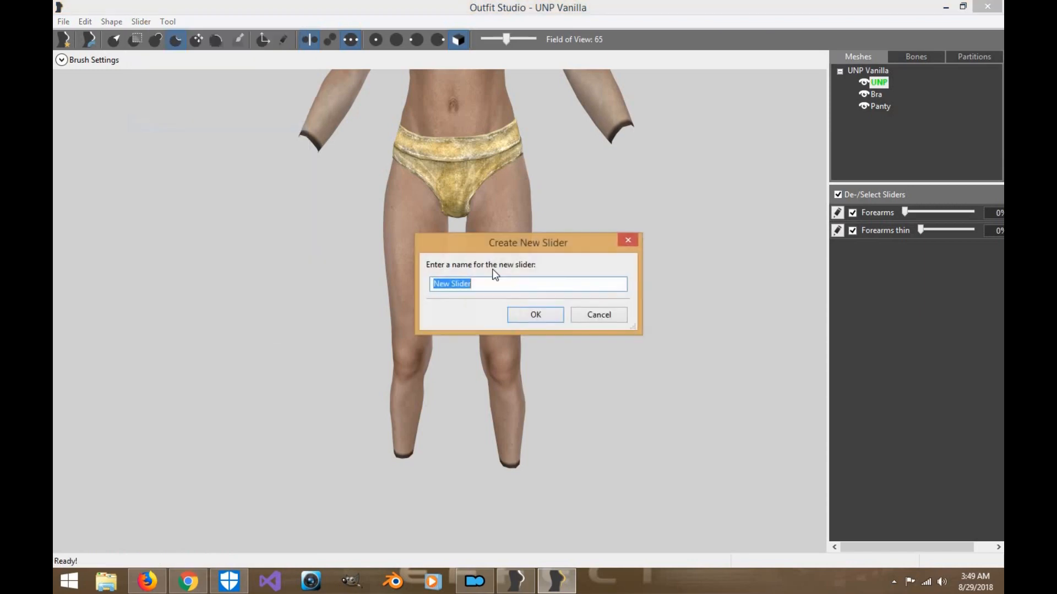
pyautogui.write('Calve')
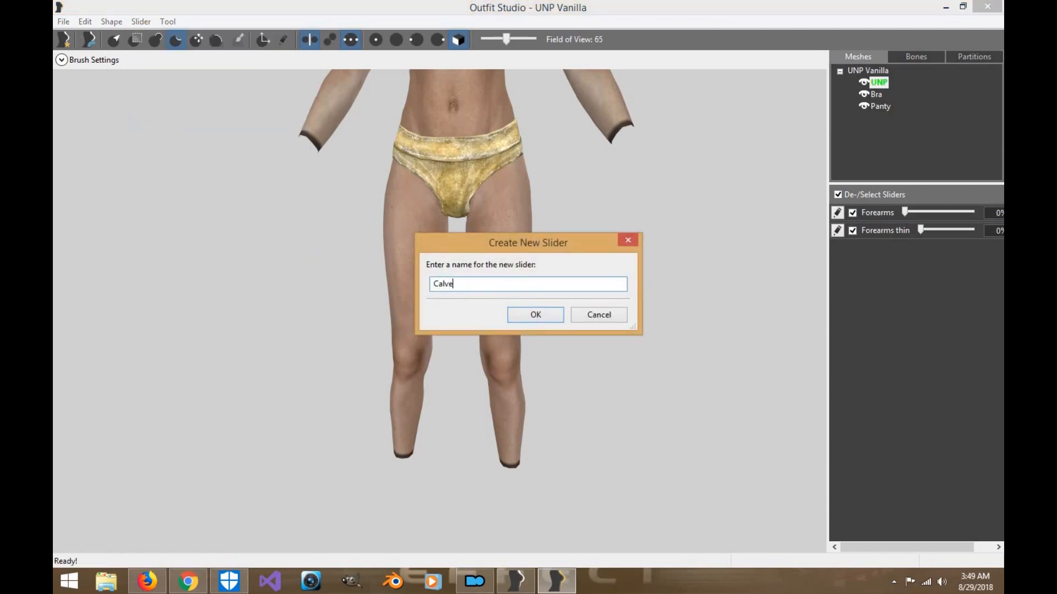
pyautogui.click(535, 315)
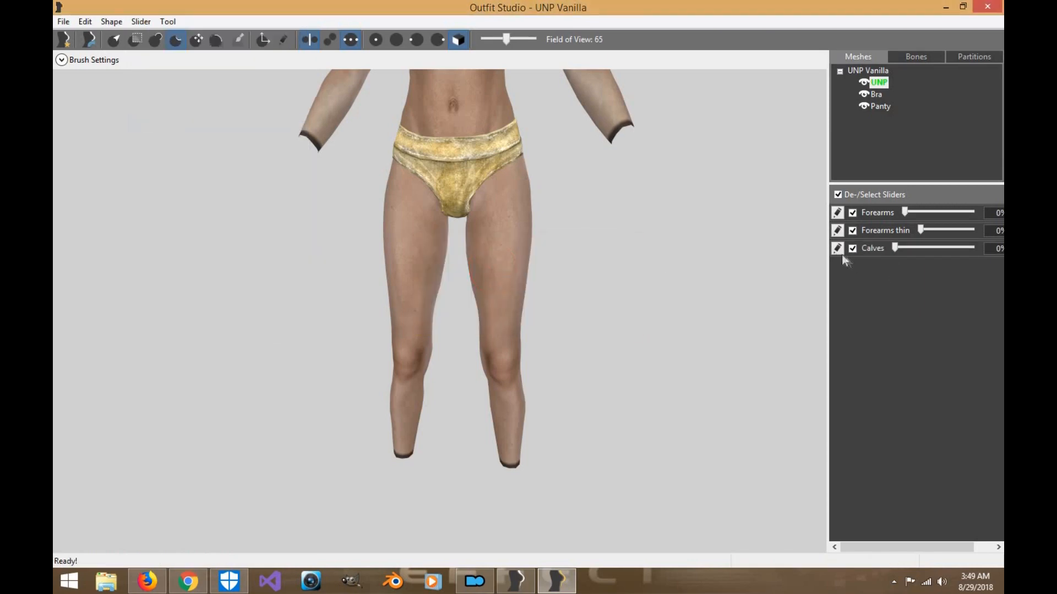
pyautogui.click(837, 247)
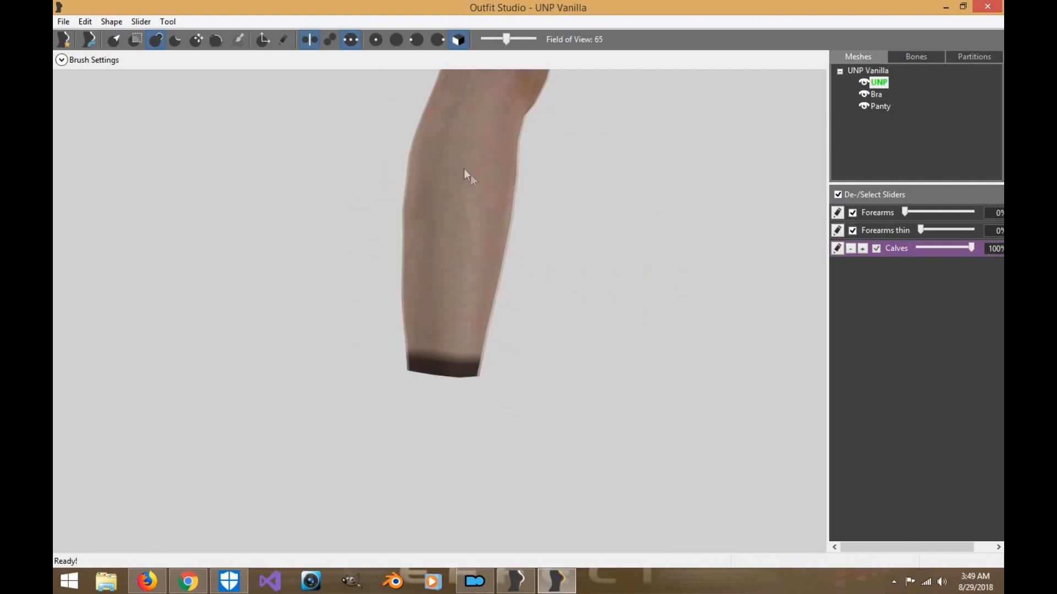
# Step: Sculpt the calves with the brush so they become fuller
pyautogui.moveTo(468, 176); pyautogui.dragTo(393, 291)
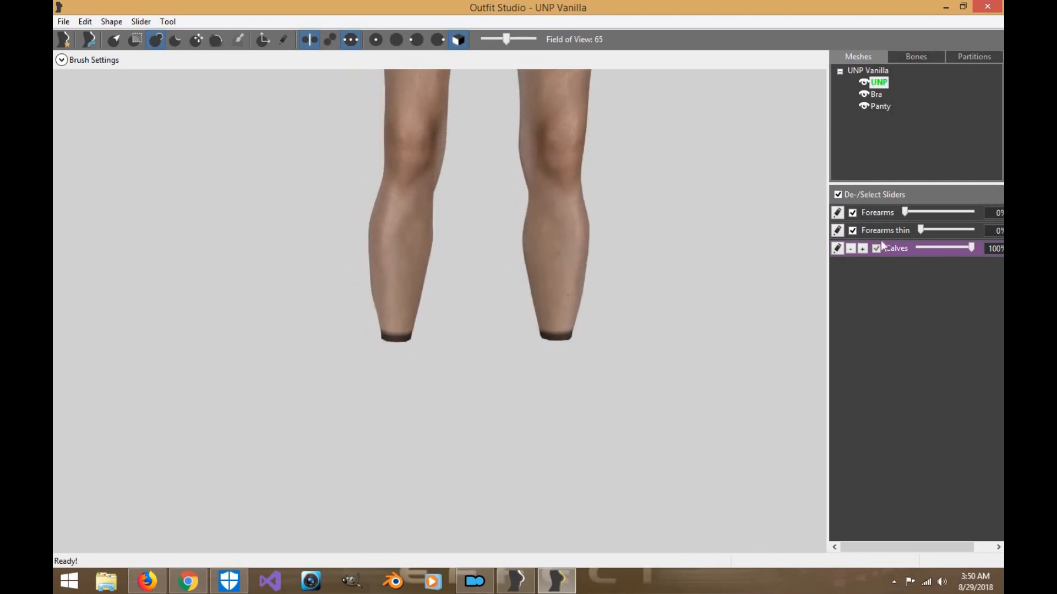
# Step: Leave Calves edit mode, preview Calves at full strength, reset it to 0%, and show the whole body
pyautogui.moveTo(971, 248); pyautogui.dragTo(893, 249)
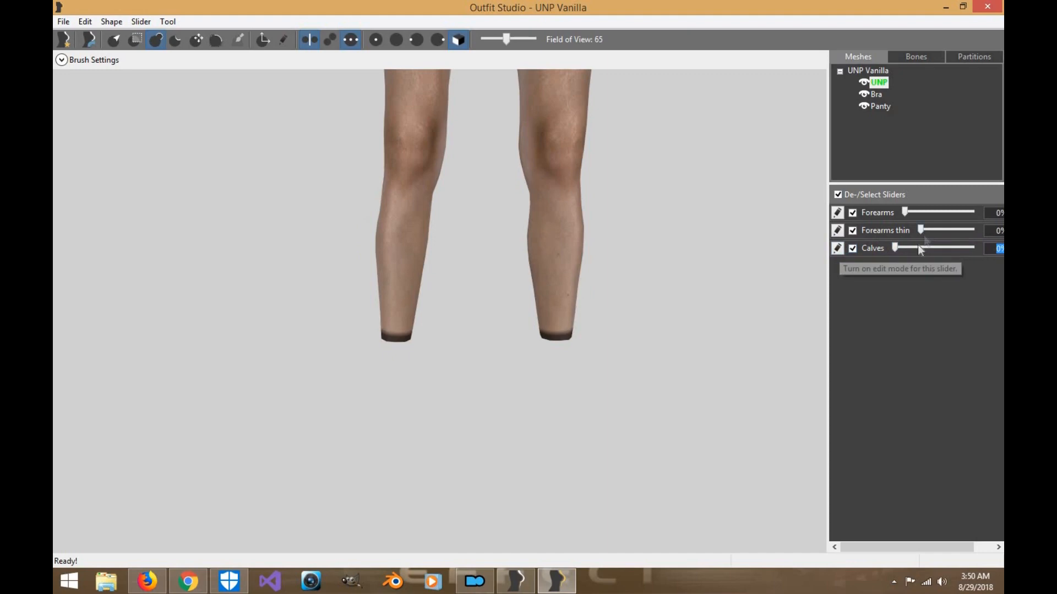
pyautogui.moveTo(895, 248); pyautogui.dragTo(971, 248)
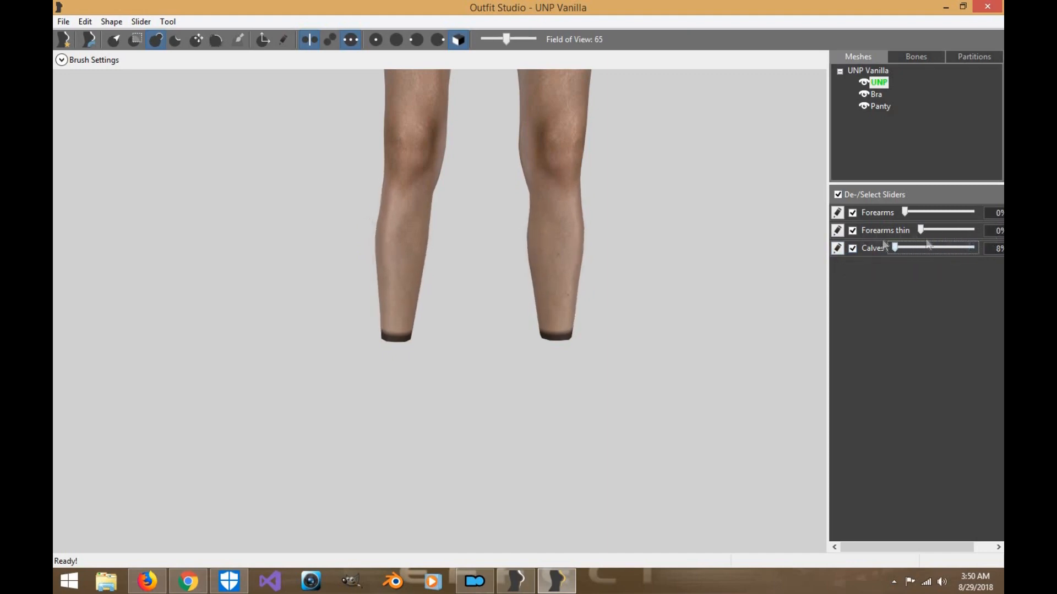
pyautogui.moveTo(895, 248); pyautogui.dragTo(971, 248)
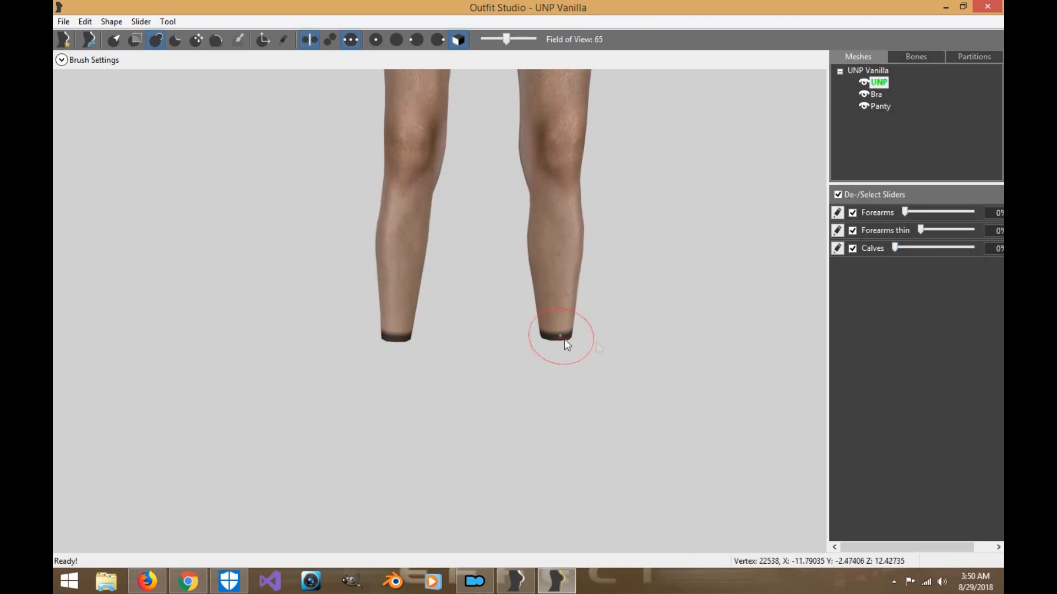
pyautogui.moveTo(895, 249); pyautogui.dragTo(972, 249)
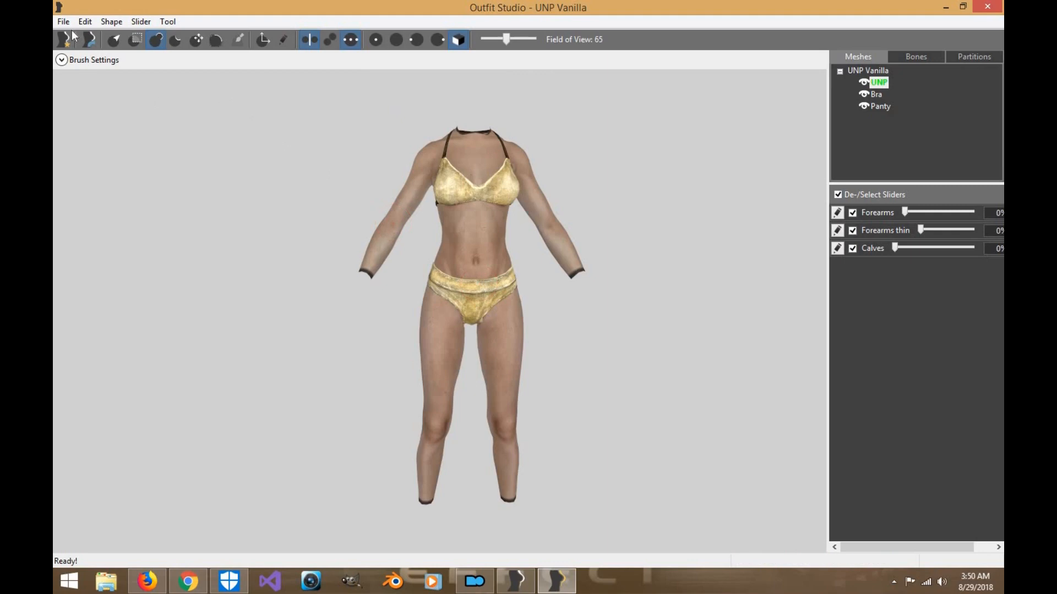
# Step: Save the project as 'UNP Vanilla Test' with project-derived file names, then close the window
pyautogui.click(168, 21)
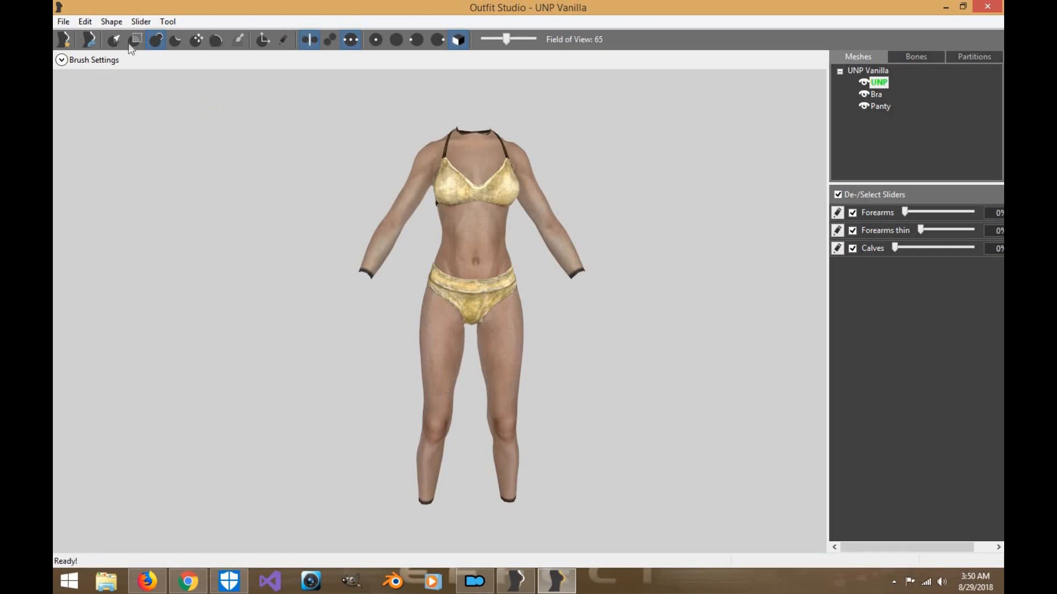
pyautogui.click(63, 21)
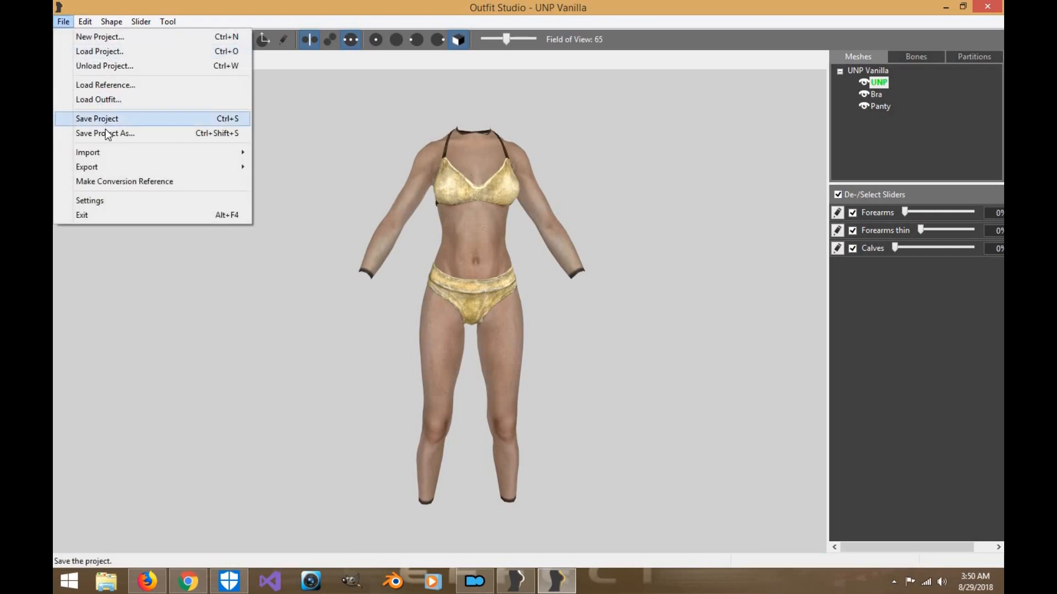
pyautogui.click(106, 133)
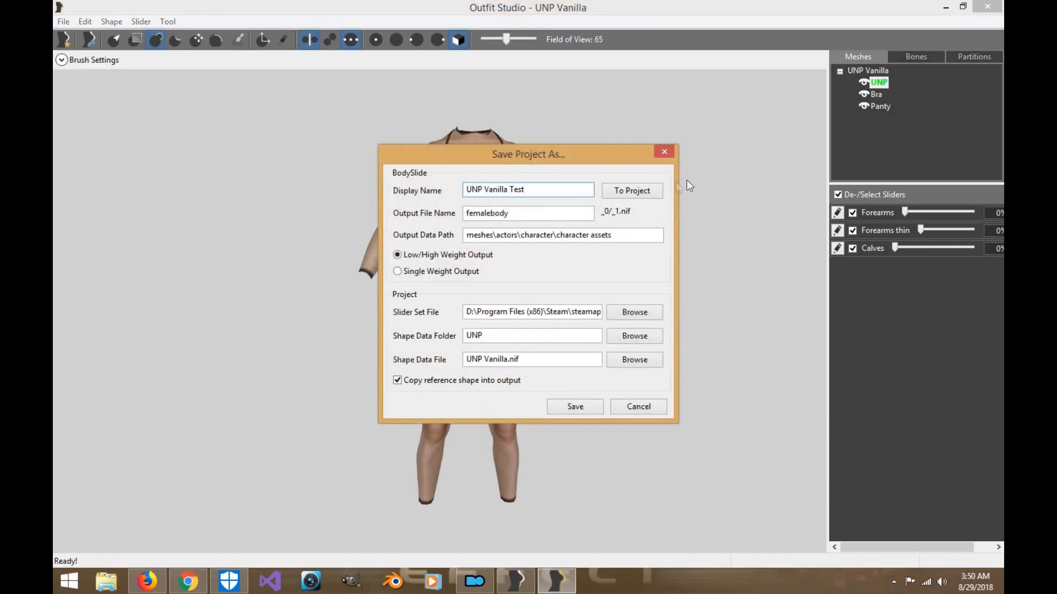
pyautogui.click(631, 191)
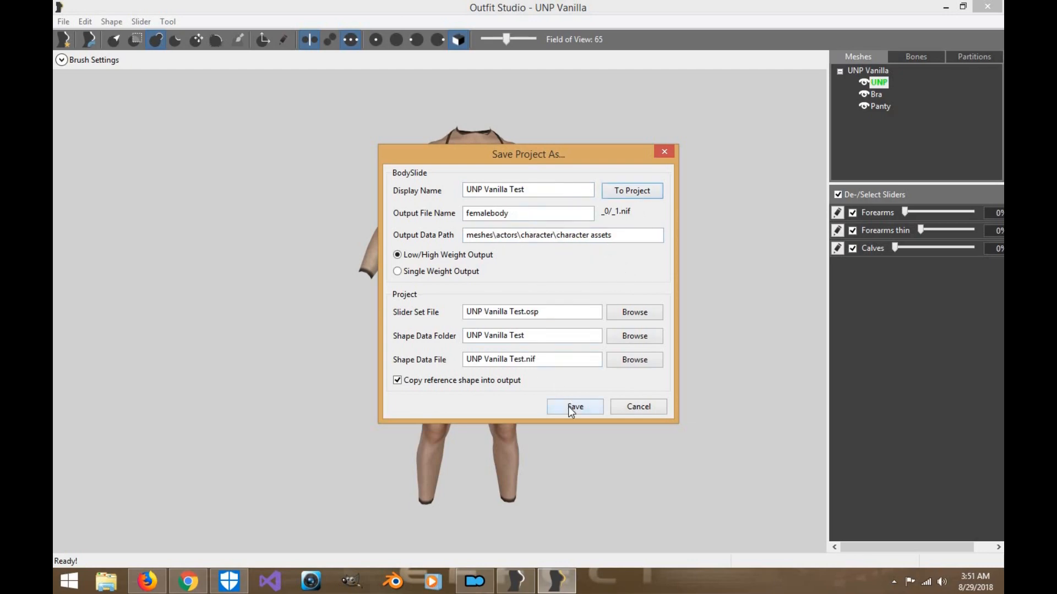
pyautogui.click(574, 406)
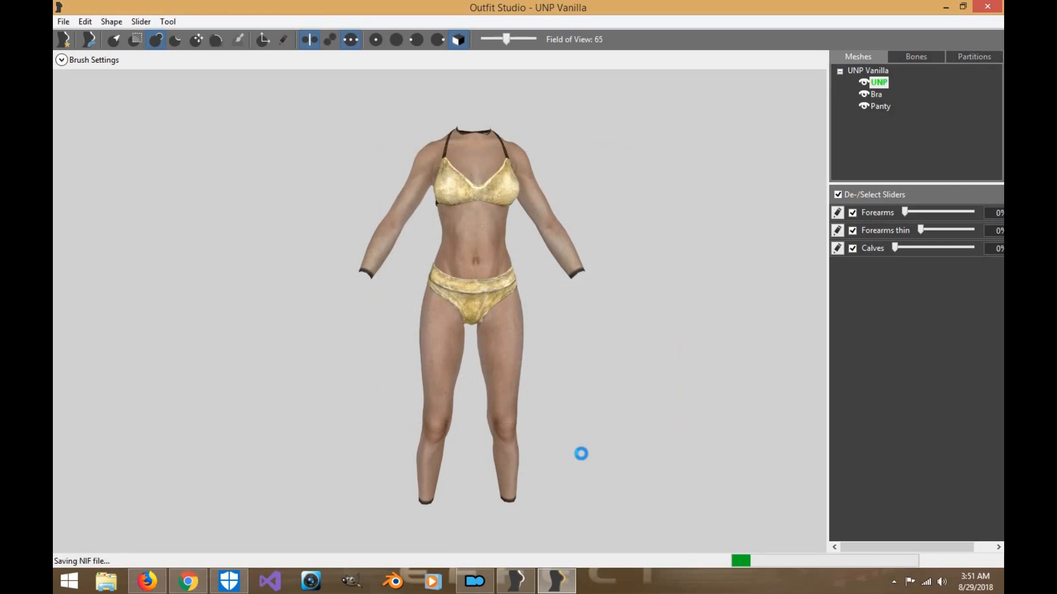
pyautogui.moveTo(583, 452)
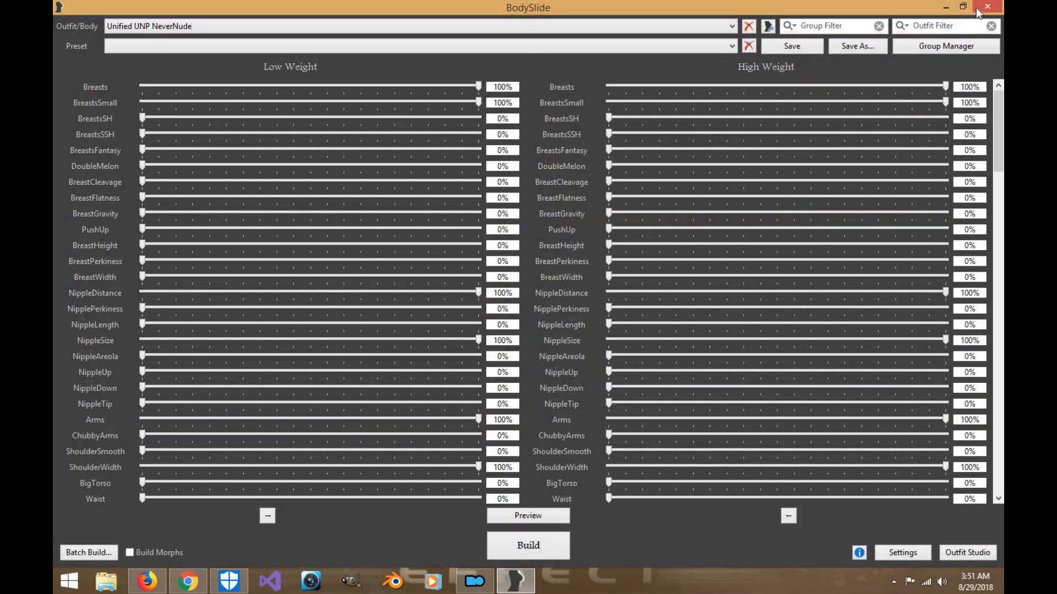
pyautogui.click(988, 7)
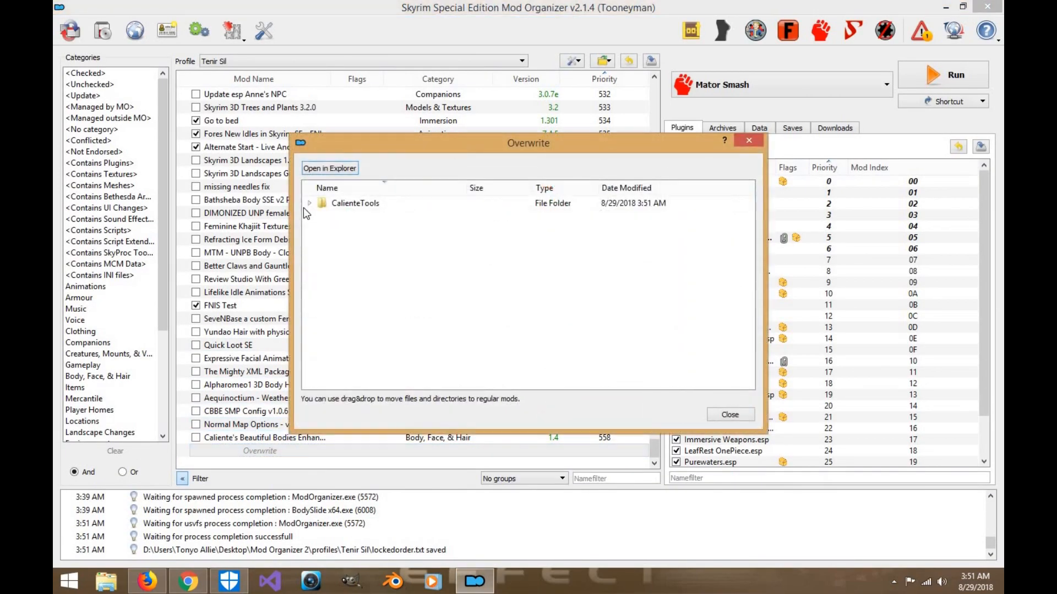
# Step: Expand CalienteTools and a BodySlide subfolder in the Overwrite listing
pyautogui.click(309, 203)
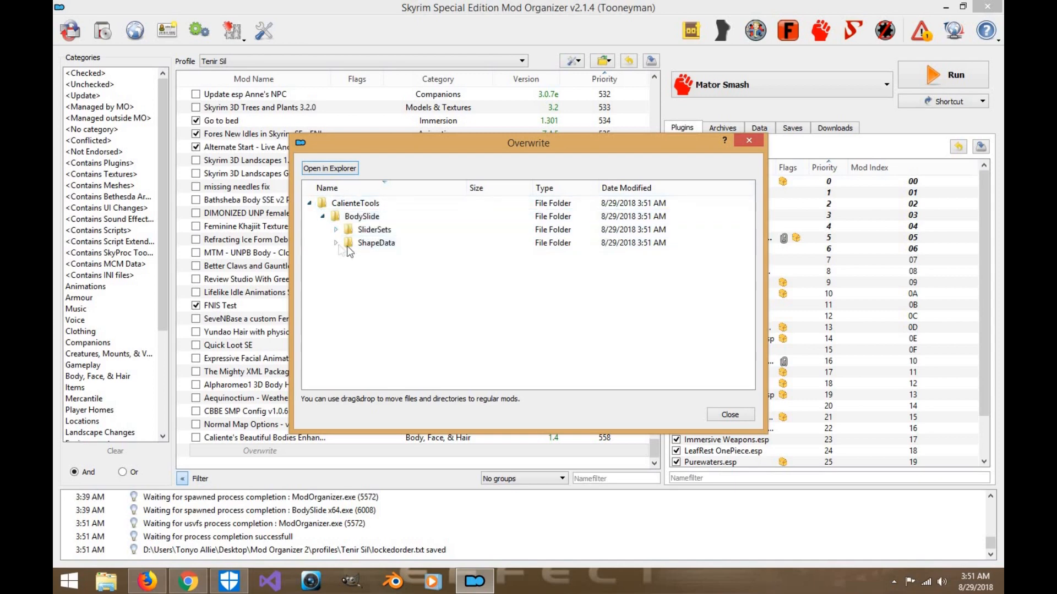
pyautogui.click(336, 243)
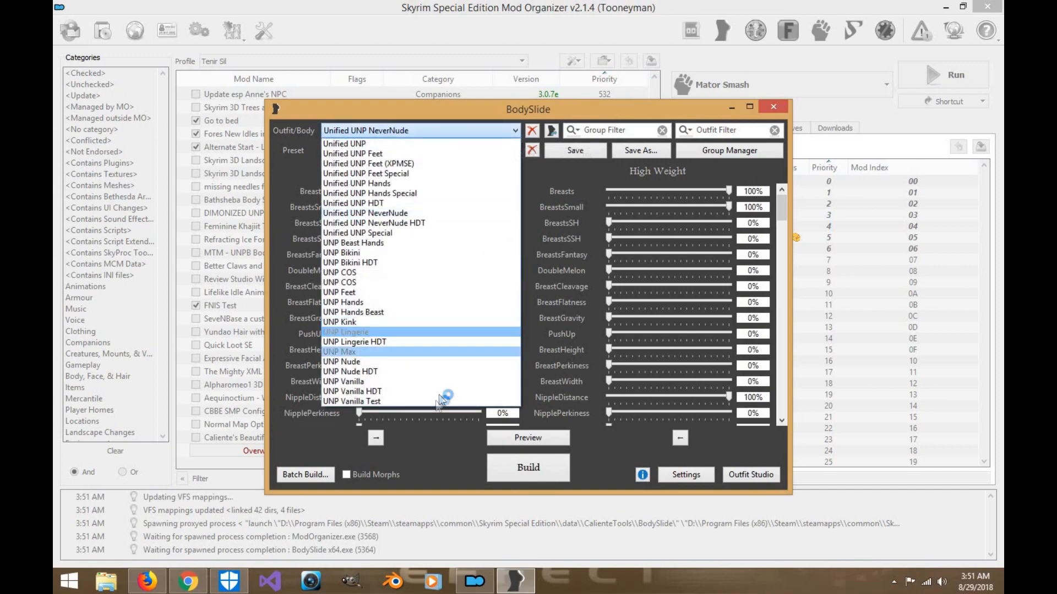
# Step: Select the UNP Vanilla Test outfit, open Preview, and place BodySlide beside it
pyautogui.scroll(-3)
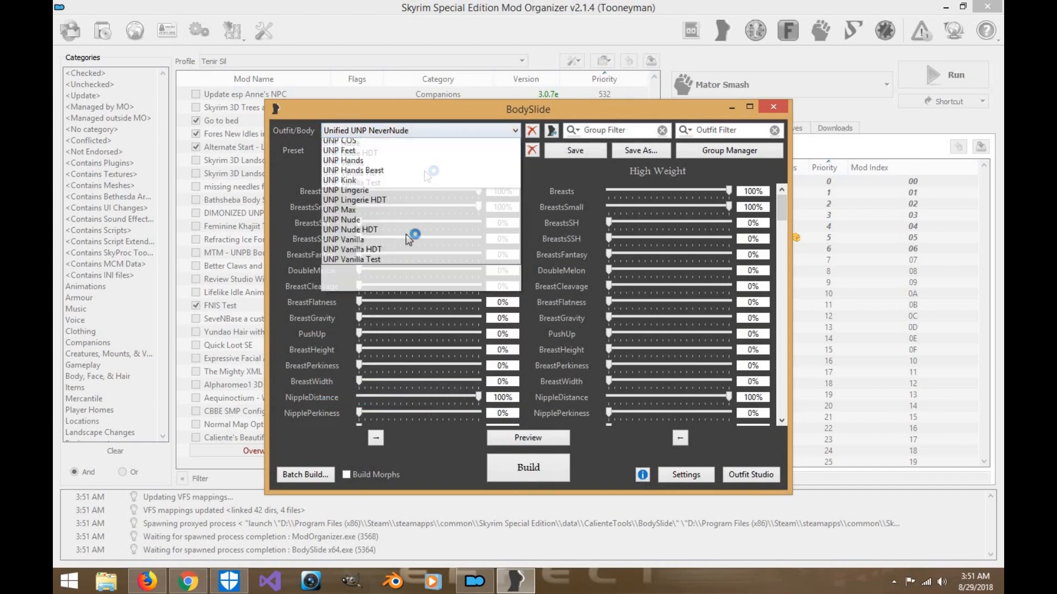
pyautogui.click(351, 259)
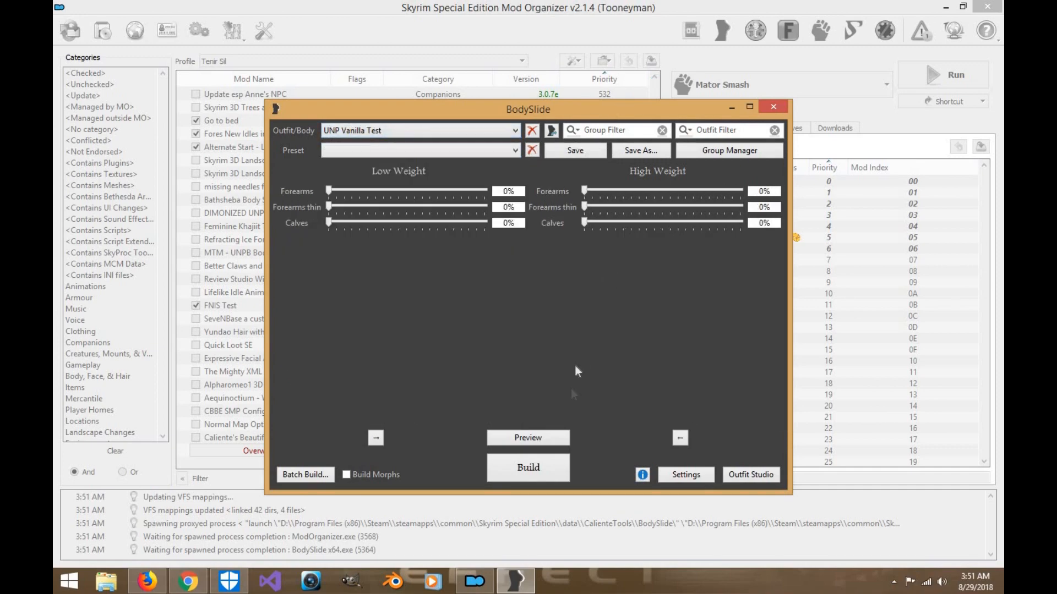
pyautogui.click(528, 438)
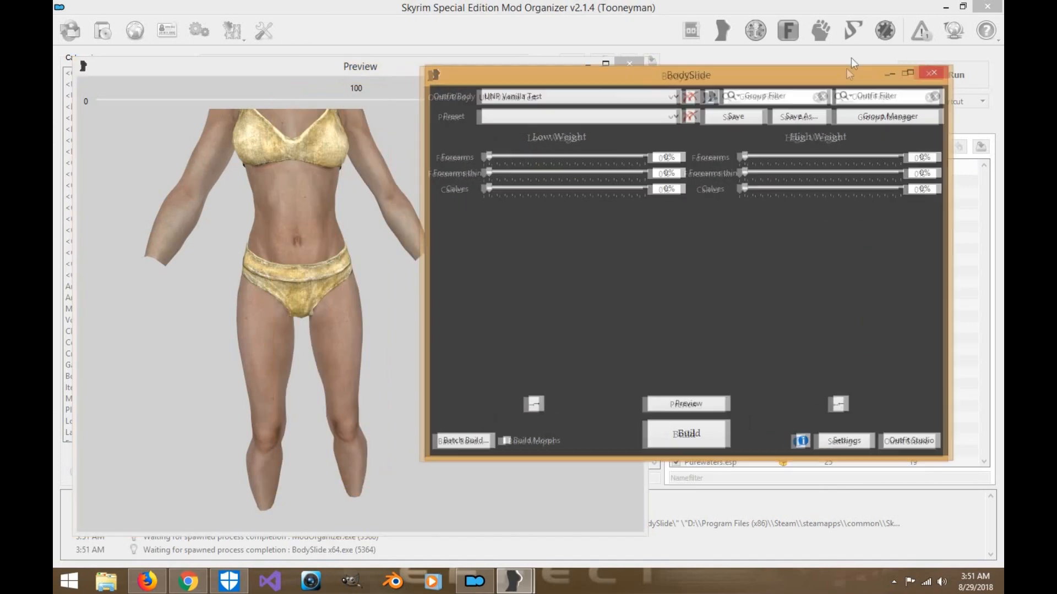
pyautogui.moveTo(685, 75); pyautogui.dragTo(708, 59)
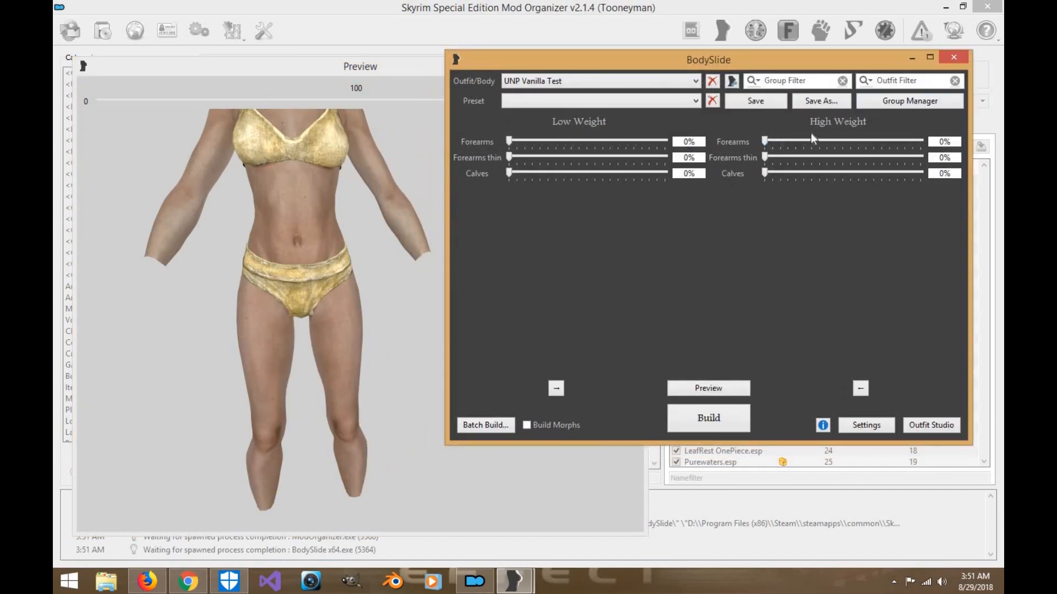
# Step: Test High Weight Forearms, then zero Forearms, Forearms thin and Calves and close BodySlide
pyautogui.moveTo(765, 142); pyautogui.dragTo(772, 141)
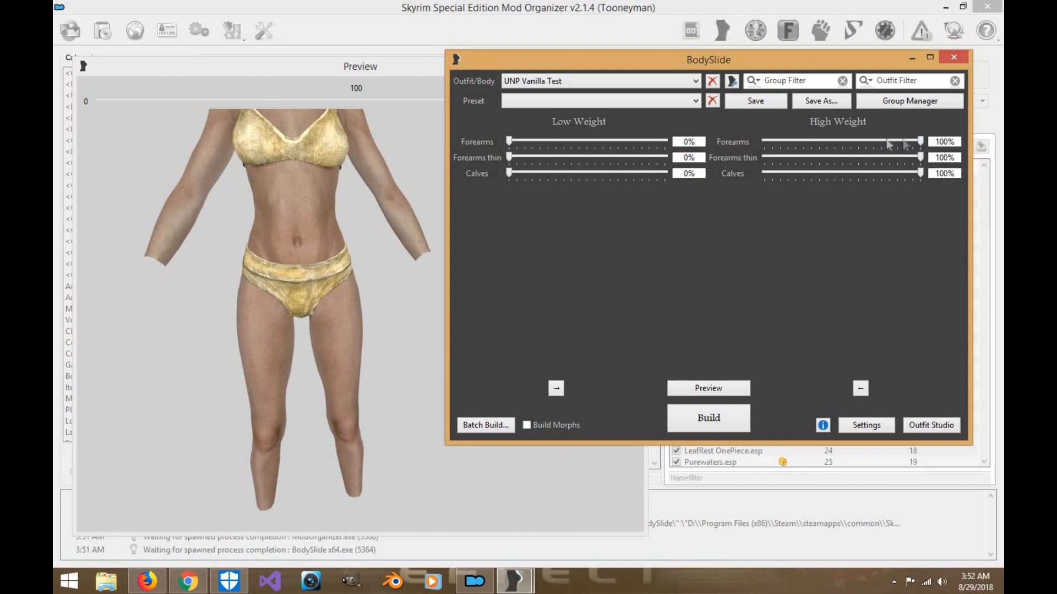
pyautogui.moveTo(920, 141); pyautogui.dragTo(762, 142)
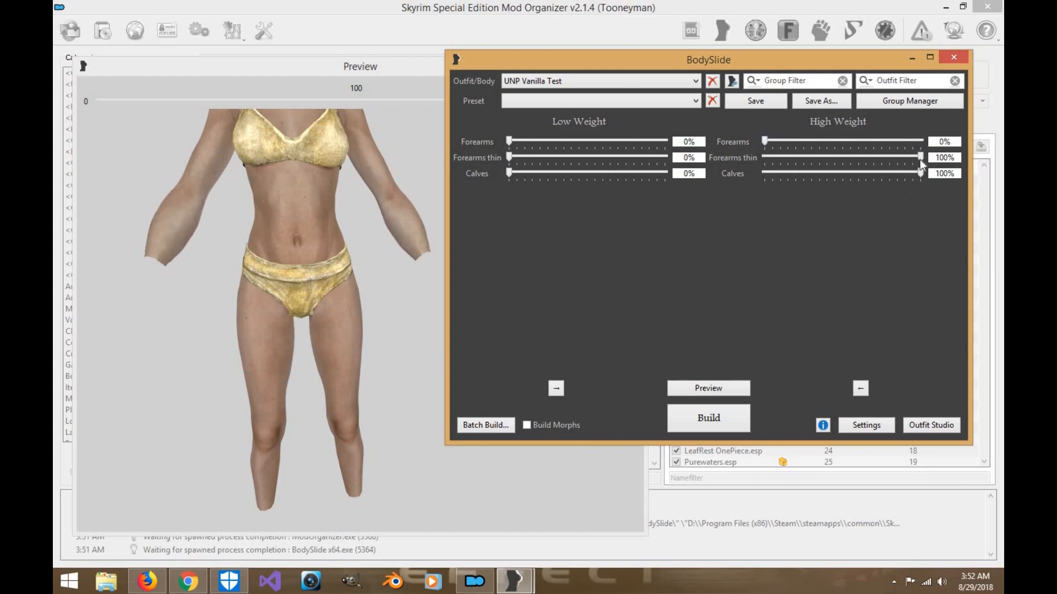
pyautogui.moveTo(922, 157); pyautogui.dragTo(764, 157)
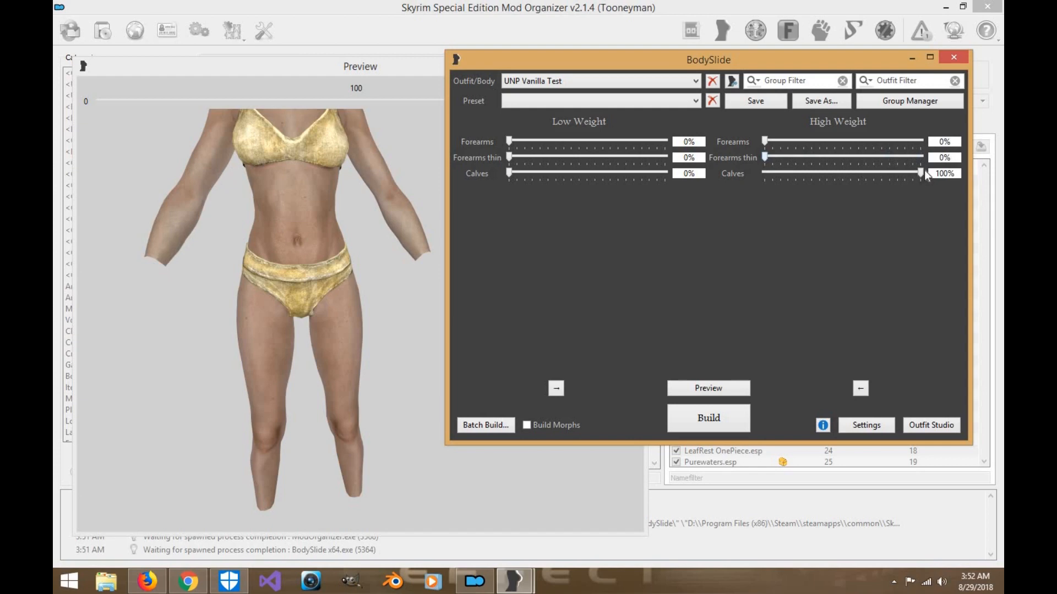
pyautogui.moveTo(921, 174); pyautogui.dragTo(765, 173)
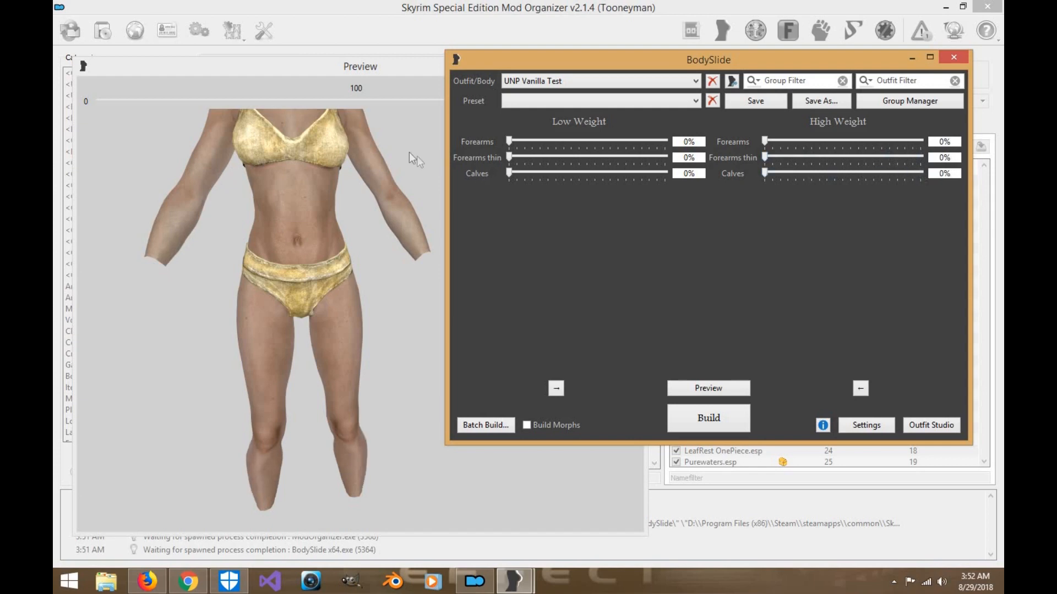
pyautogui.moveTo(370, 345)
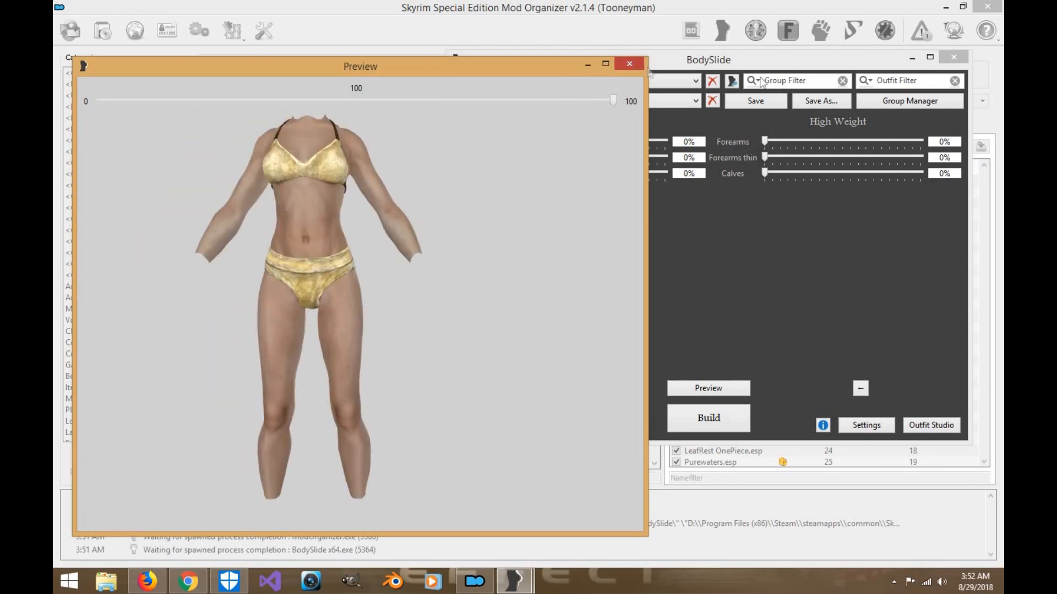
pyautogui.click(629, 63)
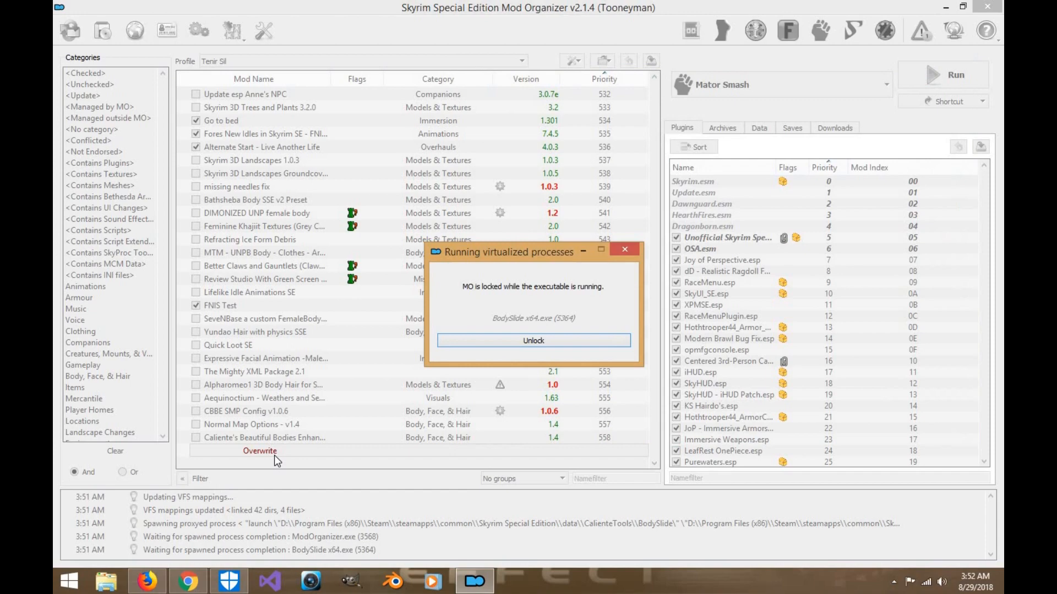
# Step: Open Overwrite, locate UNP Vanilla Test.osp under CalienteTools, and close the listing
pyautogui.click(533, 341)
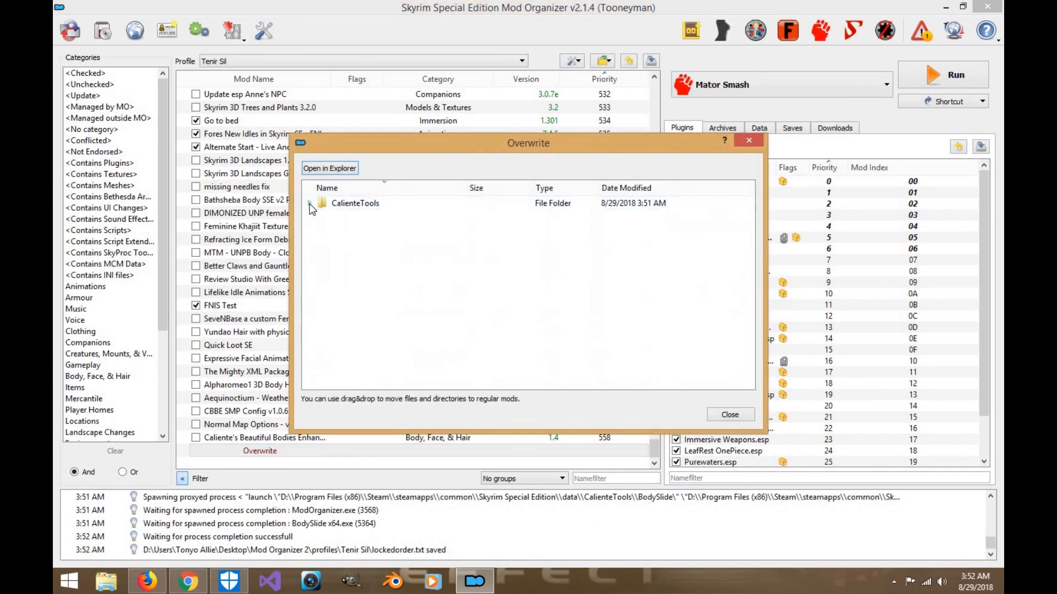
pyautogui.click(310, 203)
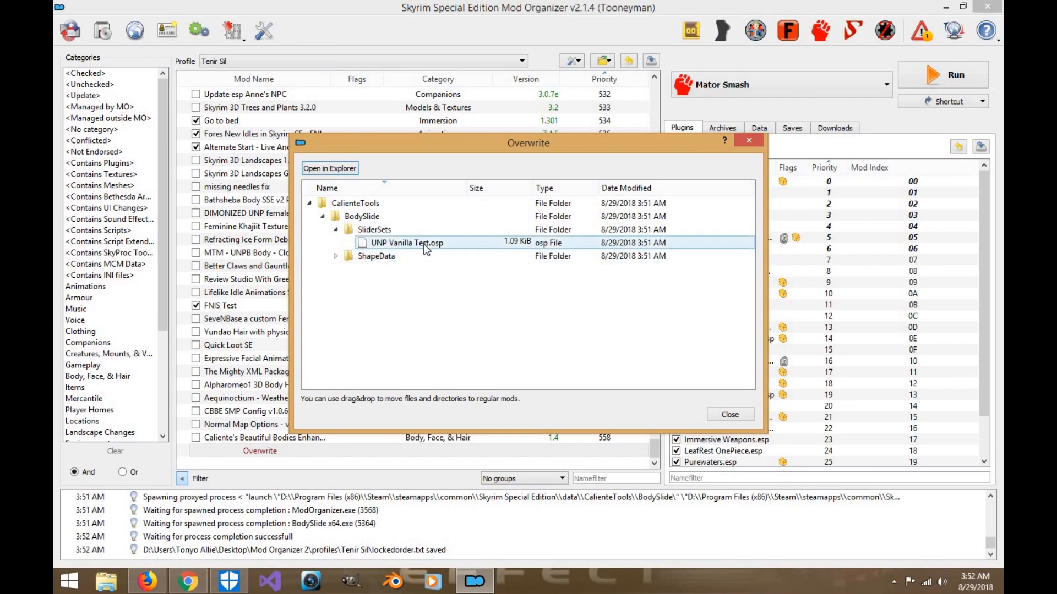
pyautogui.rightClick(408, 242)
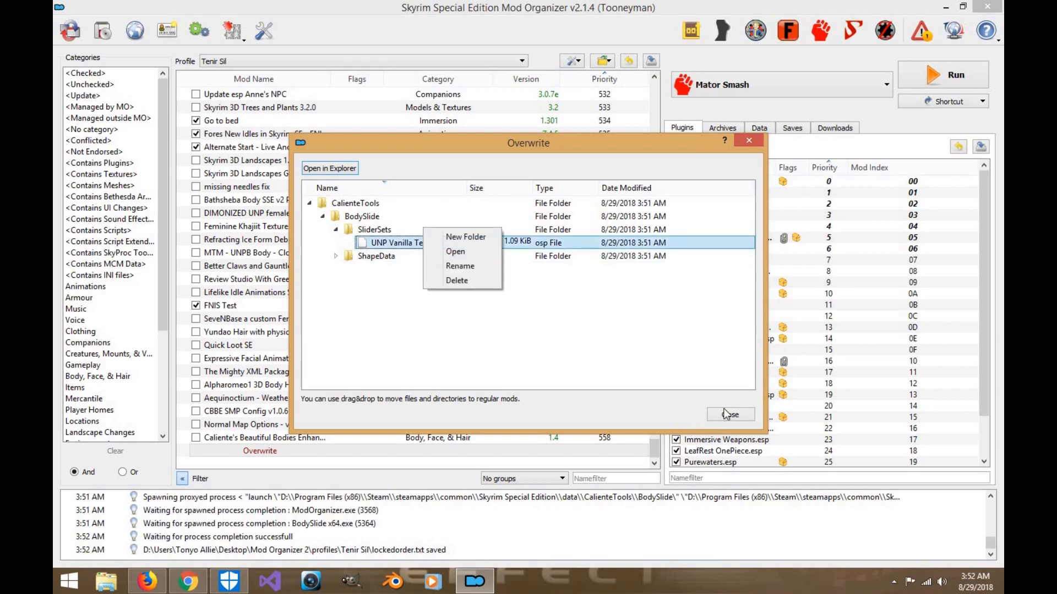
pyautogui.click(730, 414)
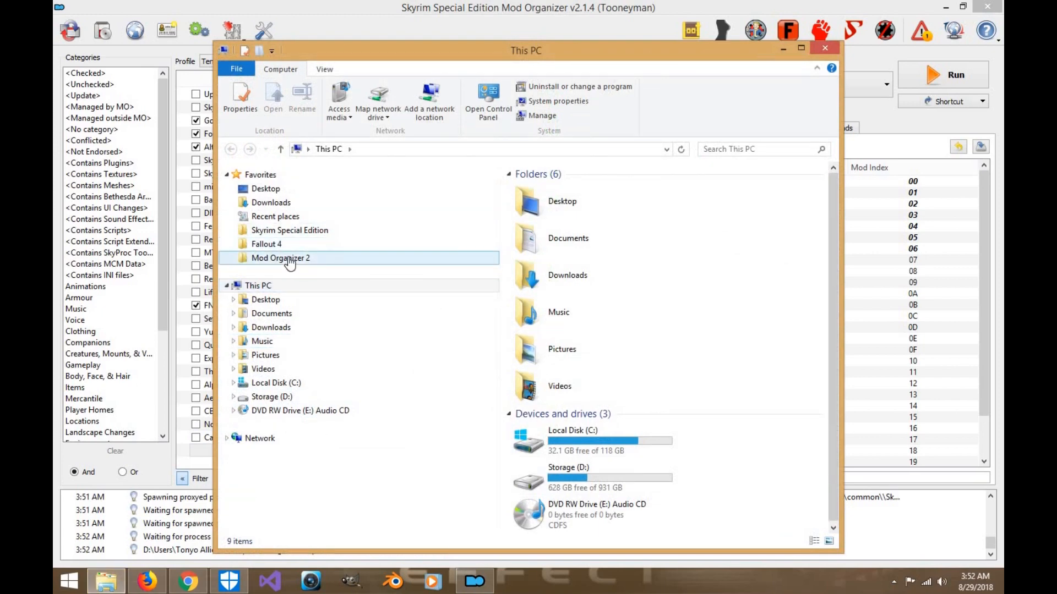
# Step: Browse to overwrite's CalienteTools SliderSets folder and open UNP Vanilla Test.osp in Notepad++
pyautogui.doubleClick(280, 258)
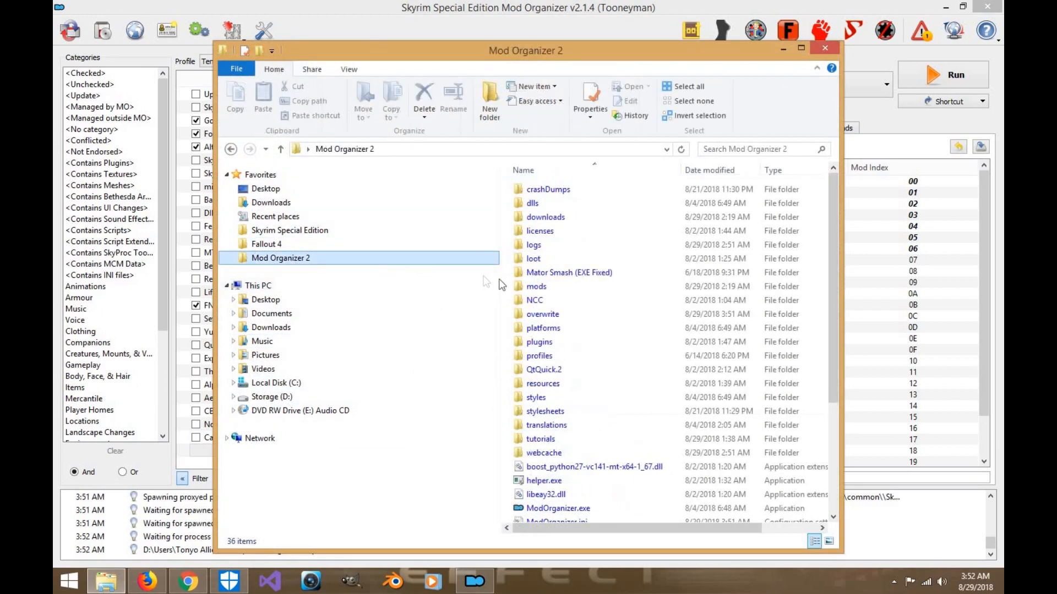
pyautogui.click(537, 286)
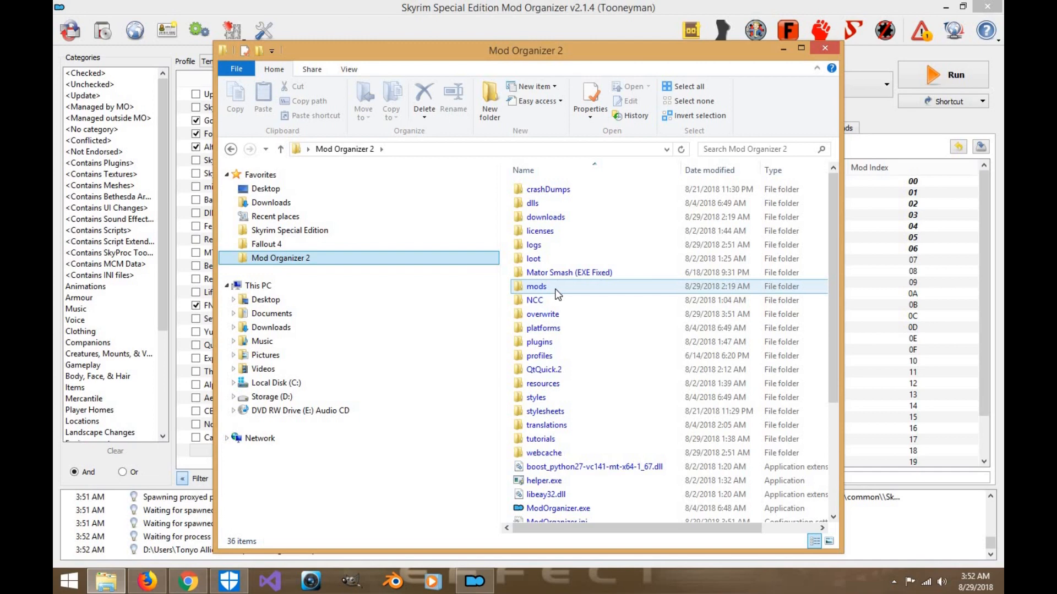
pyautogui.moveTo(552, 329)
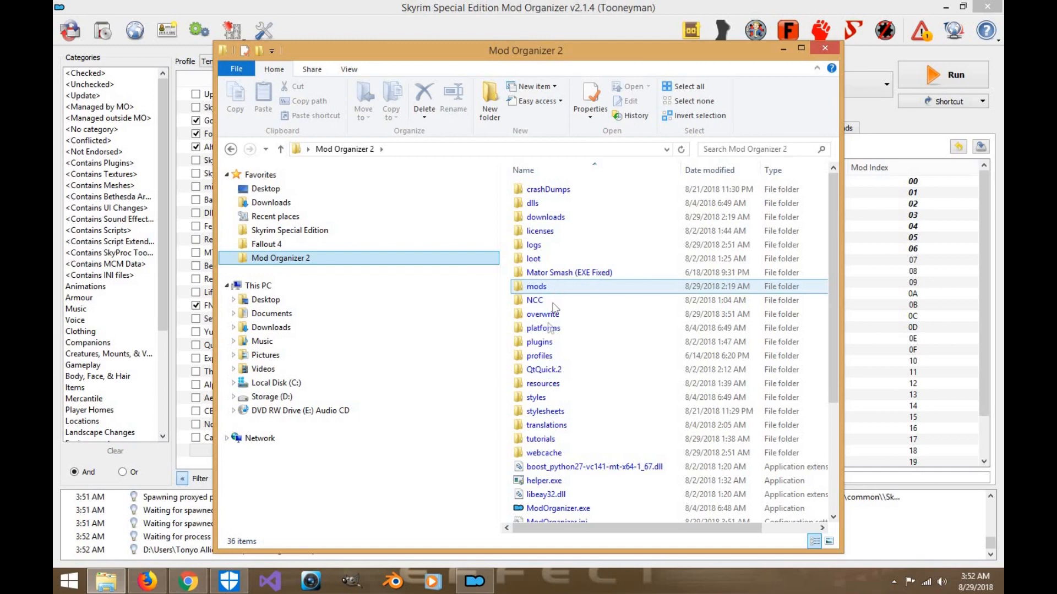
pyautogui.doubleClick(543, 313)
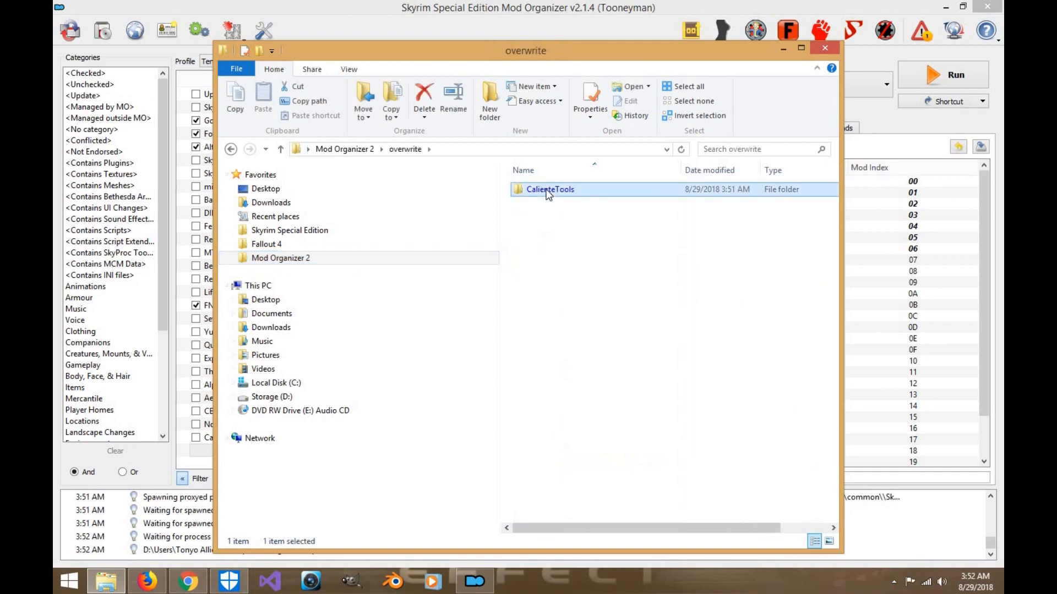
pyautogui.doubleClick(550, 189)
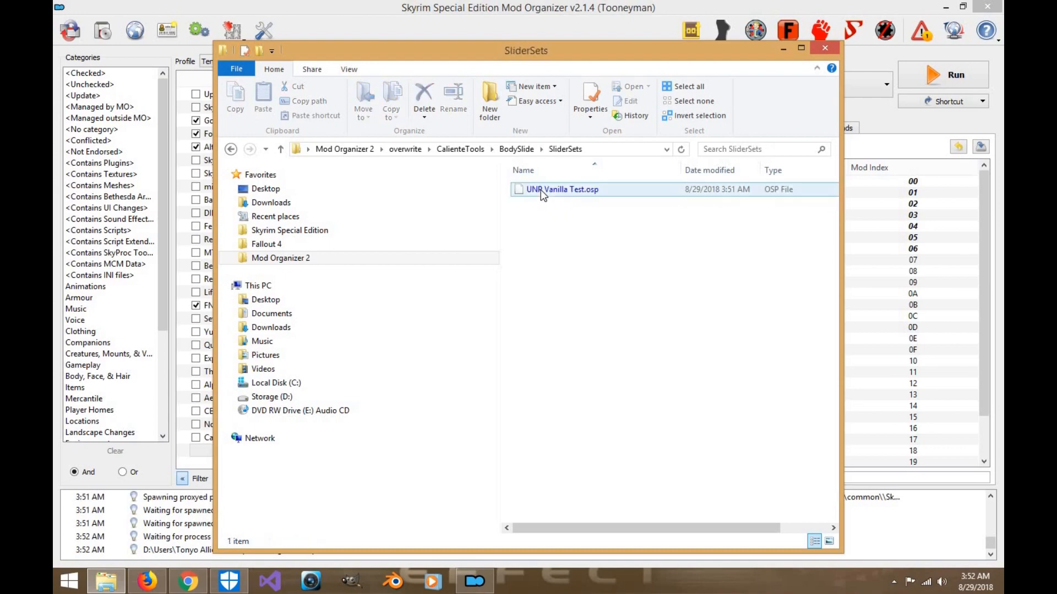
pyautogui.doubleClick(562, 189)
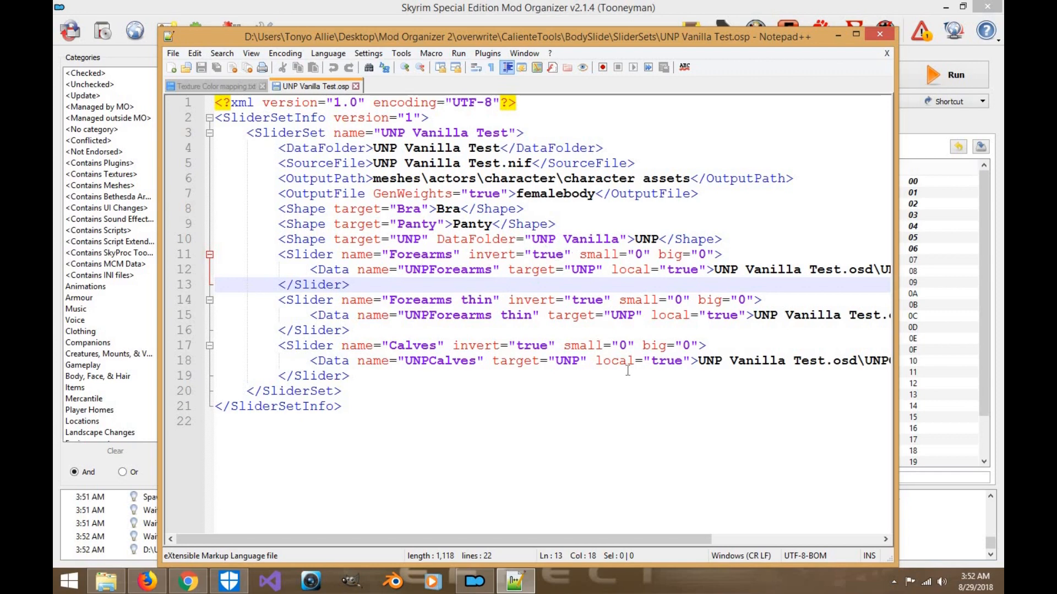
pyautogui.moveTo(568, 255)
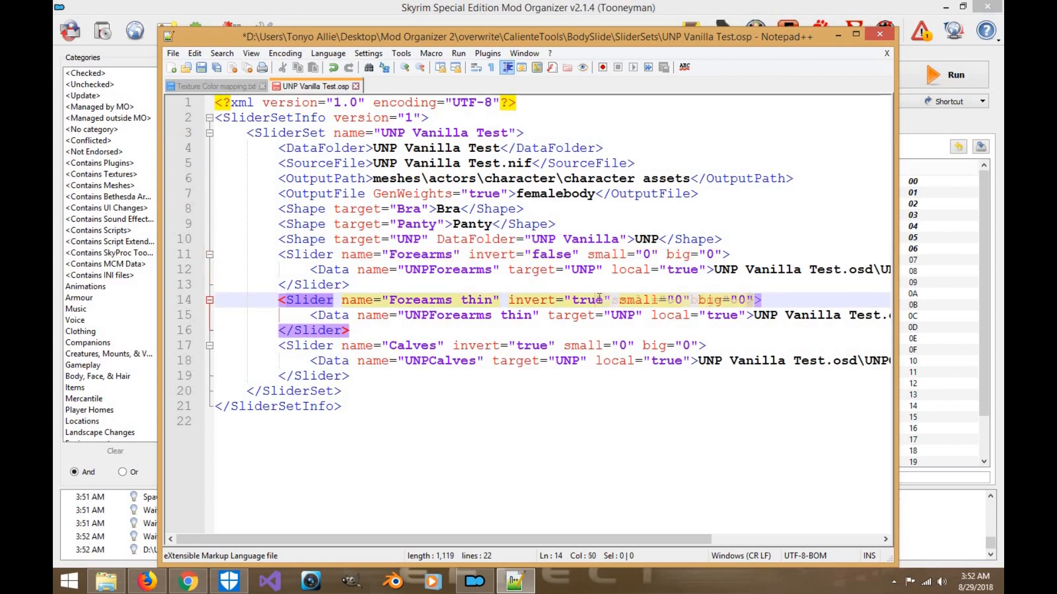
# Step: Change the Forearms slider's invert flag to false in UNP Vanilla Test.osp and save it
pyautogui.write('false')
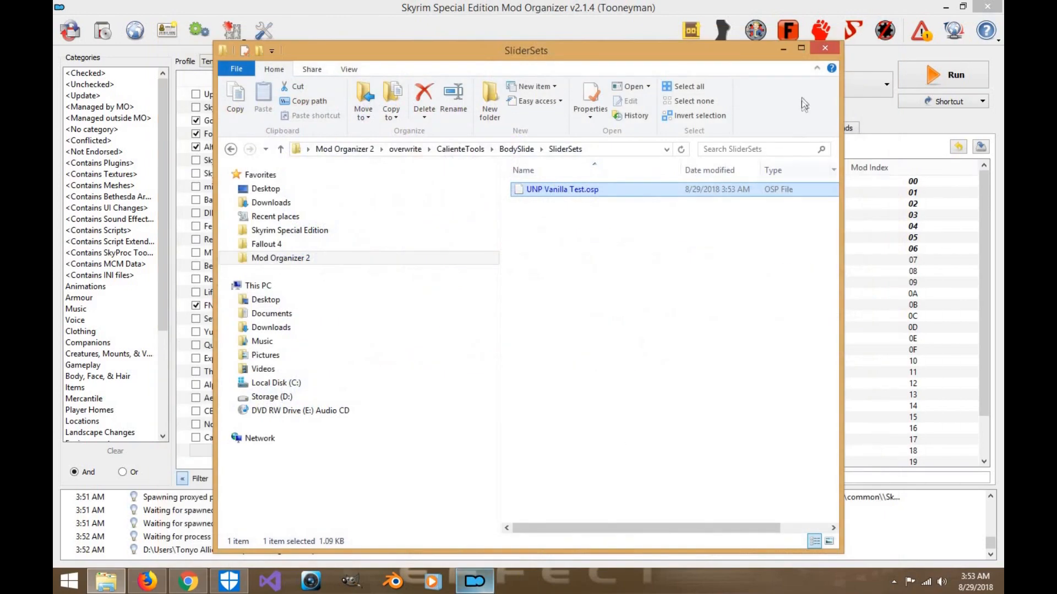
pyautogui.click(824, 48)
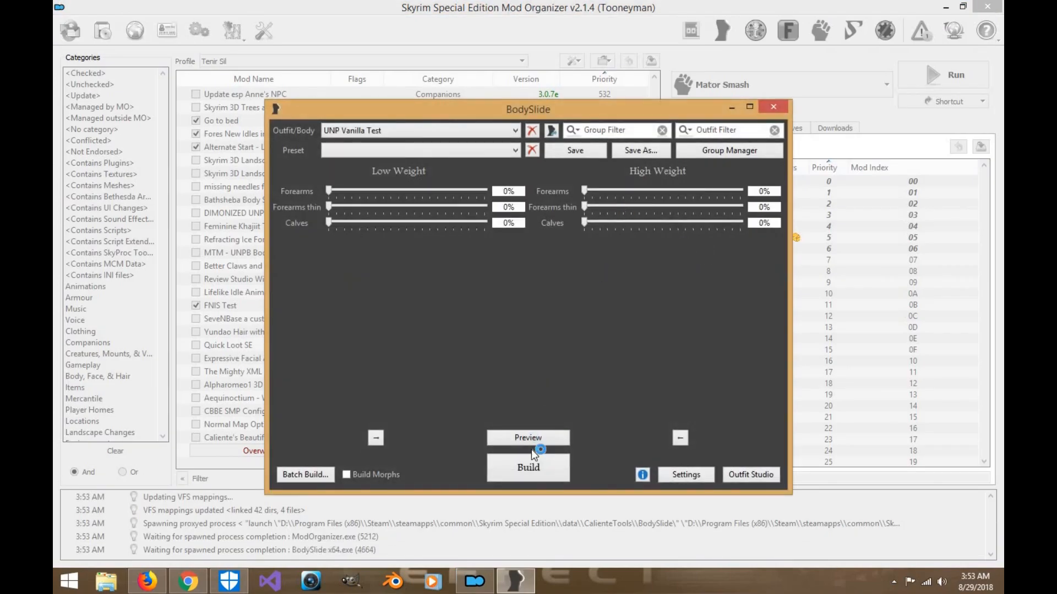
# Step: Show the UNP Vanilla Test body preview and raise High Weight Forearms to 48%
pyautogui.click(527, 438)
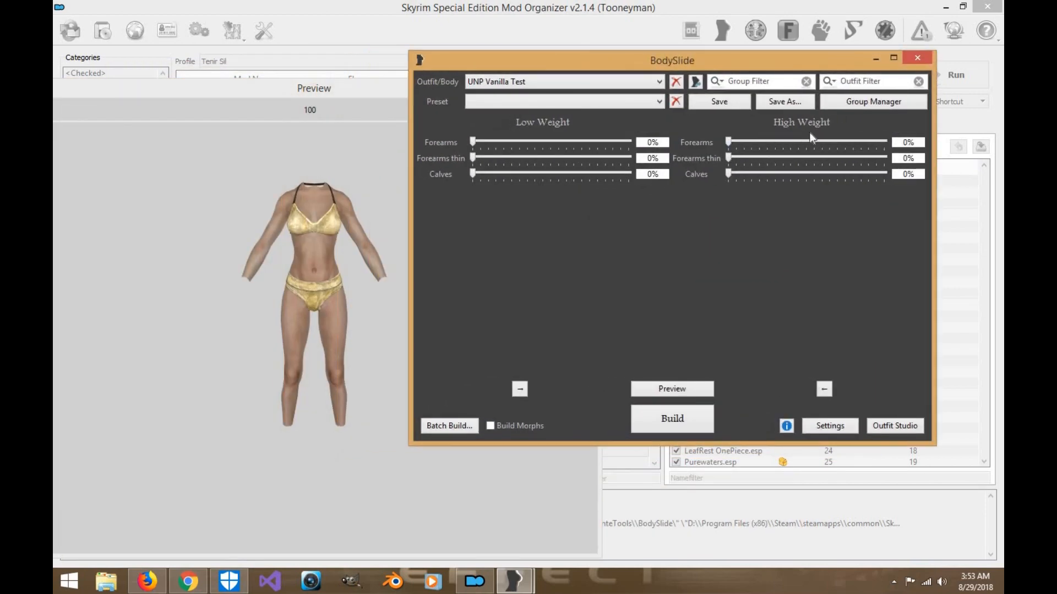
pyautogui.moveTo(728, 142); pyautogui.dragTo(815, 142)
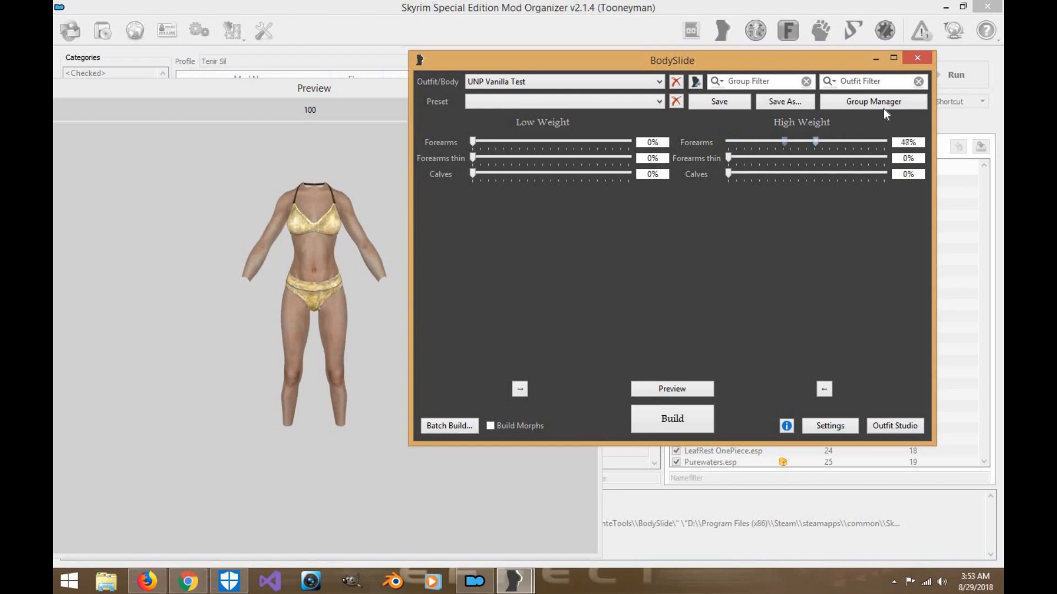
# Step: Try the High Weight Forearms, Forearms thin and Calves sliders, return each to 0%, and view the preview
pyautogui.moveTo(816, 141); pyautogui.dragTo(727, 142)
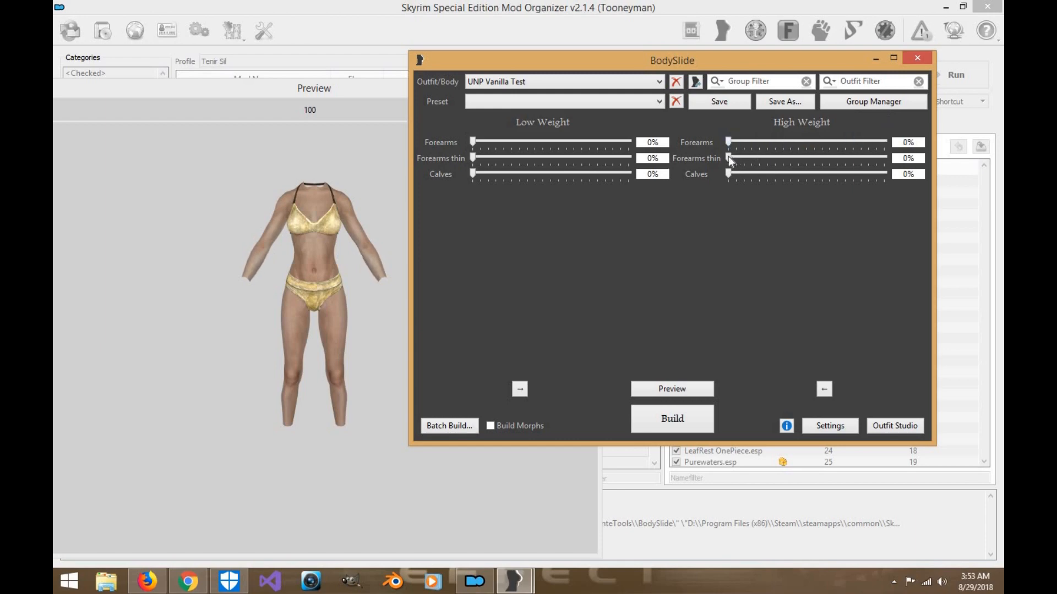
pyautogui.moveTo(727, 158); pyautogui.dragTo(735, 158)
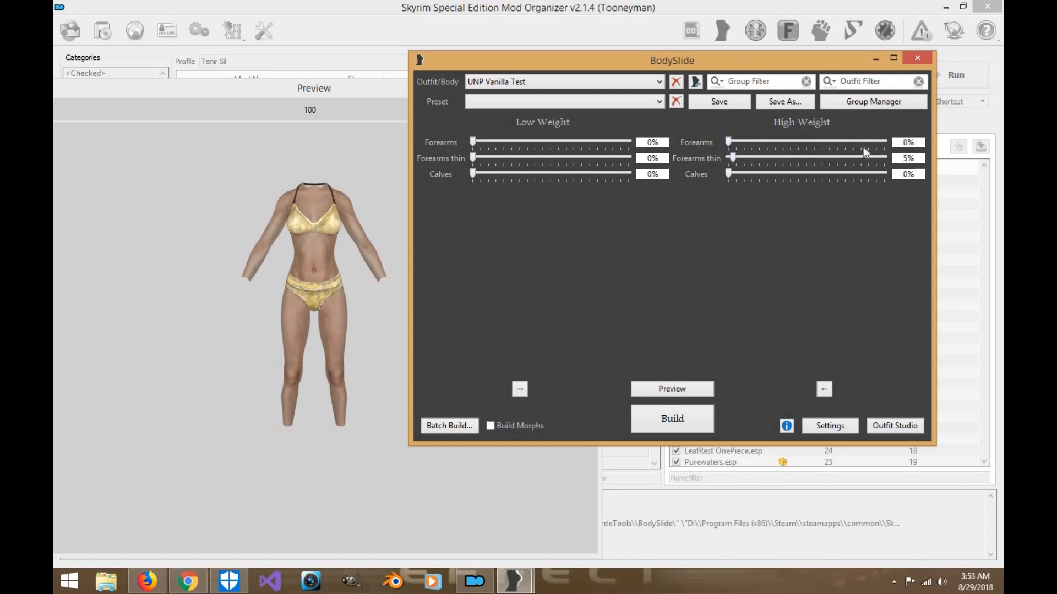
pyautogui.moveTo(727, 174); pyautogui.dragTo(822, 174)
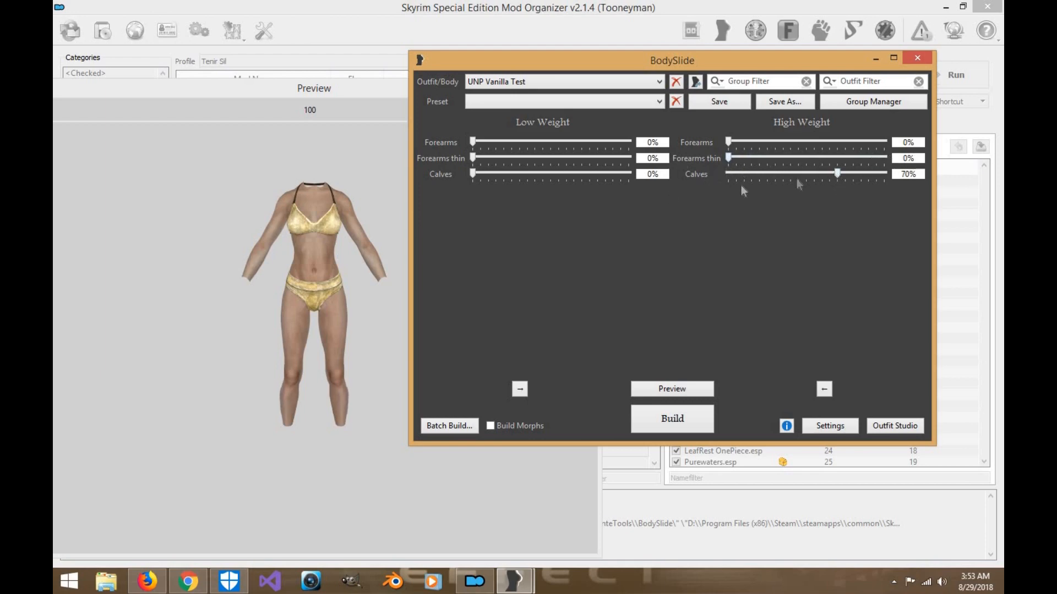
pyautogui.moveTo(835, 173); pyautogui.dragTo(728, 174)
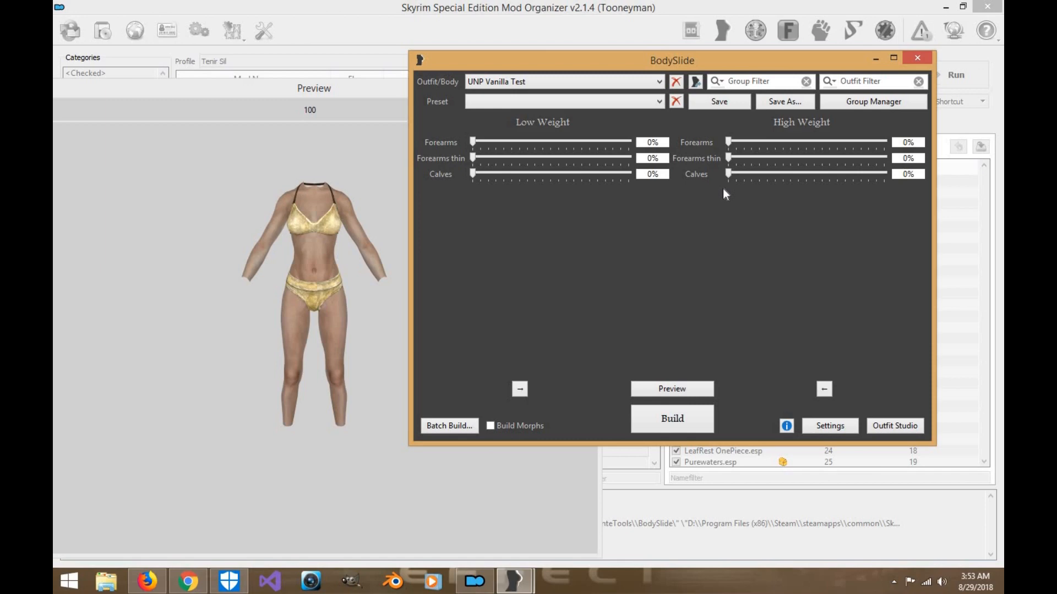
pyautogui.moveTo(671, 60); pyautogui.dragTo(733, 40)
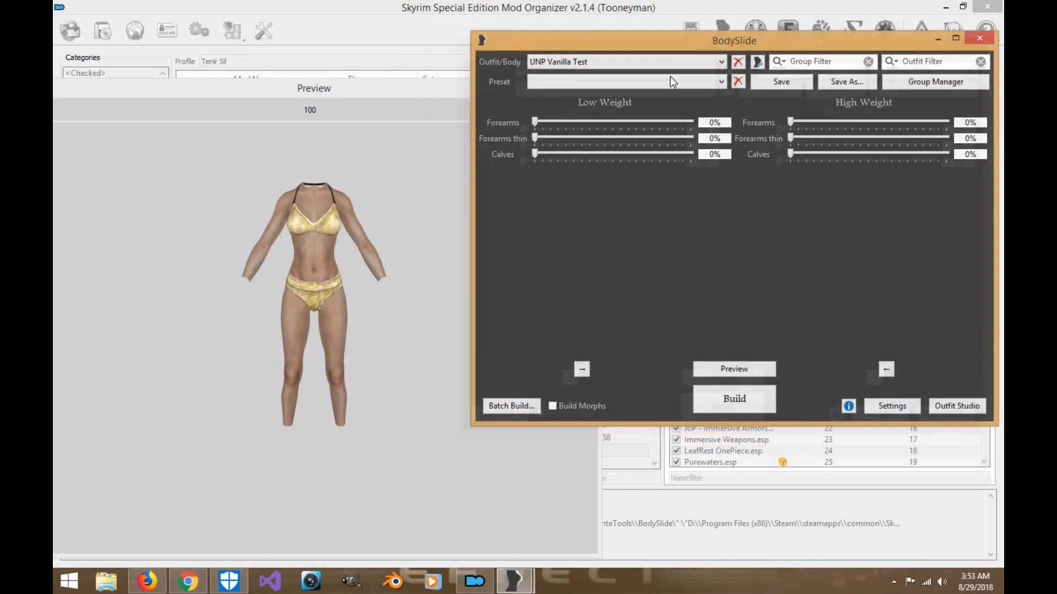
pyautogui.click(733, 369)
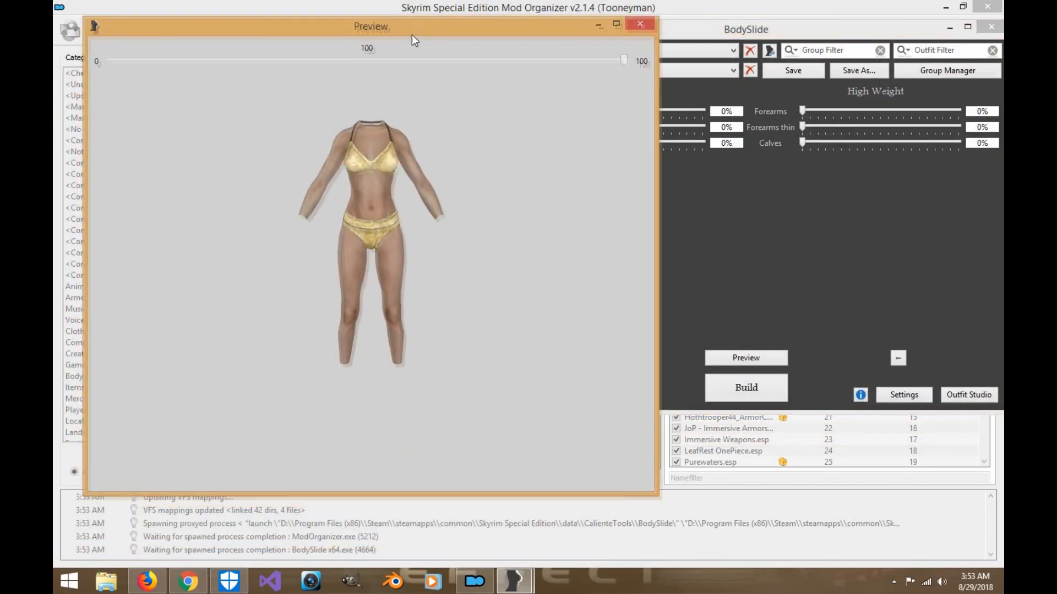